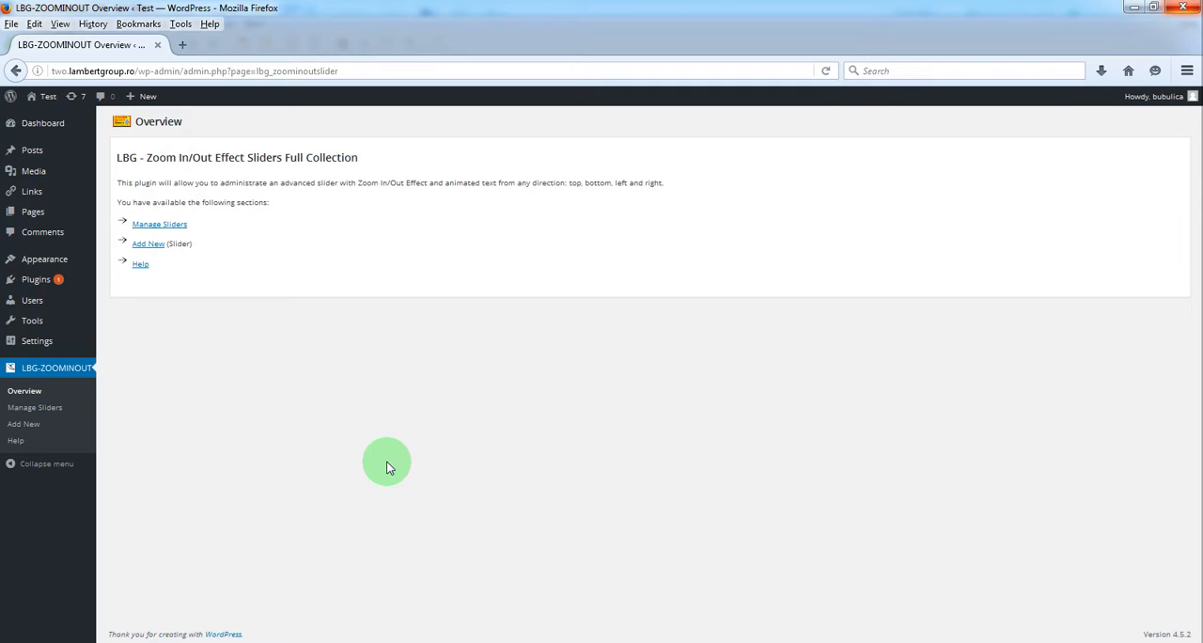
mouse_move(369, 8)
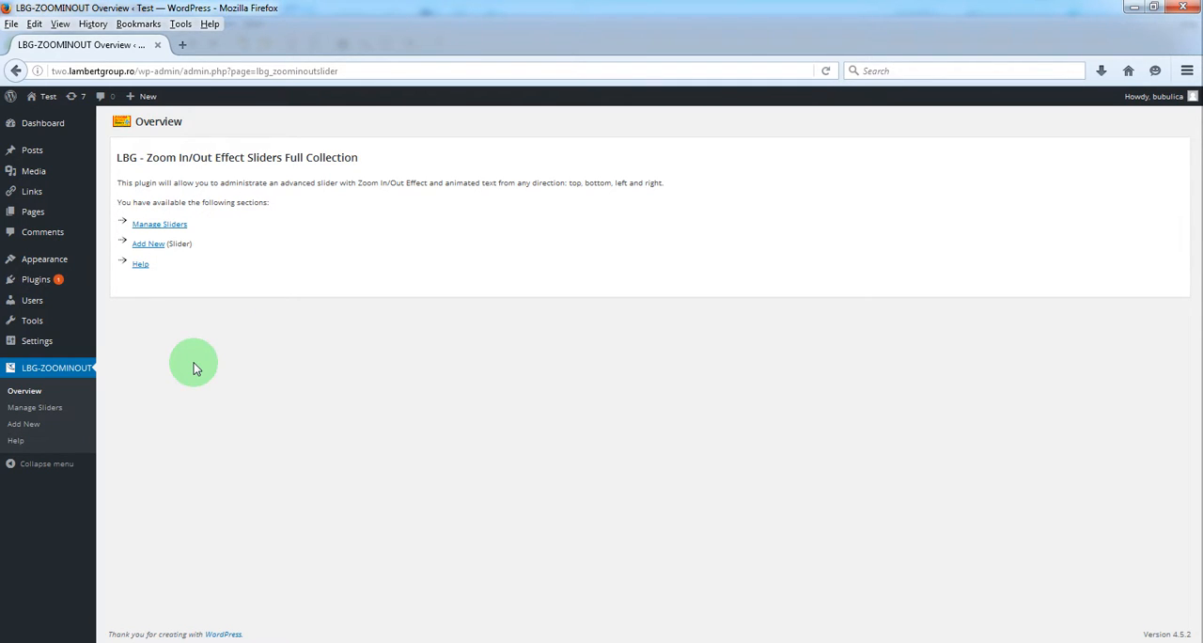
mouse_move(35, 405)
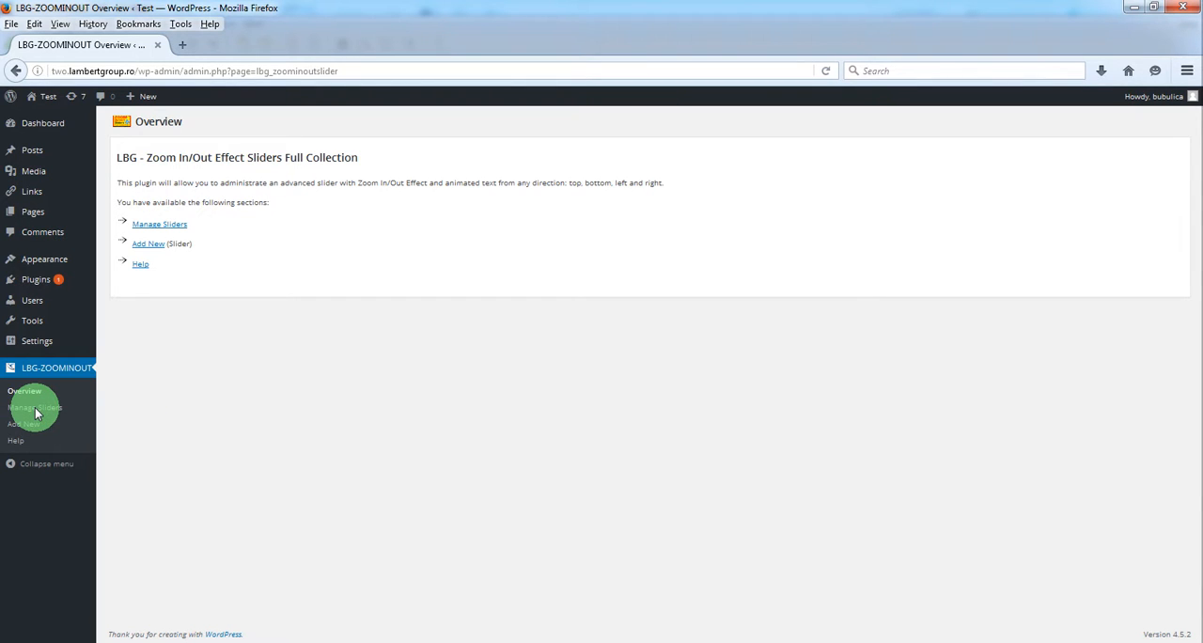
From Manage Sliders, open the Playlist of the LayerSlider Full Width Opportune slider
left_click(34, 406)
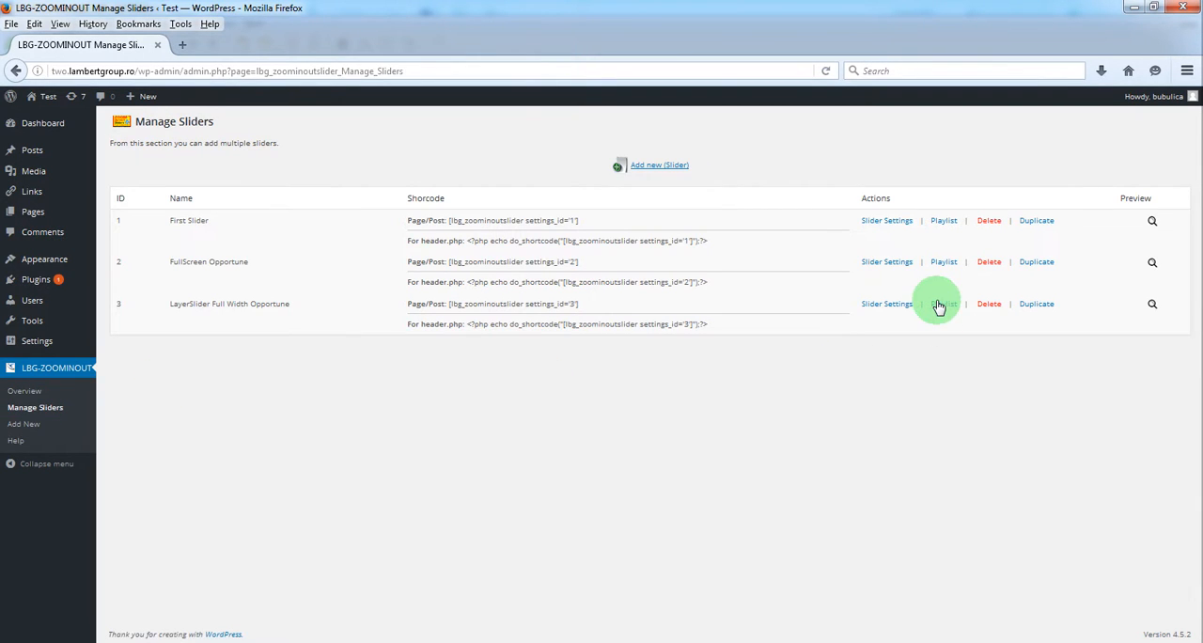
left_click(943, 305)
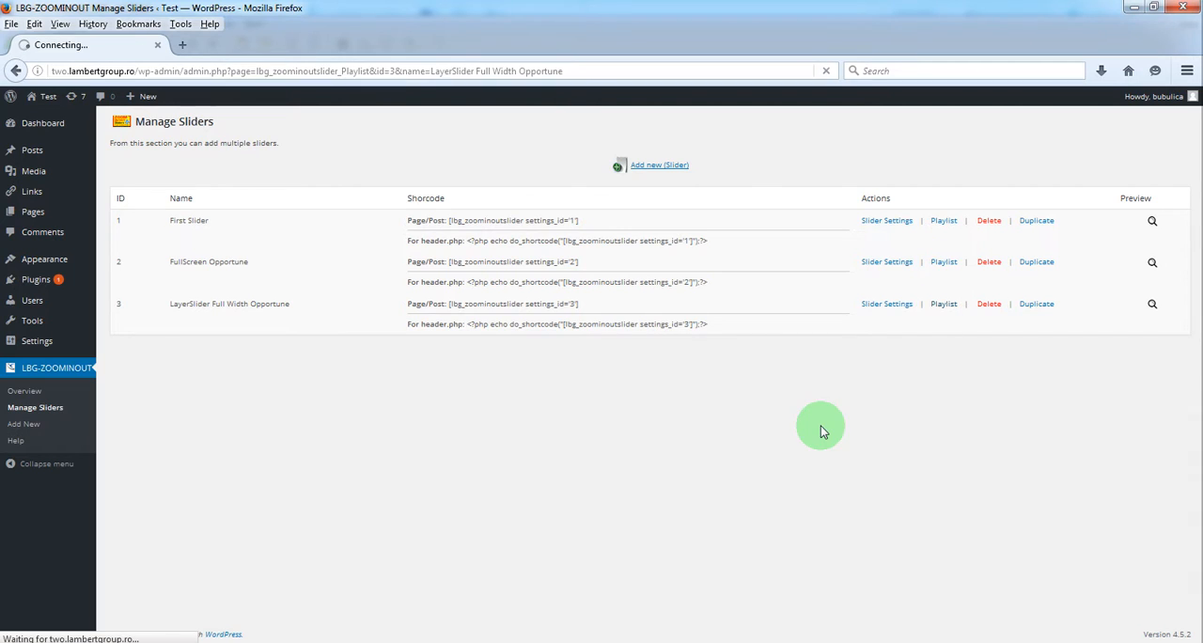
left_click(943, 304)
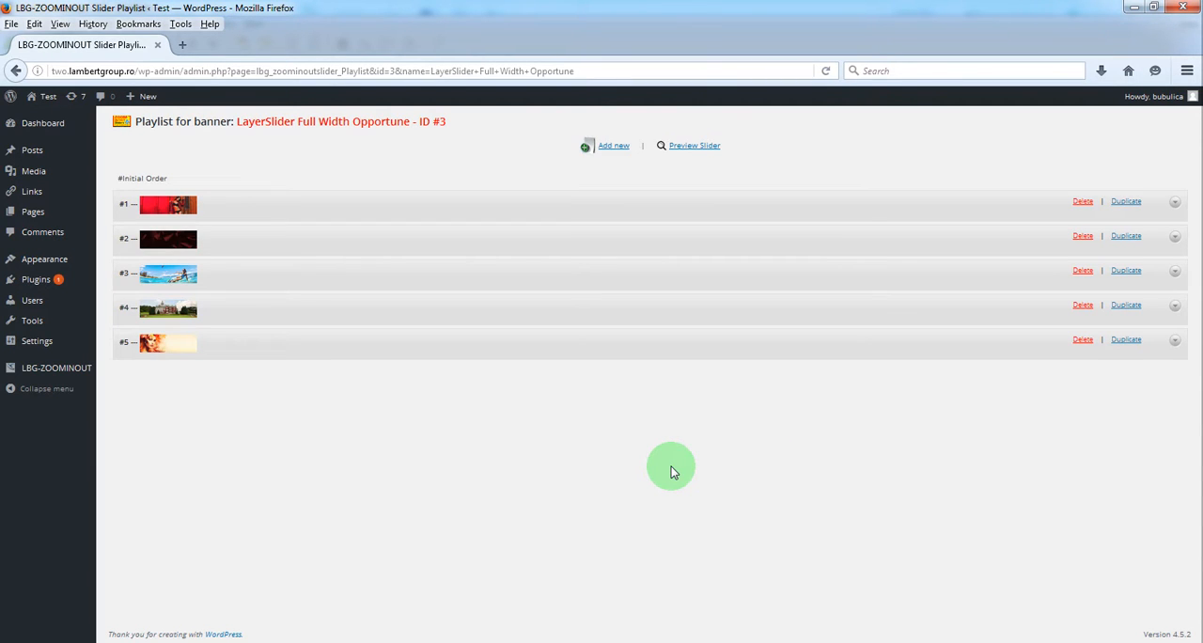
mouse_move(1195, 206)
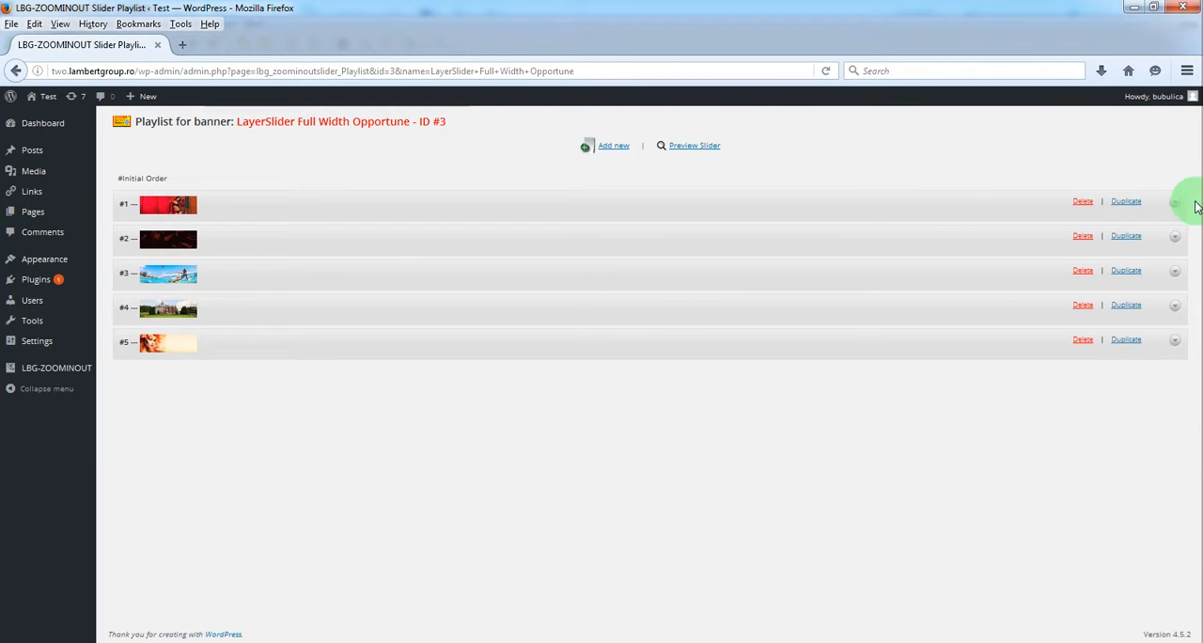
Expand slide #1 (red image with the woman) down to its Zoom In/Out Effect Settings
left_click(168, 205)
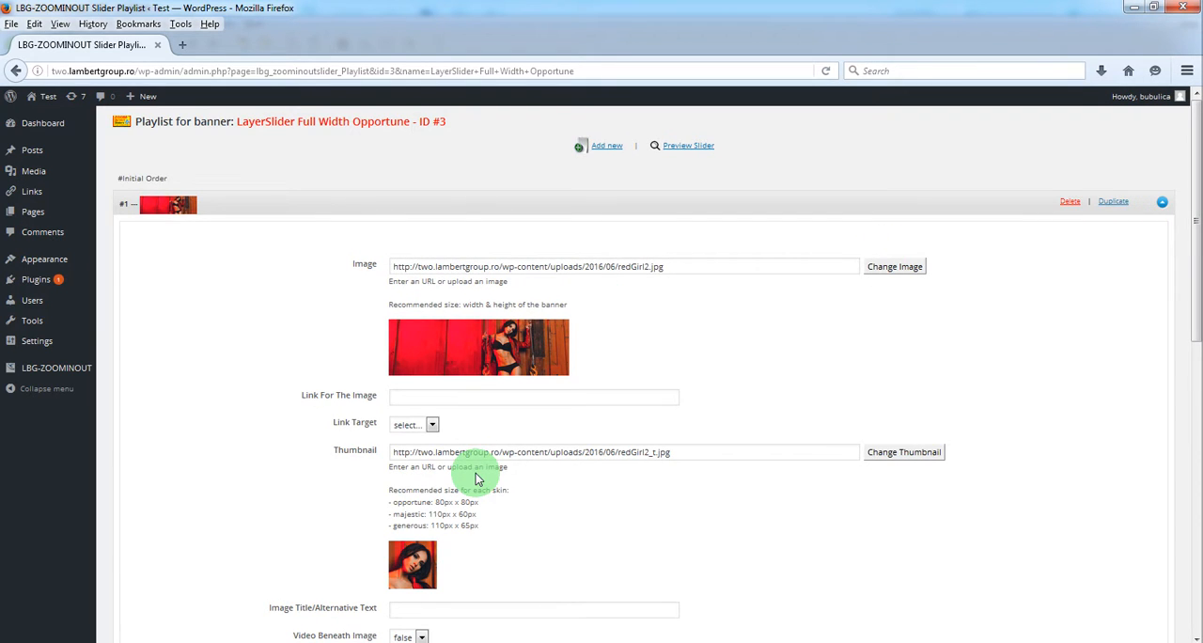
scroll("down", 3)
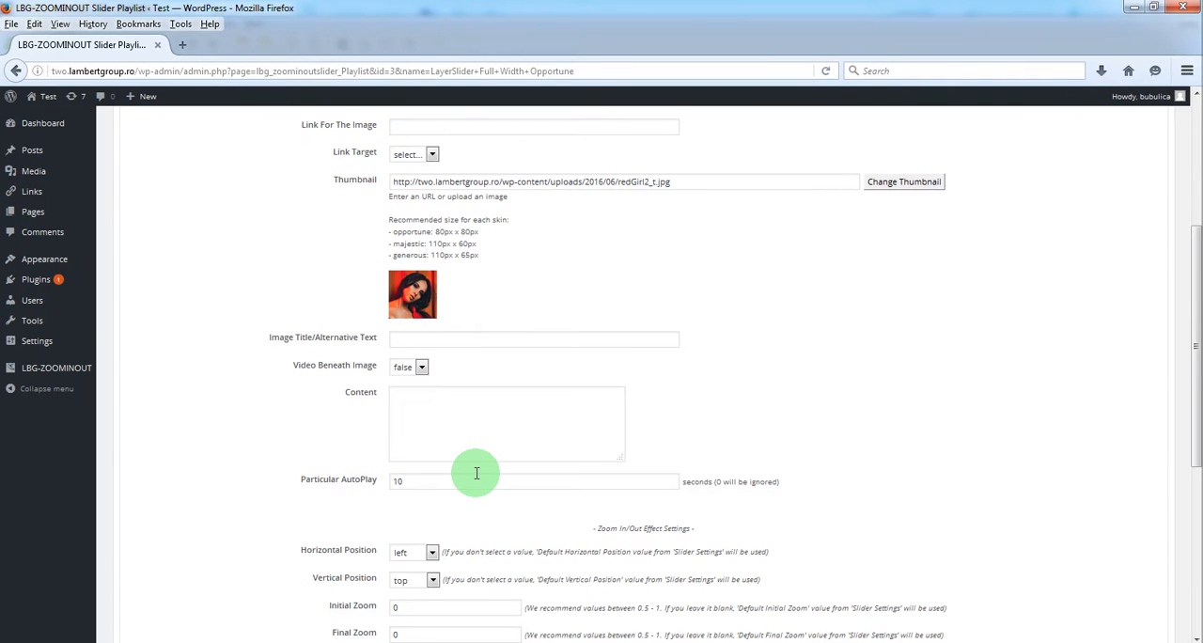
scroll("down", 3)
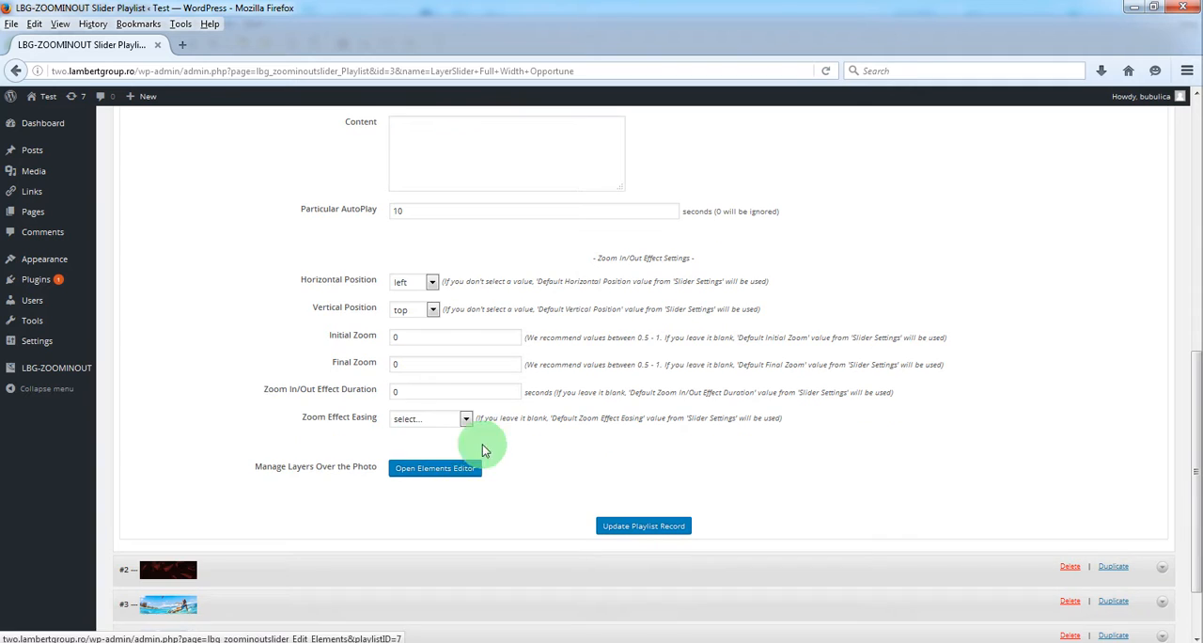
mouse_move(304, 477)
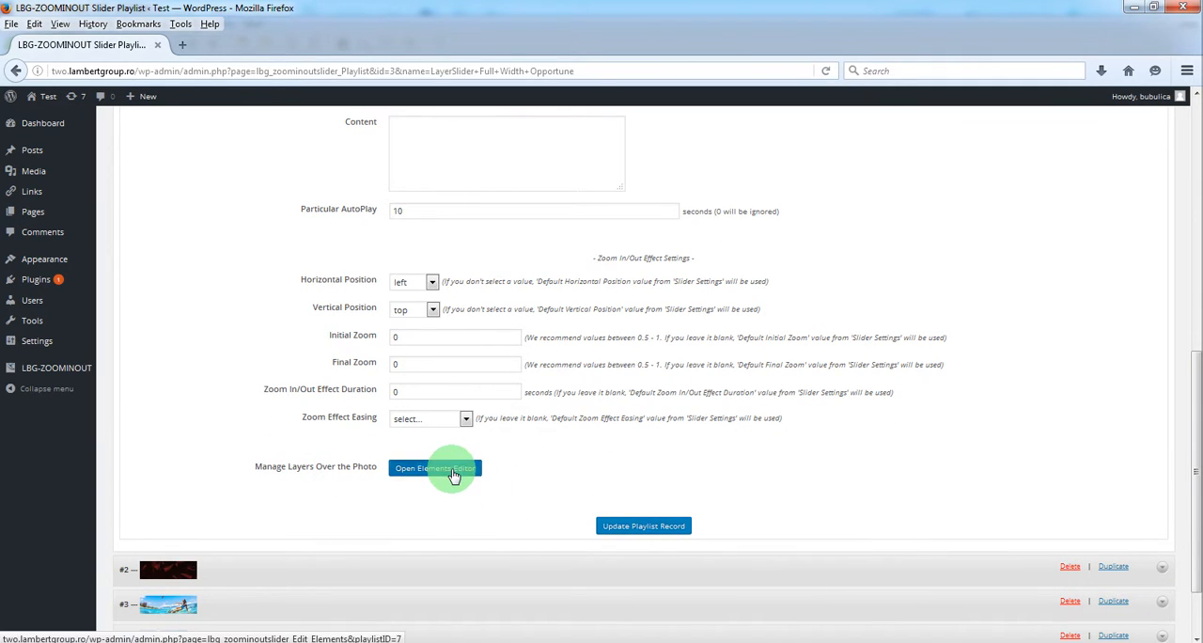
Open the Elements Editor for Slide No. 1 via Manage Layers Over the Photo
left_click(435, 468)
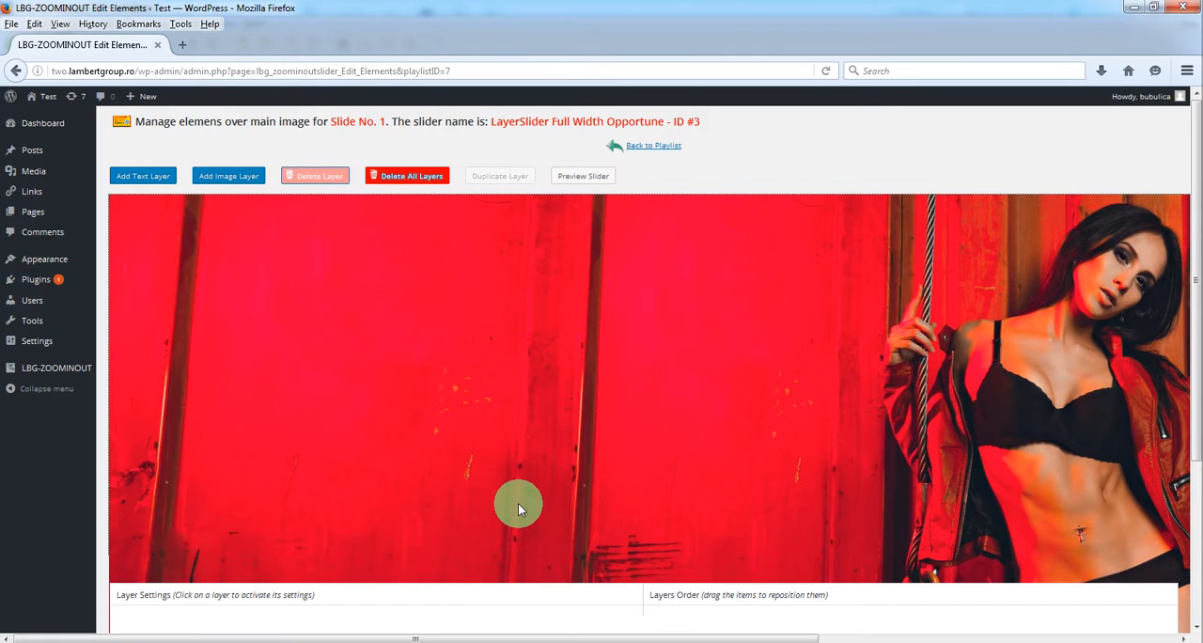
mouse_move(417, 432)
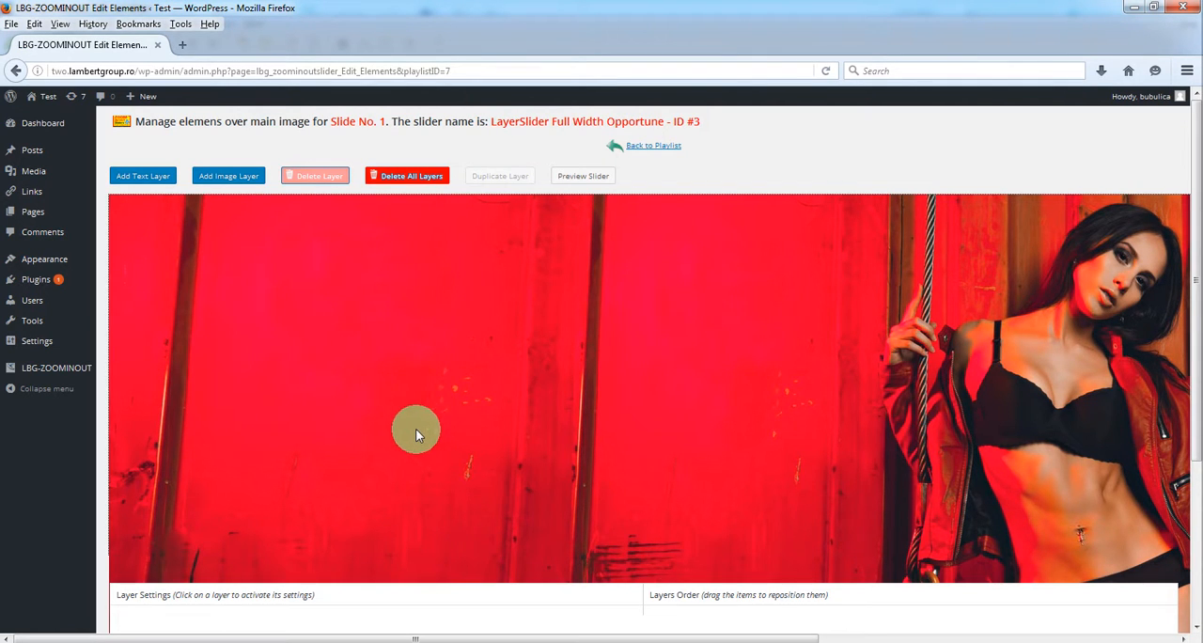
mouse_move(230, 177)
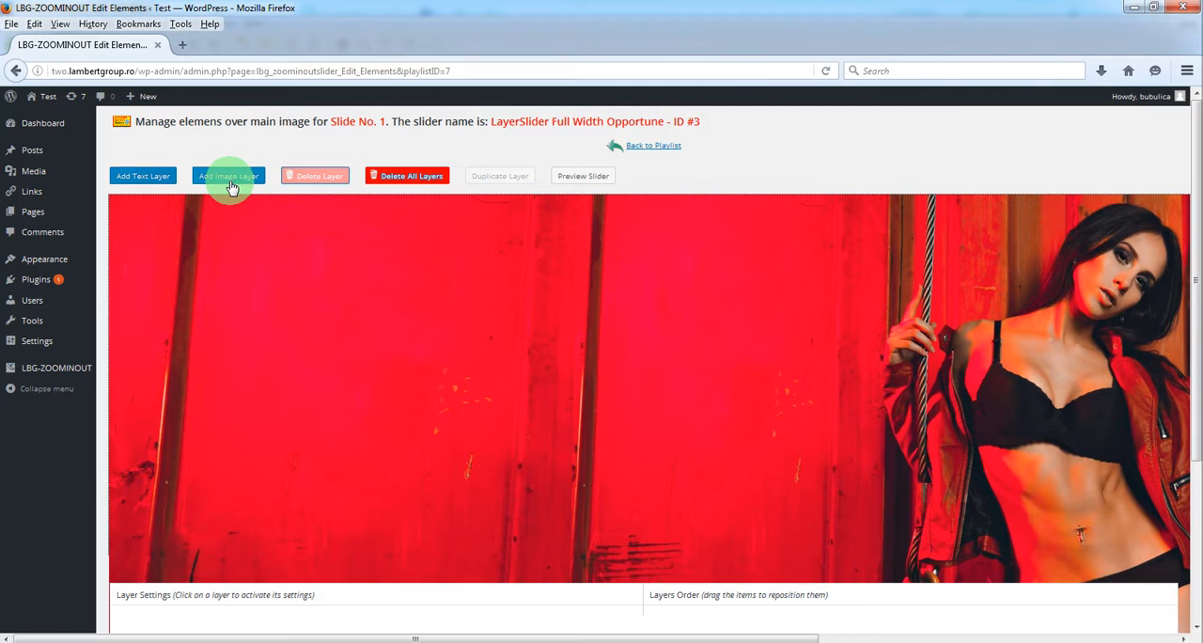
mouse_move(336, 178)
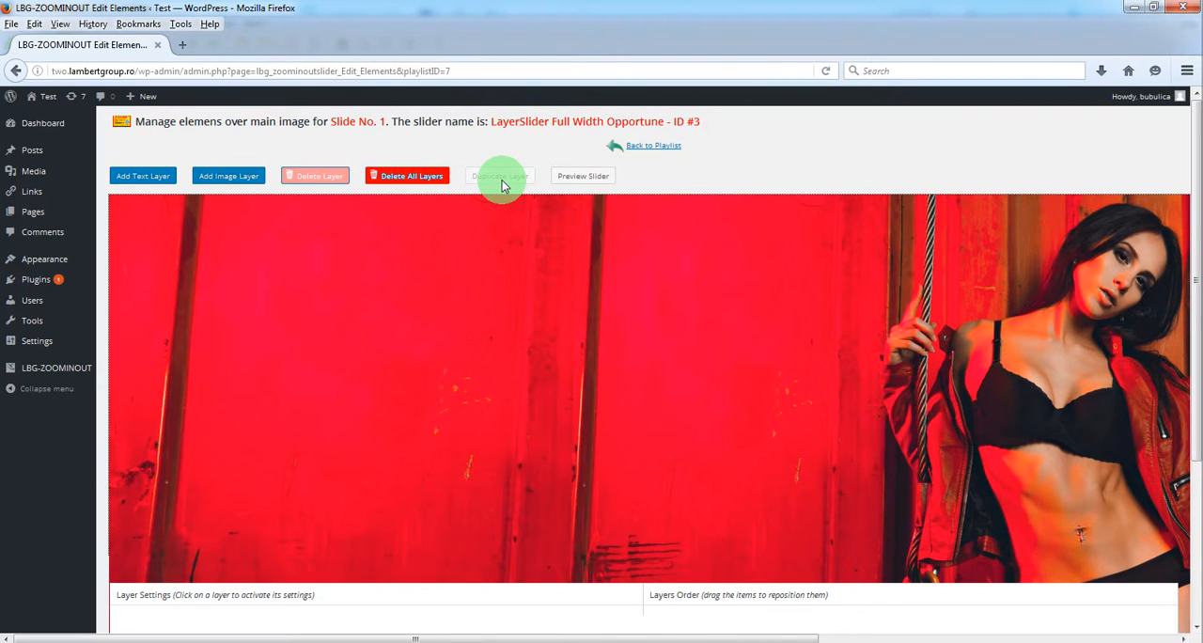
mouse_move(583, 177)
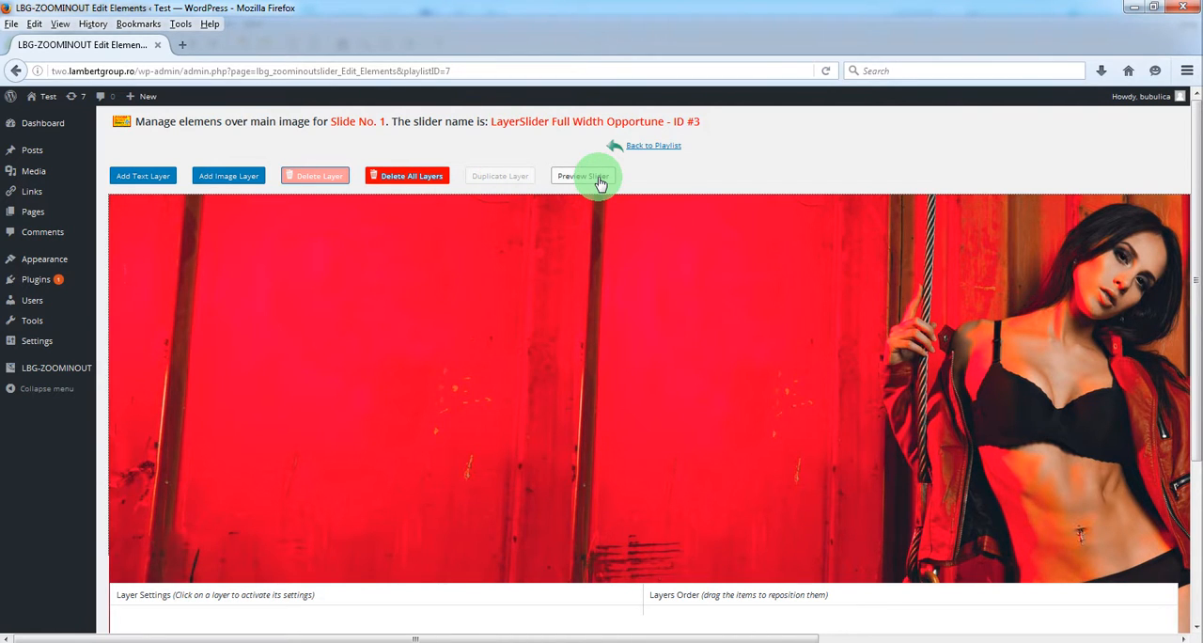
mouse_move(263, 181)
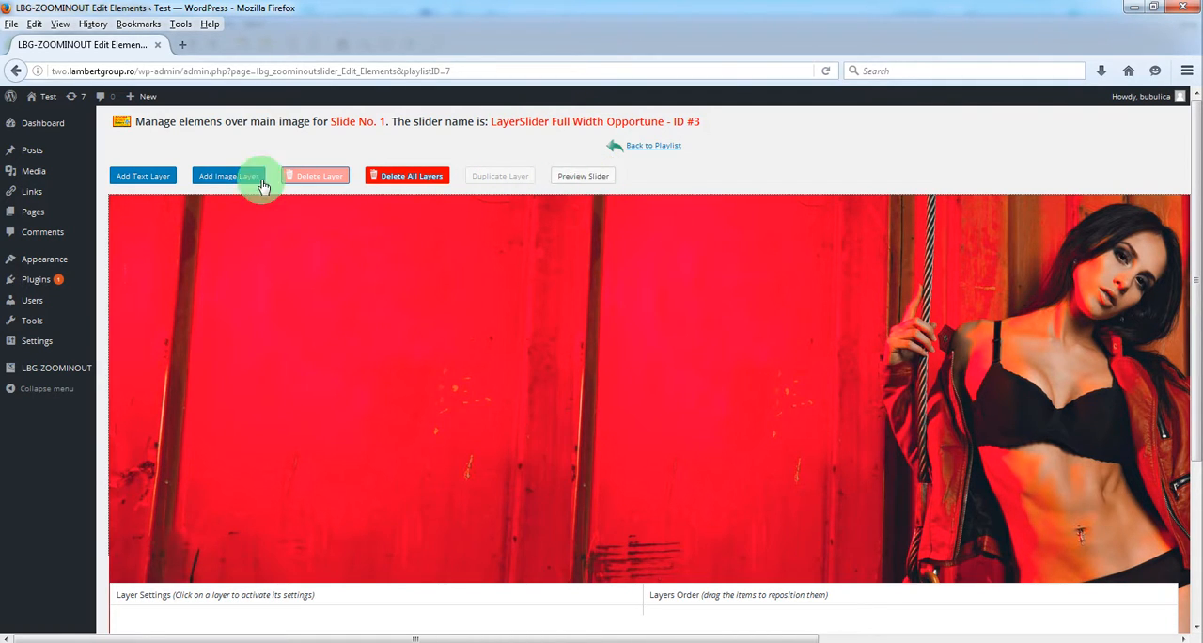
Add a TEXT HERE 1 text layer and place it at final left 227, final top 573
left_click(143, 177)
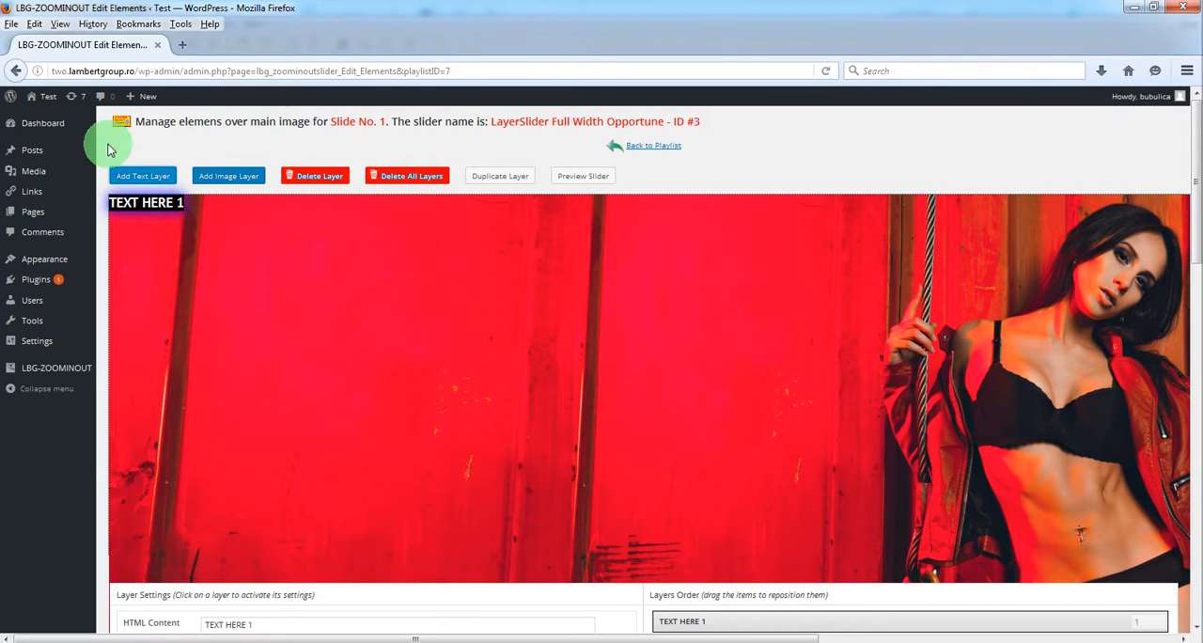
left_click_drag(146, 203, 308, 541)
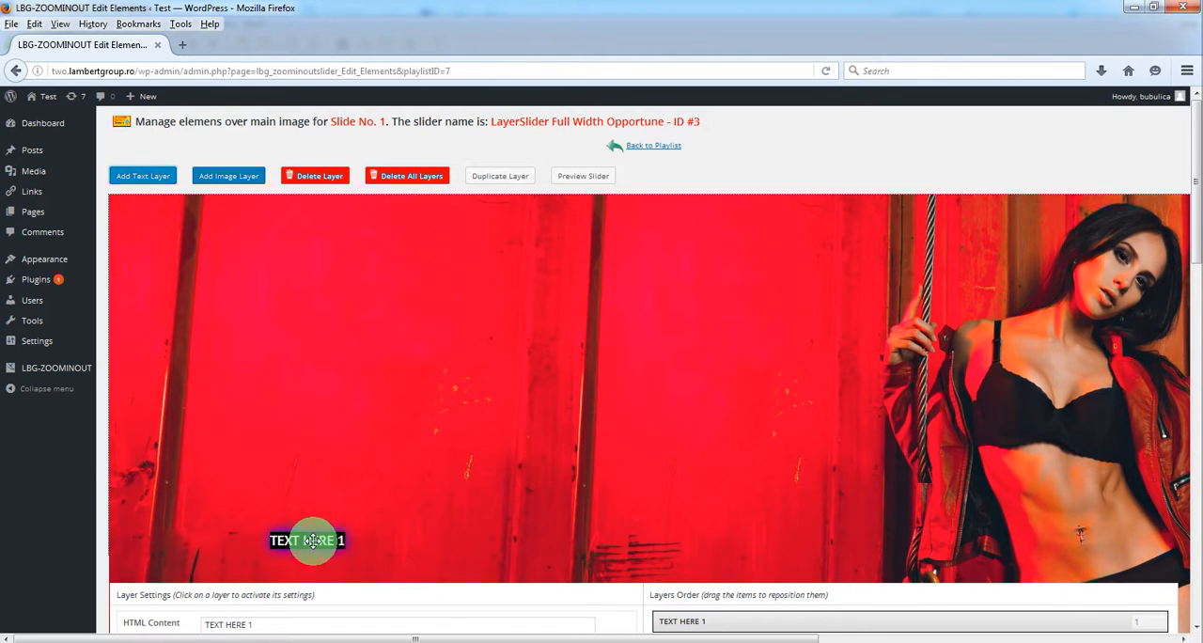
scroll("down", 3)
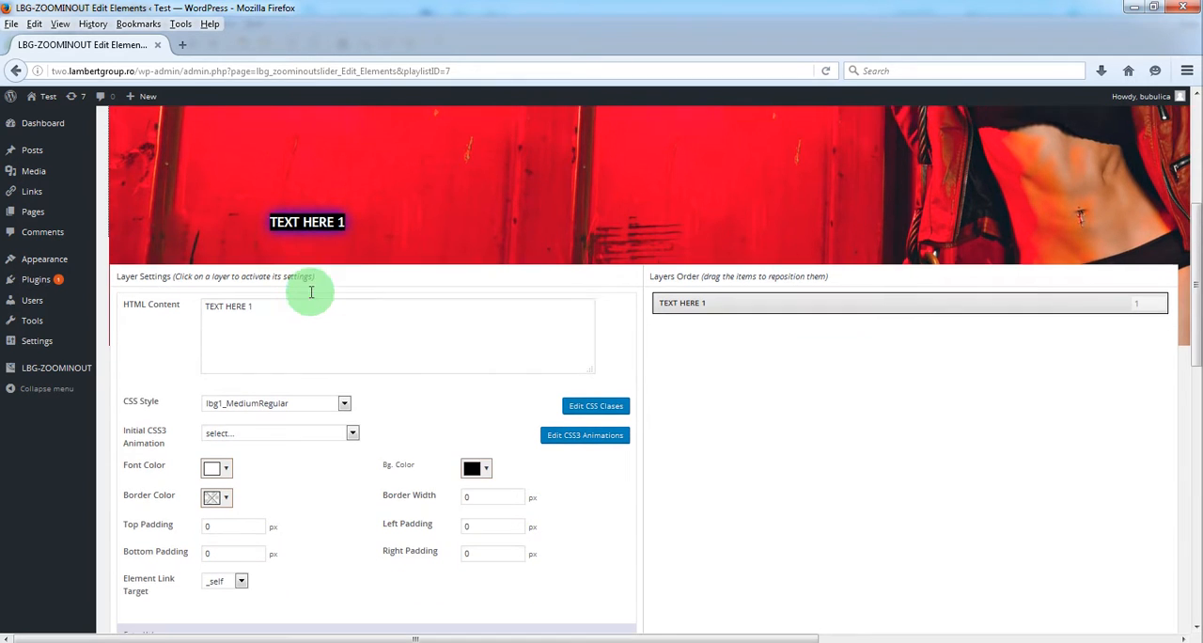
scroll("down", 3)
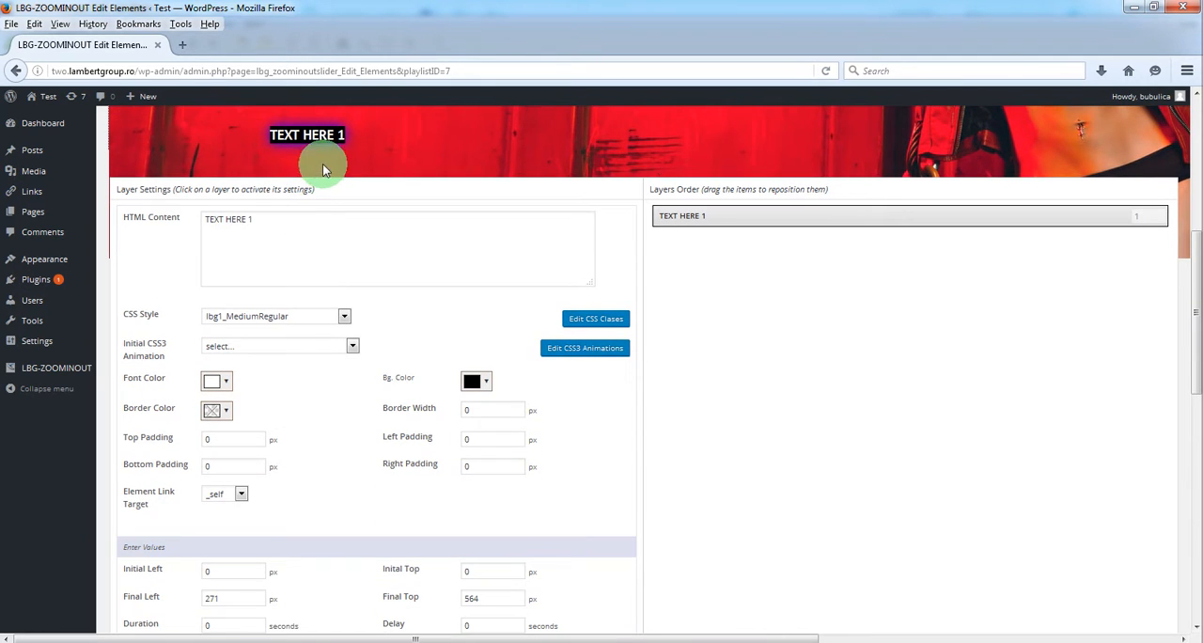
left_click_drag(308, 135, 282, 139)
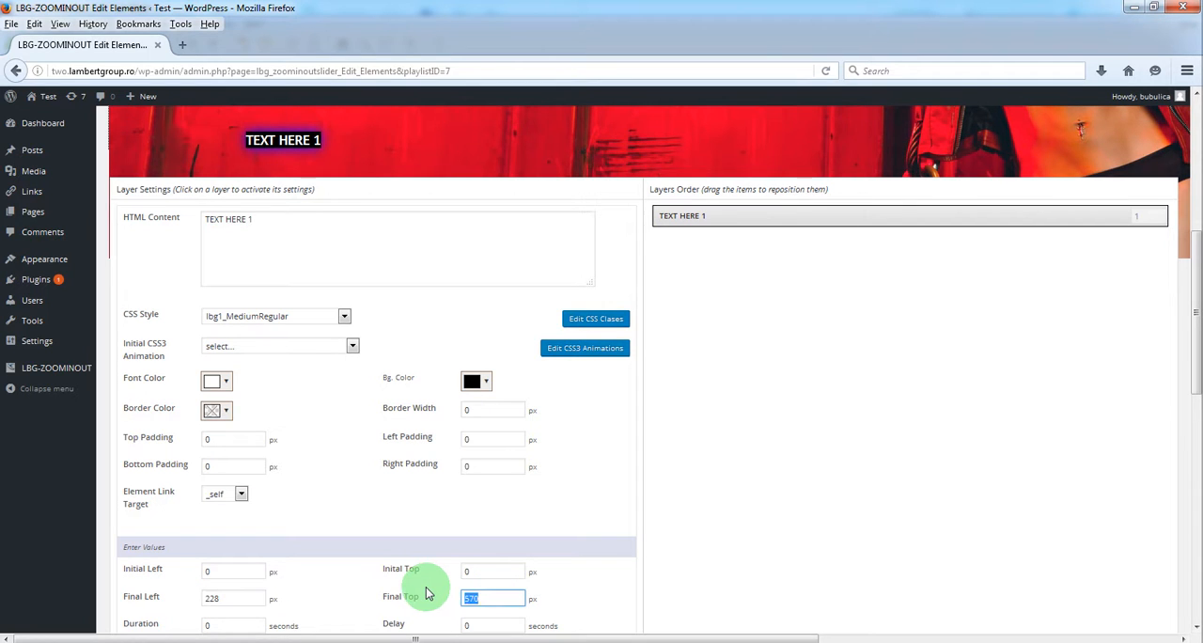
mouse_move(275, 128)
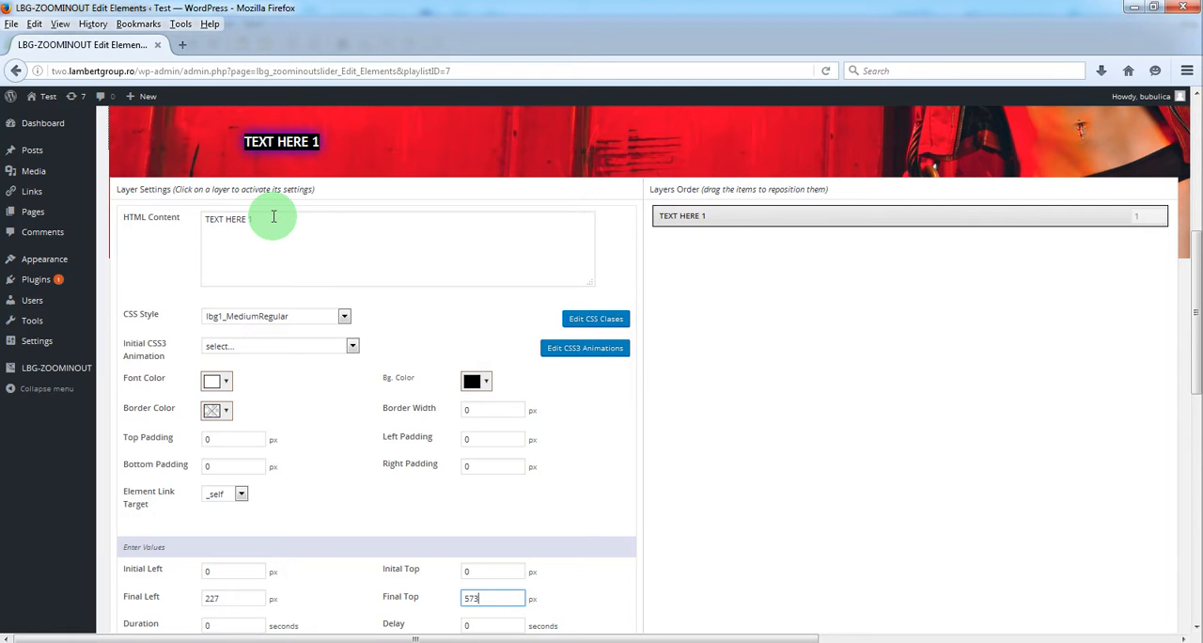
Replace the layer's HTML Content with MOST WANTED SLIDER
triple_click(226, 220)
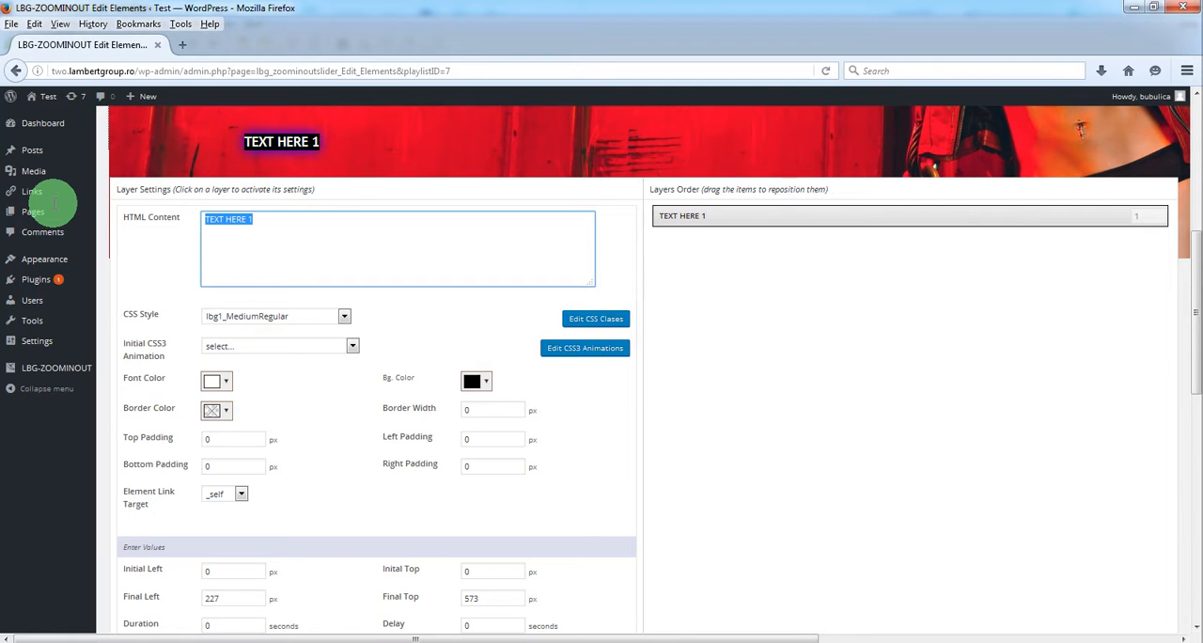
type("MO")
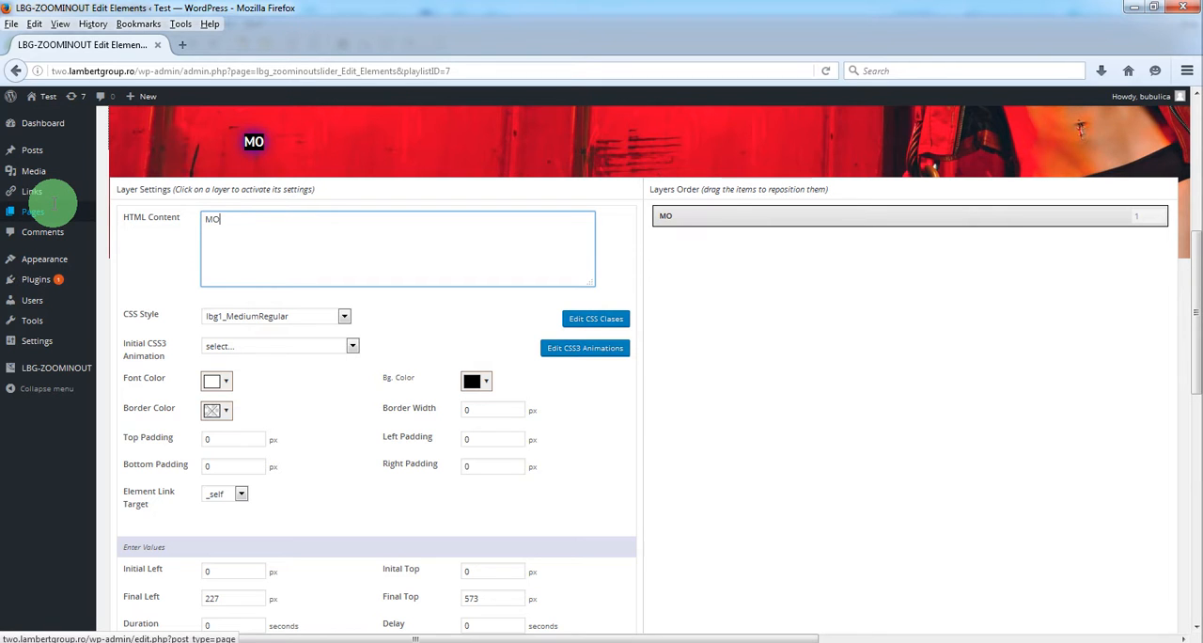
type("ST WANTED")
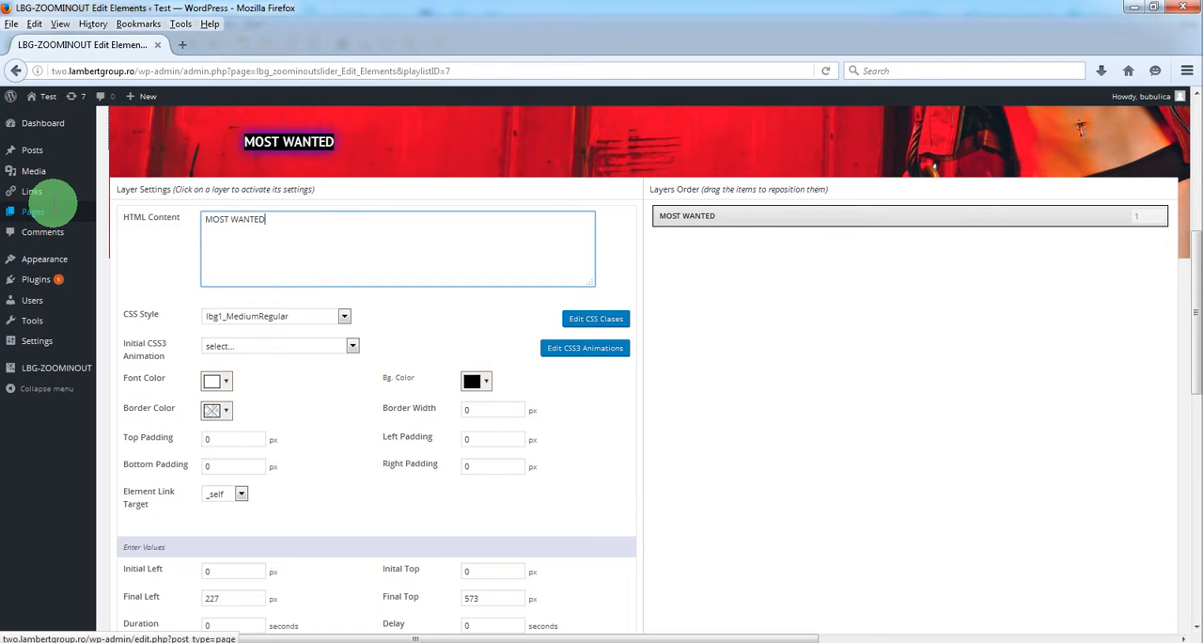
type("SLIDER")
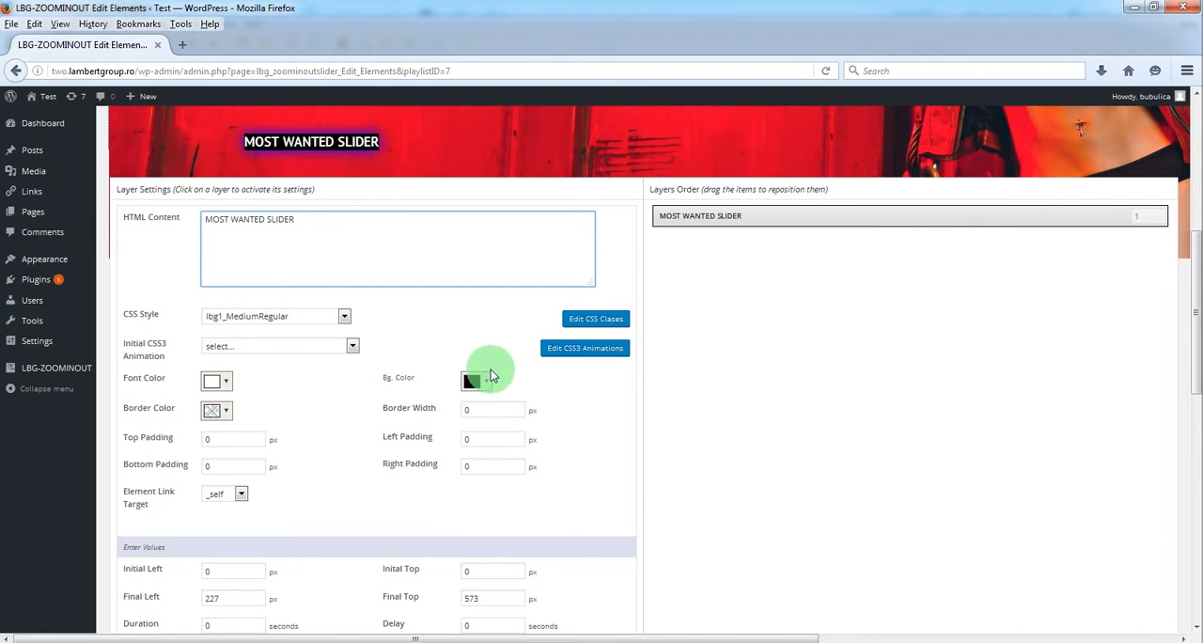
Set the headline's CSS Style to lbg1_LargeGrand, giving black text on a white background
left_click(470, 380)
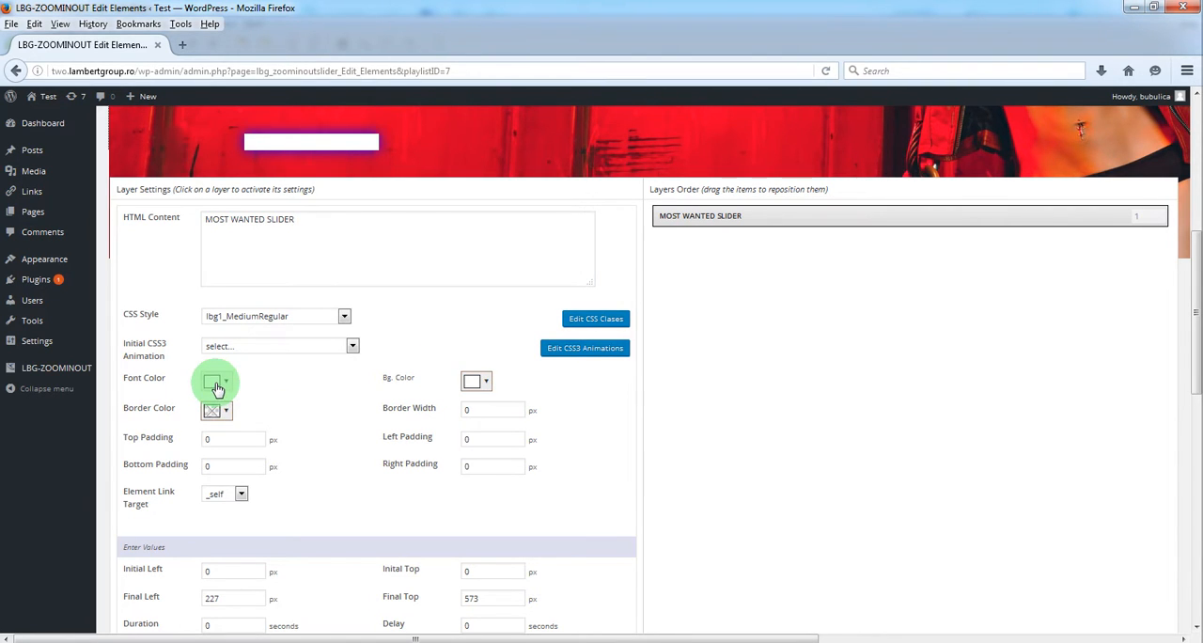
left_click(214, 381)
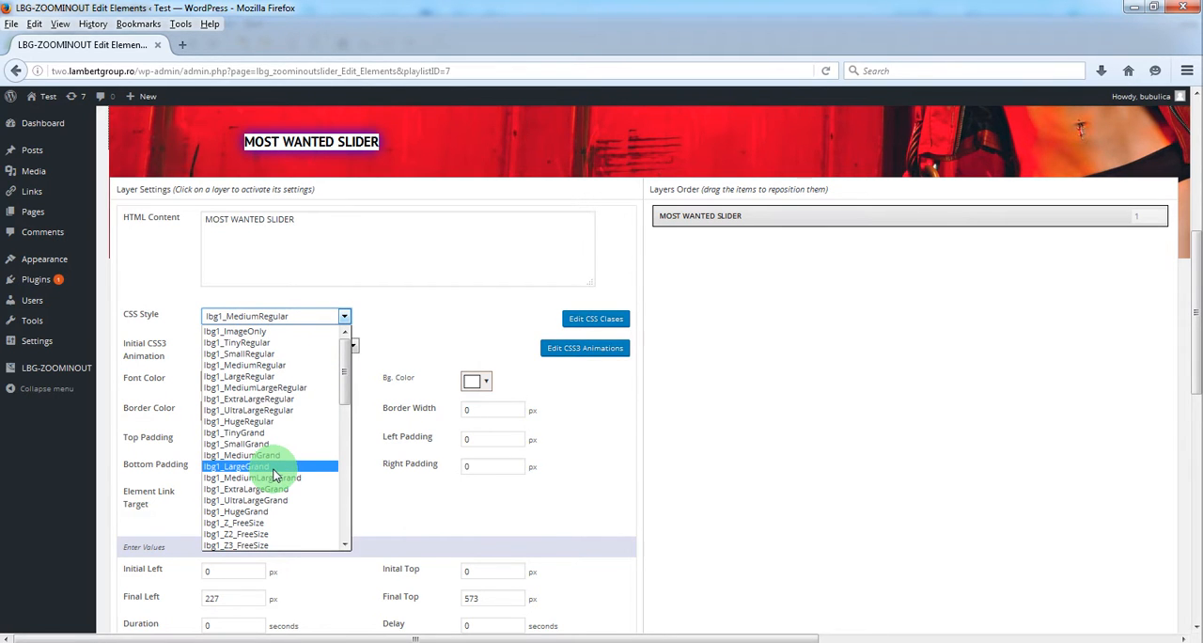
left_click(237, 466)
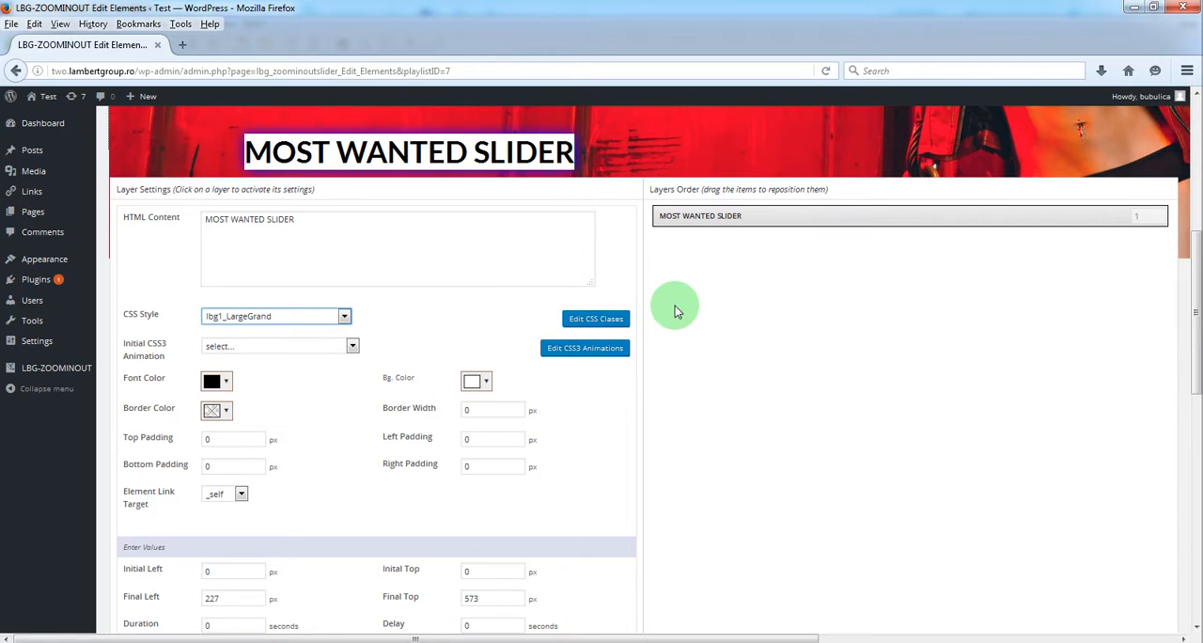
mouse_move(594, 320)
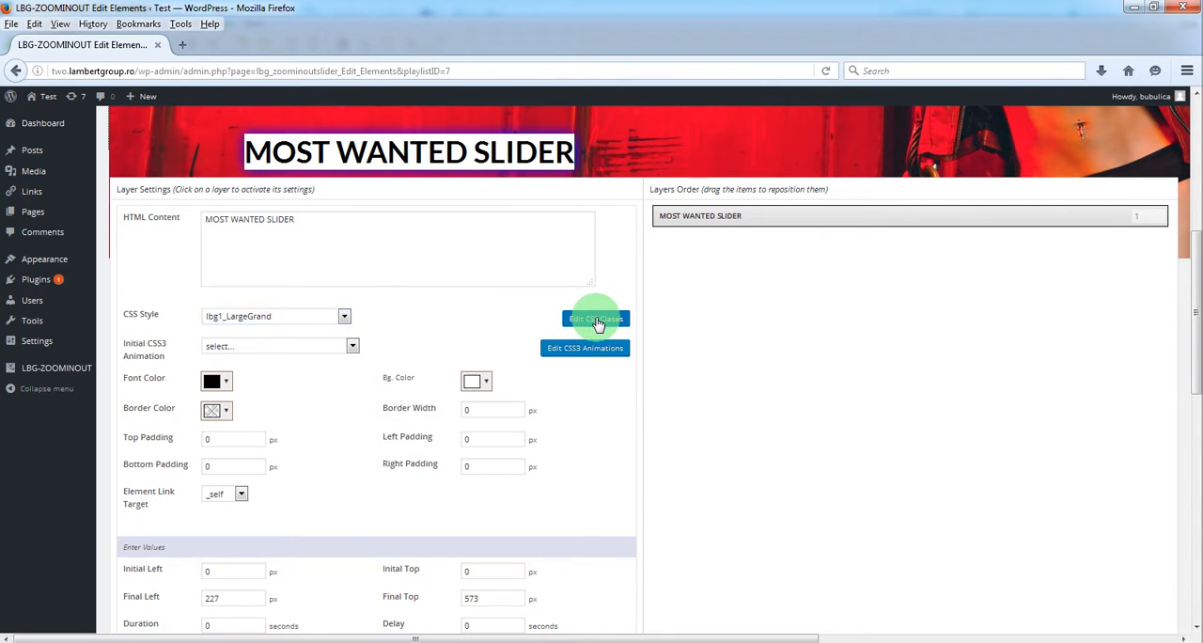
left_click(593, 319)
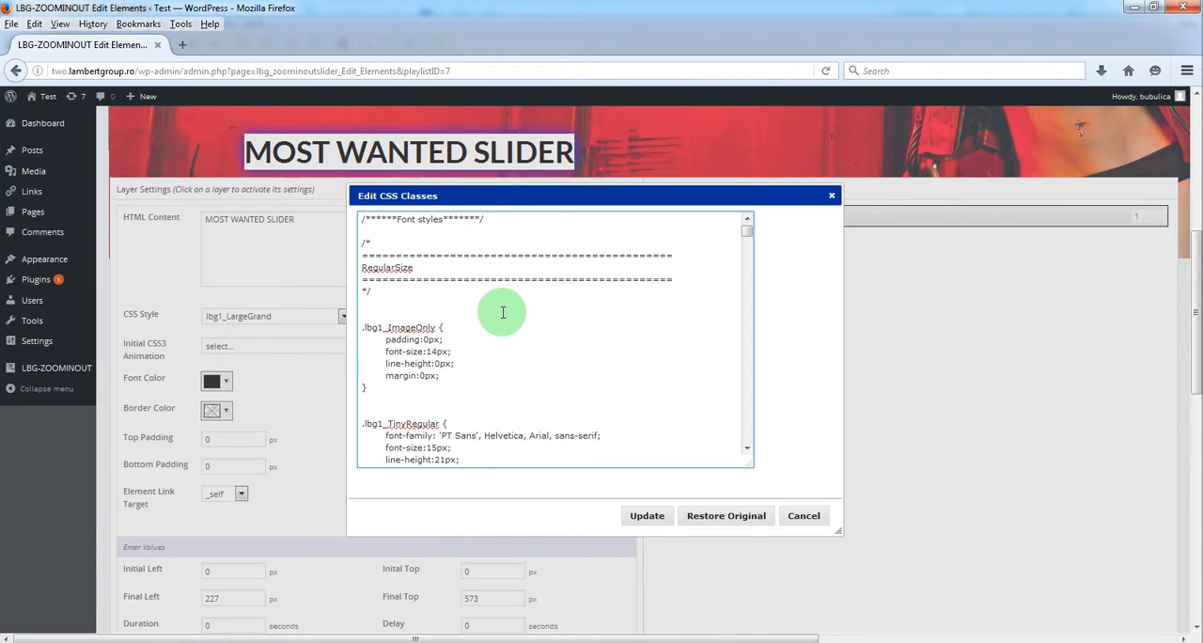
mouse_move(487, 317)
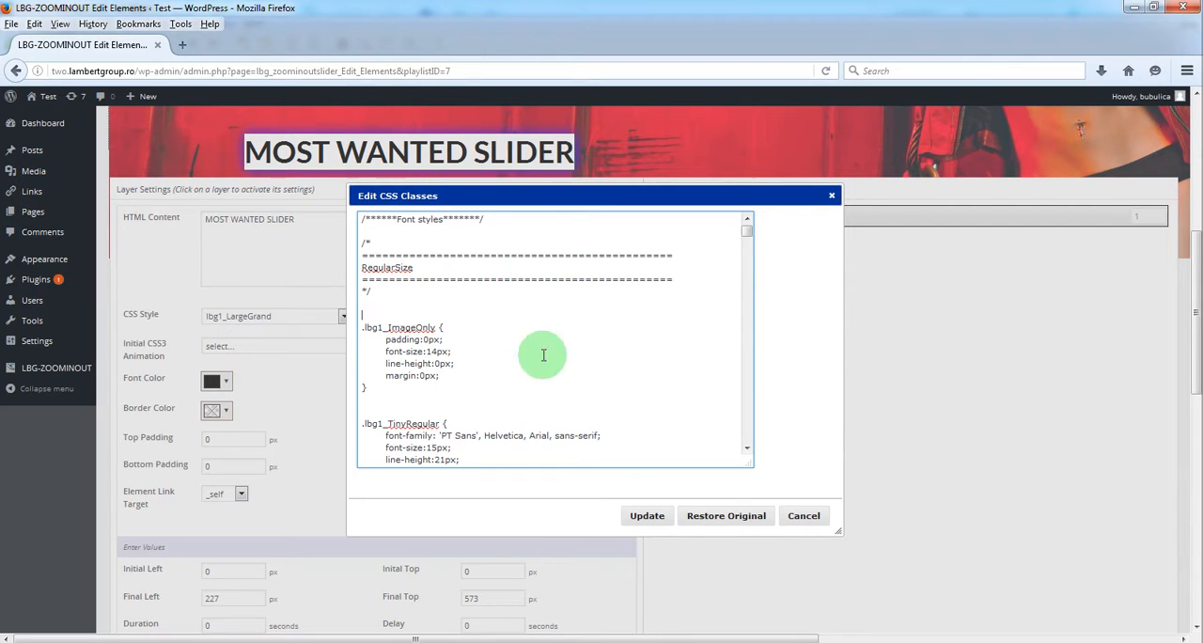
mouse_move(780, 176)
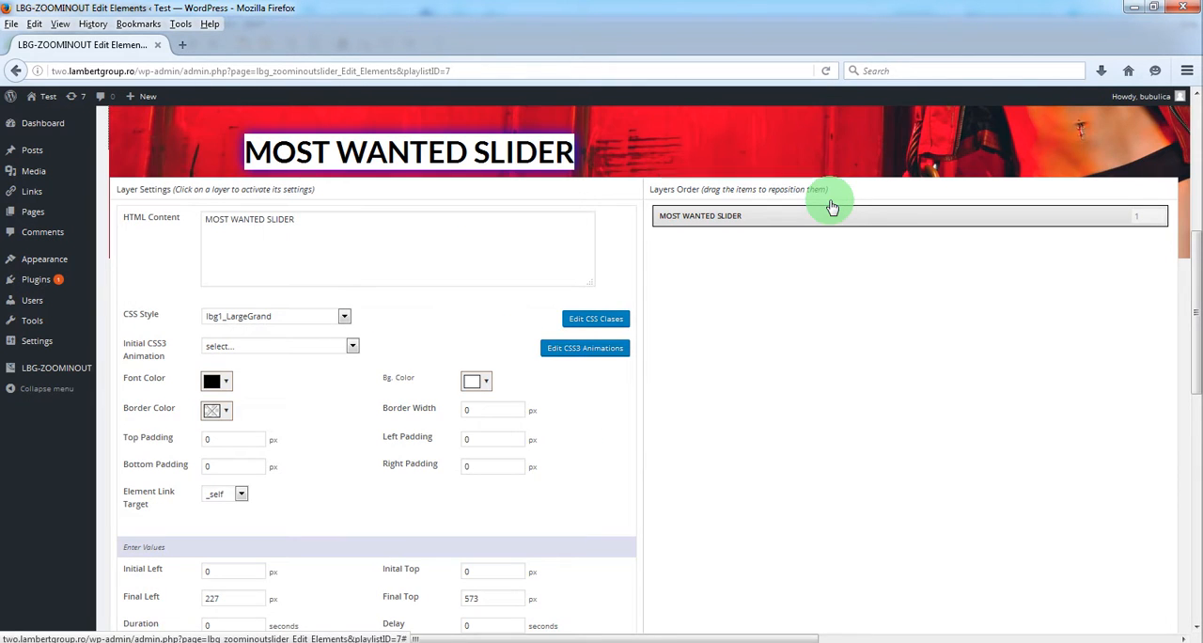
mouse_move(199, 413)
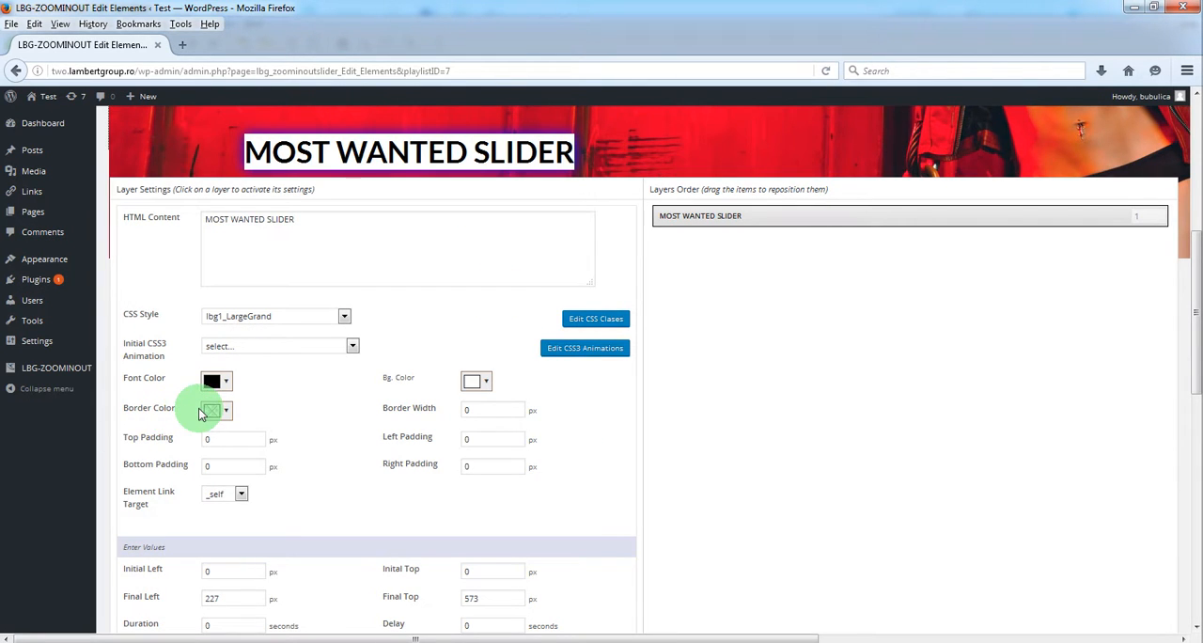
mouse_move(252, 349)
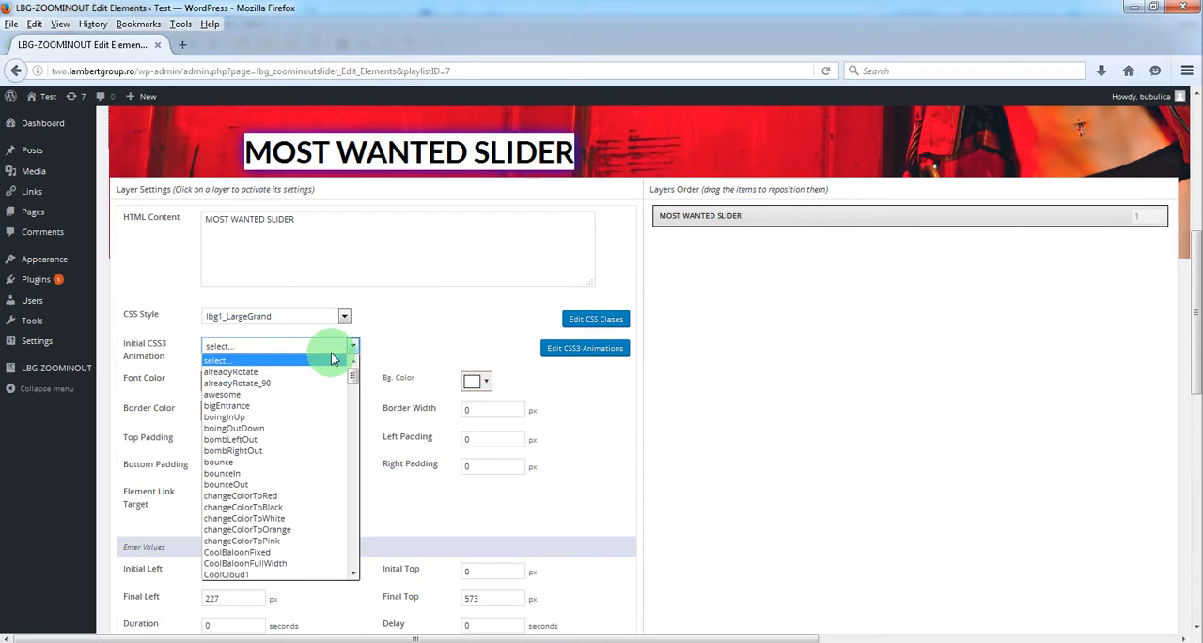
scroll("down", 3)
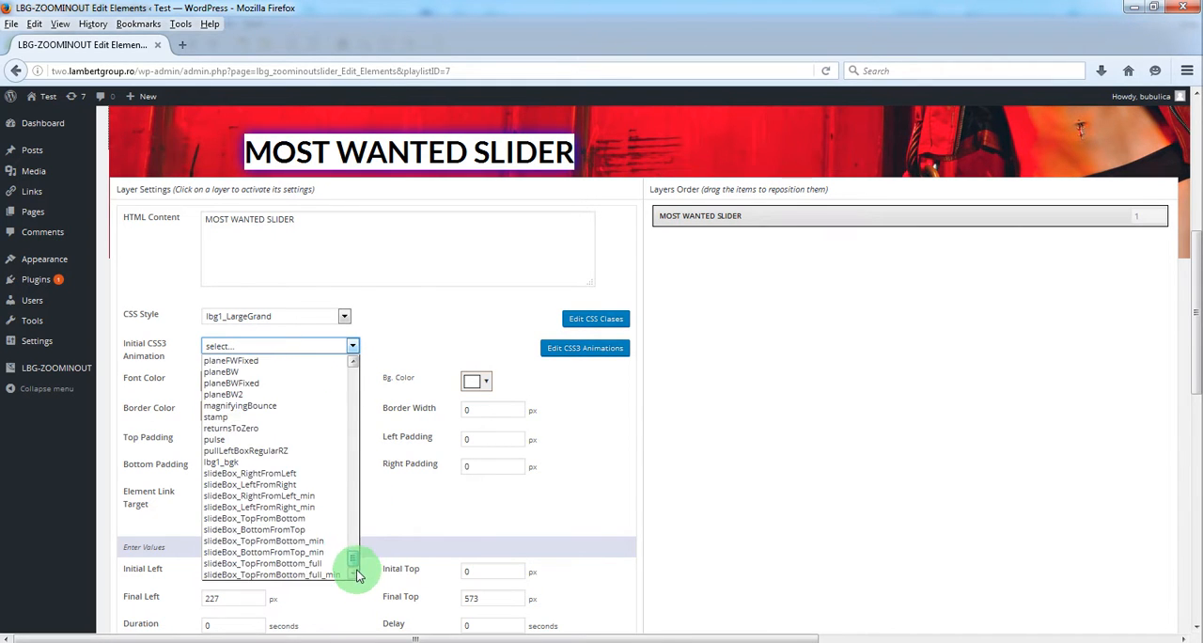
scroll("up", 3)
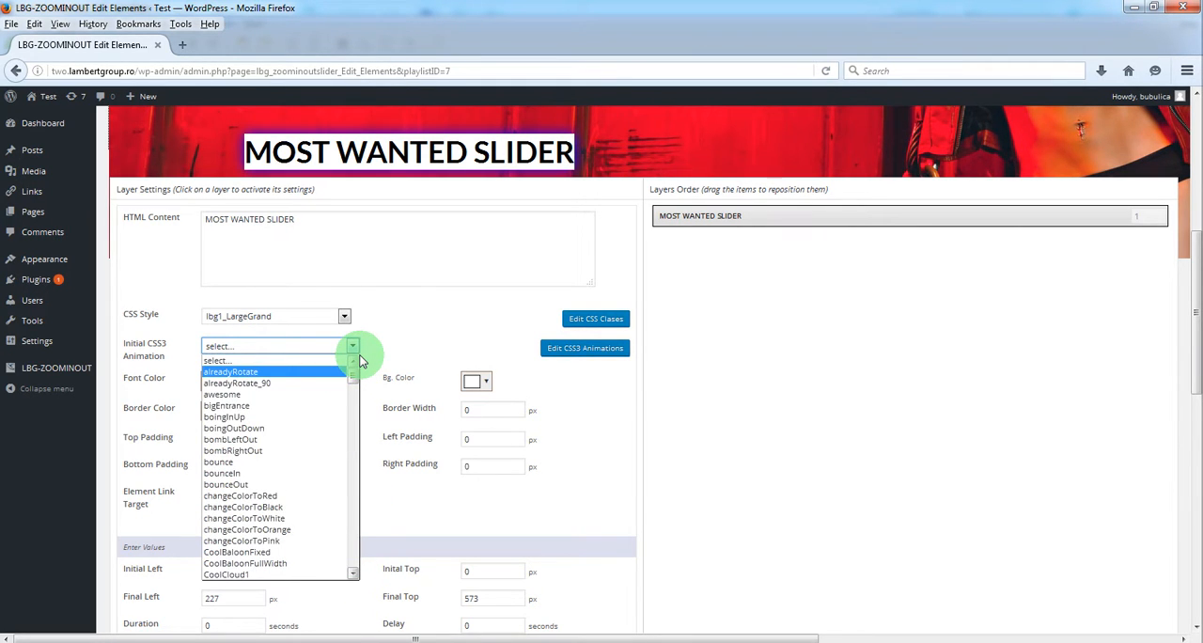
mouse_move(507, 360)
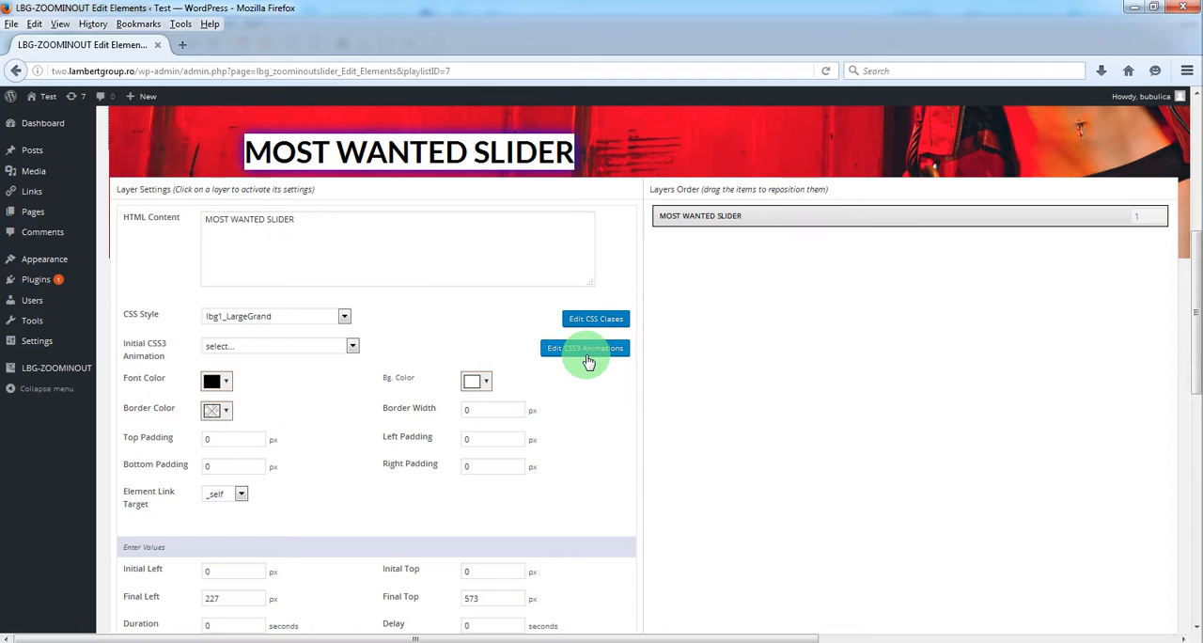
left_click(585, 347)
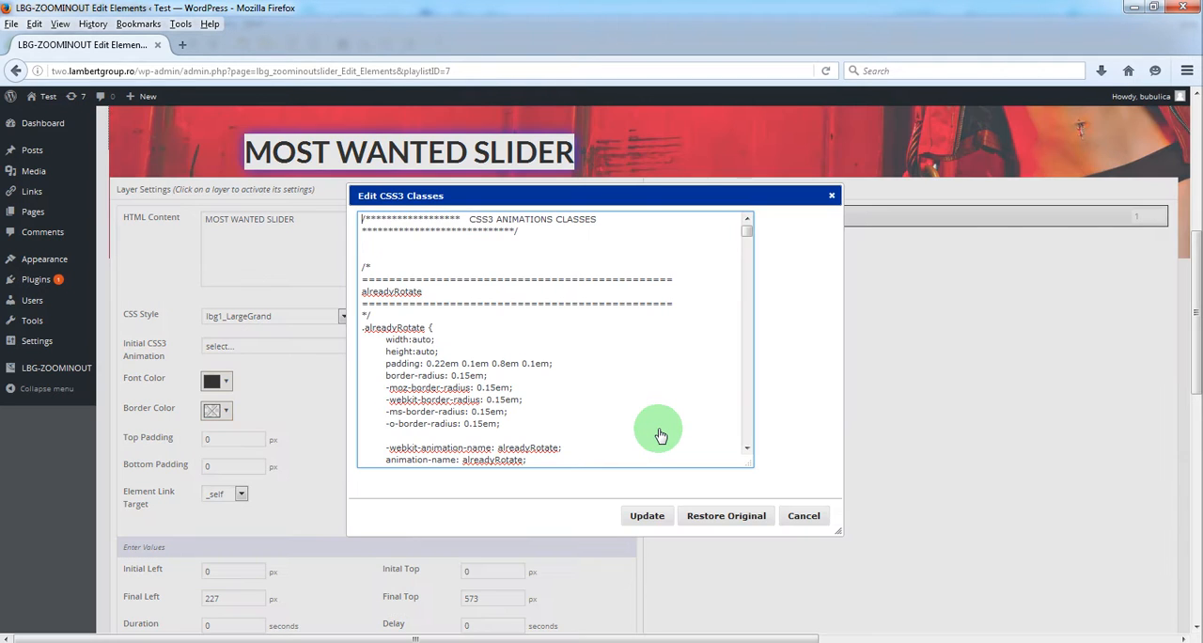
mouse_move(568, 320)
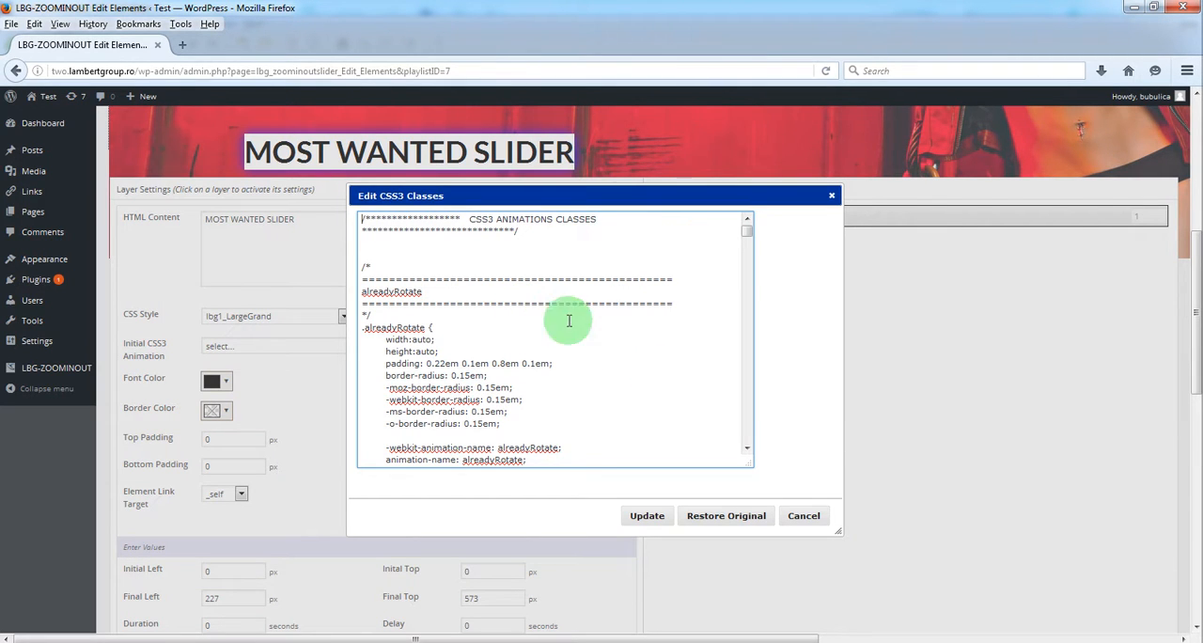
mouse_move(830, 199)
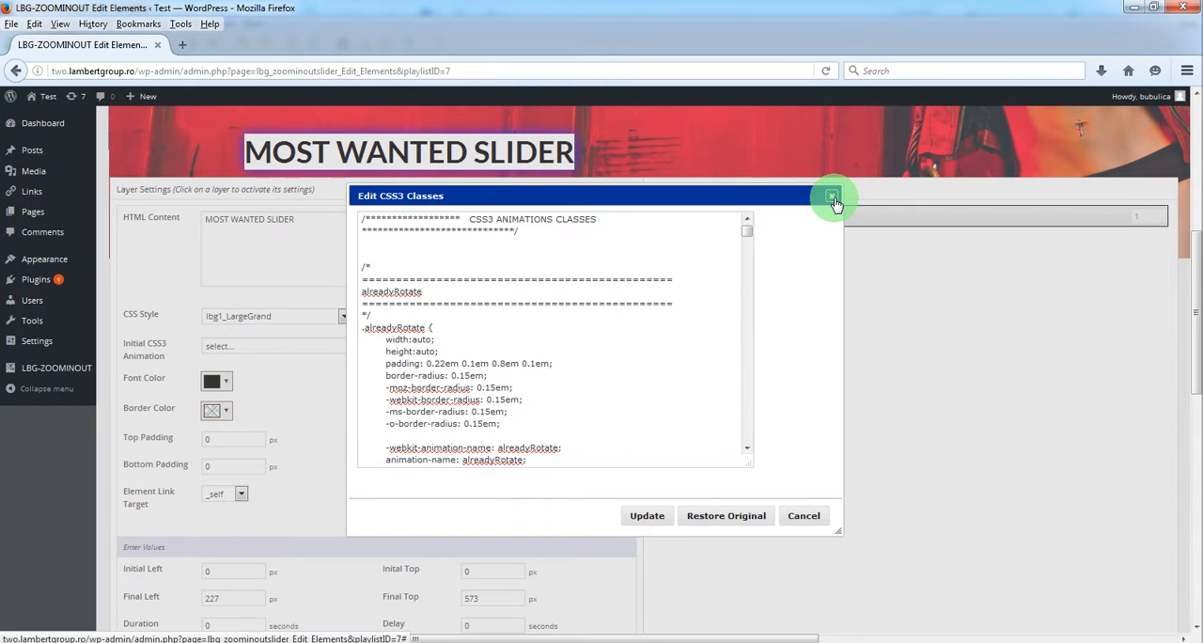
left_click(832, 197)
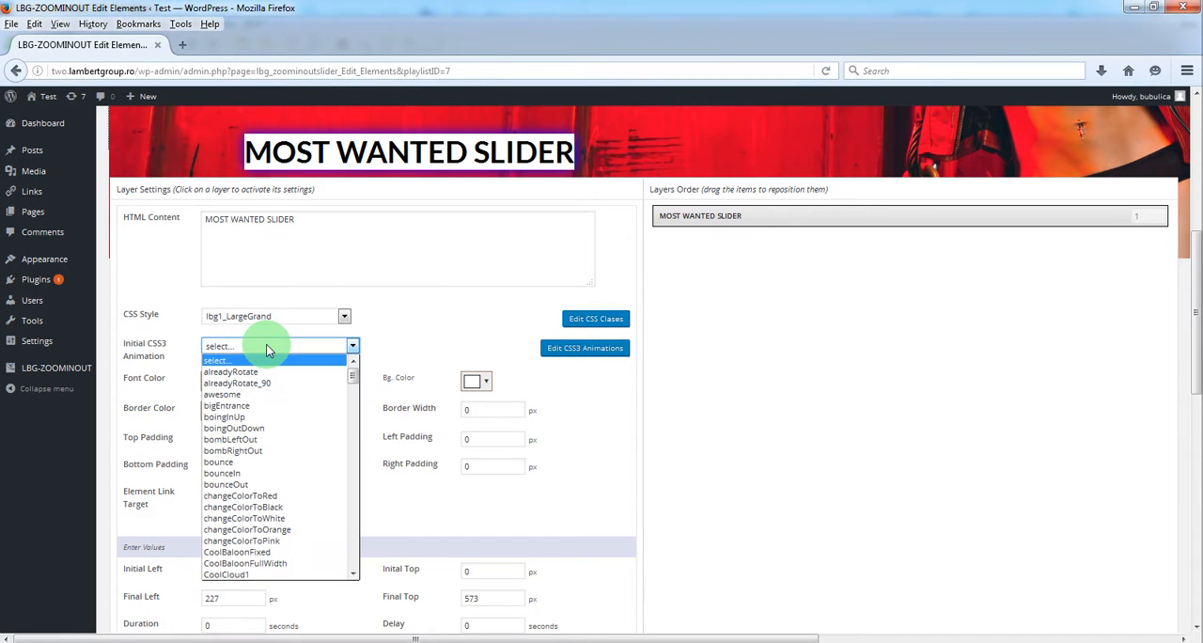
mouse_move(263, 406)
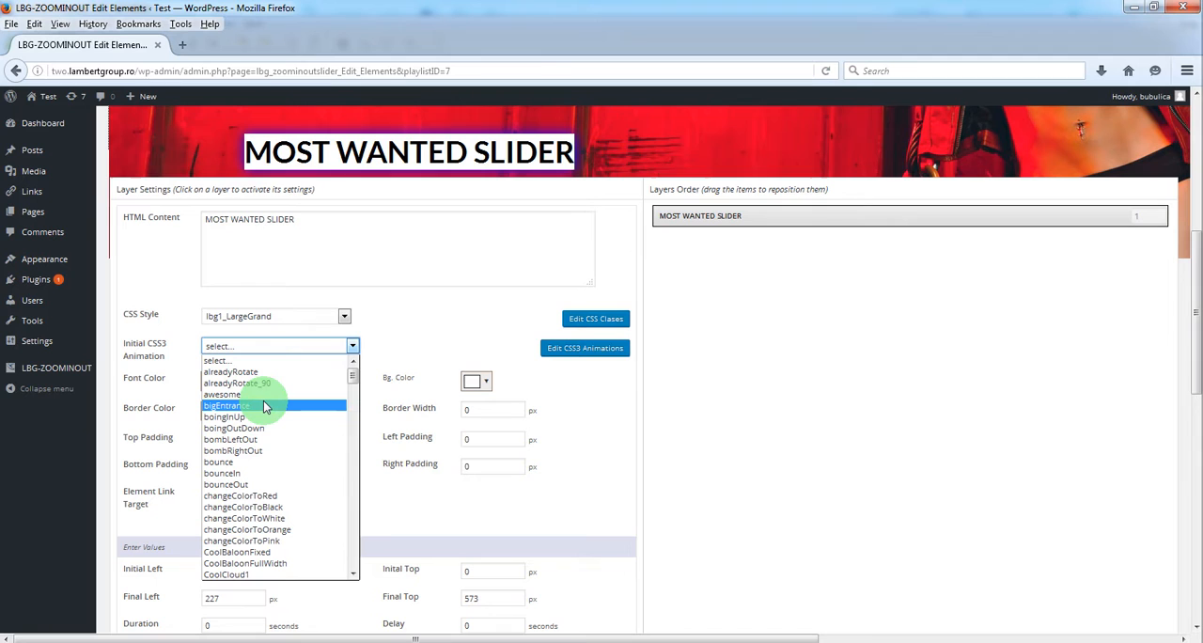
Try bigEntrance, boingInUp and bounceIn entrances, settling on rotateInDownLeft for the headline
left_click(229, 406)
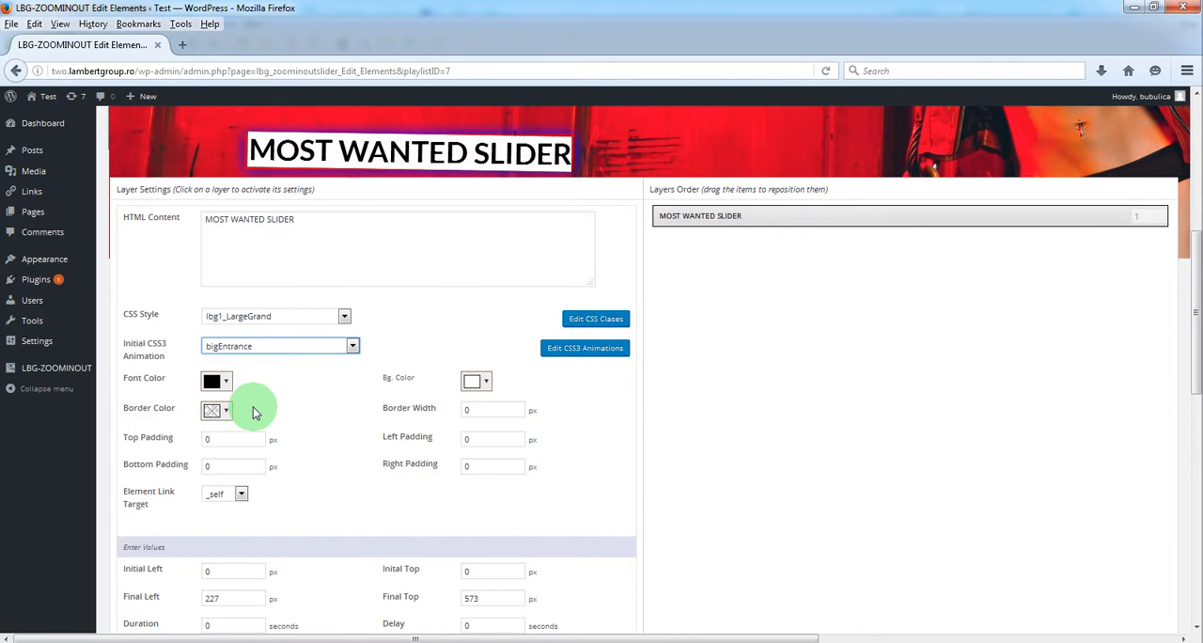
left_click(354, 346)
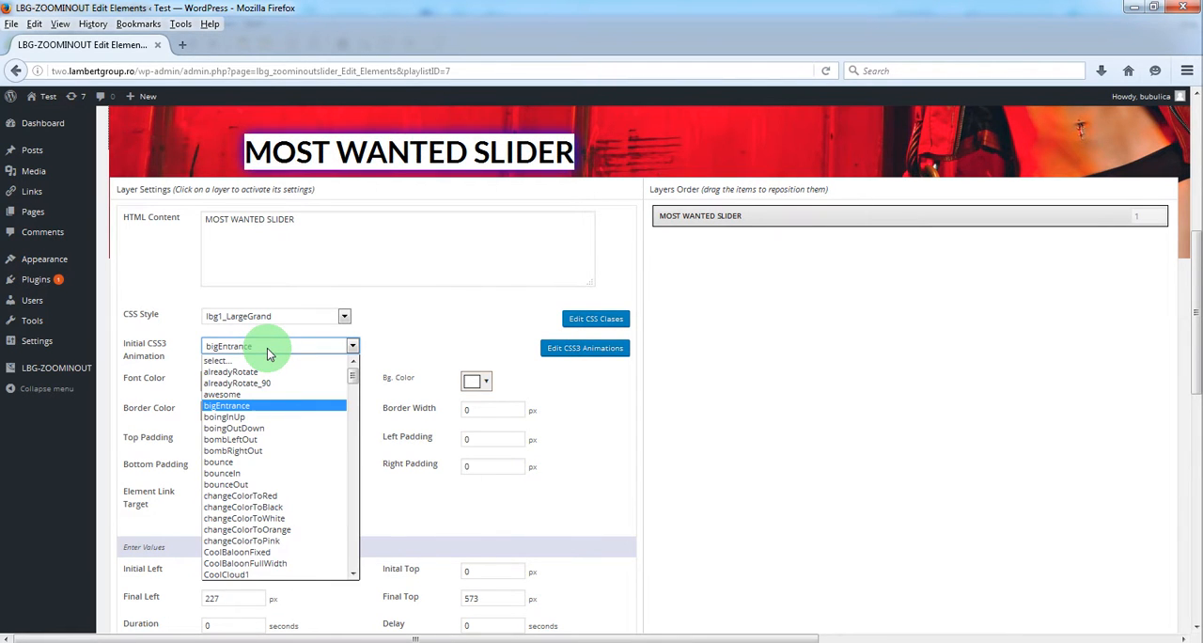
left_click(224, 417)
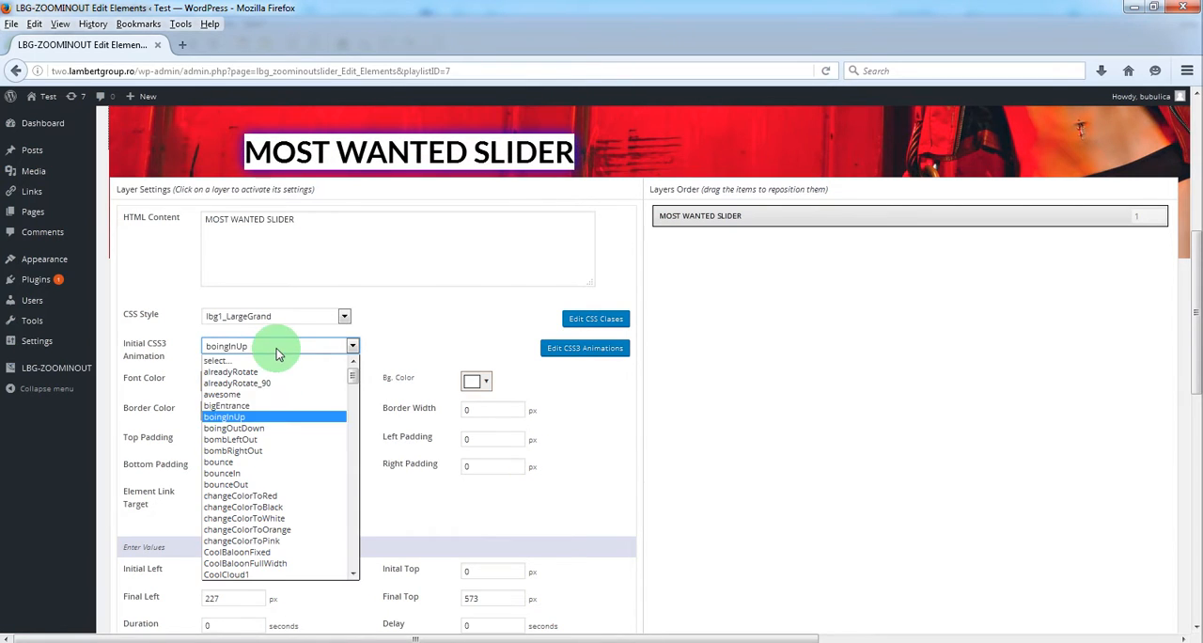
mouse_move(218, 462)
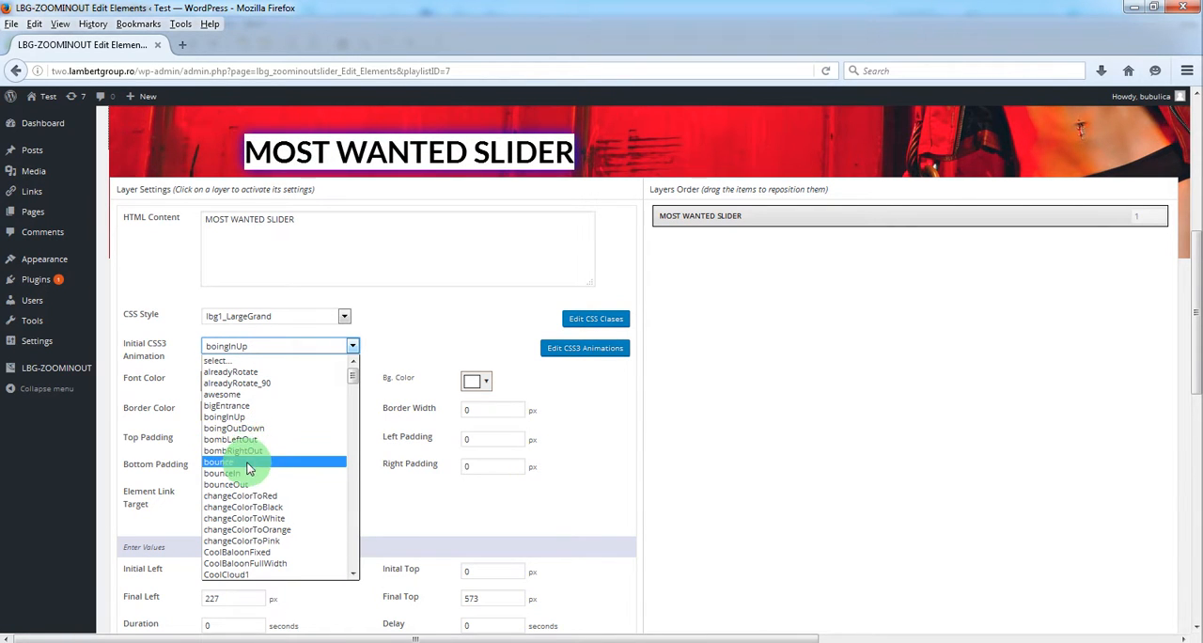
left_click(218, 462)
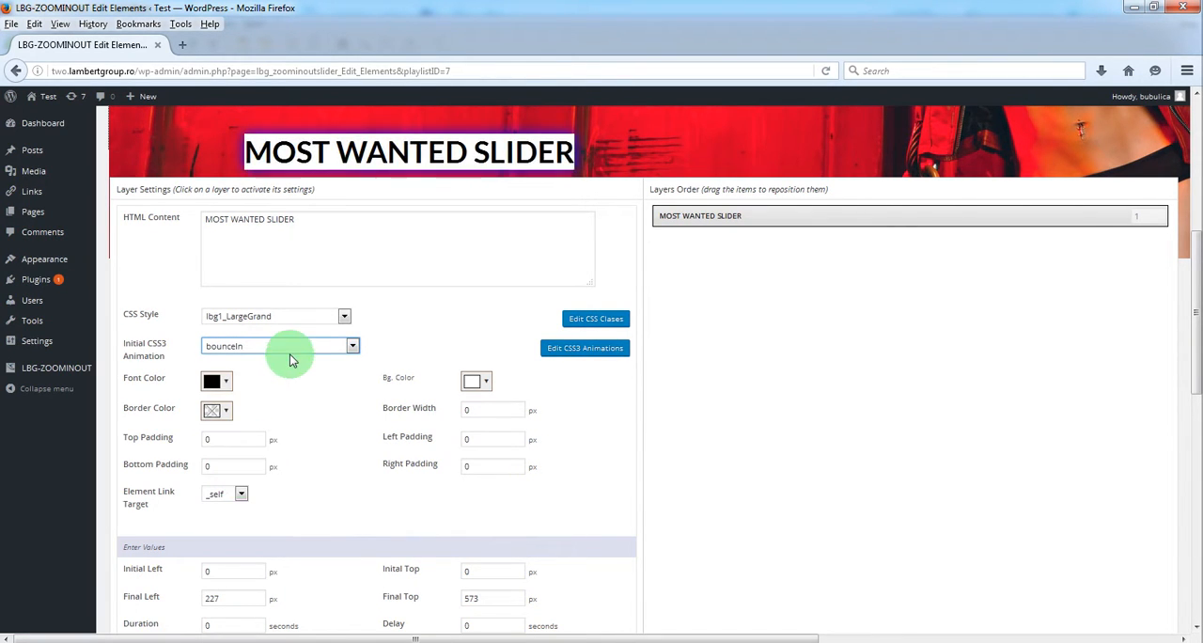
left_click(352, 346)
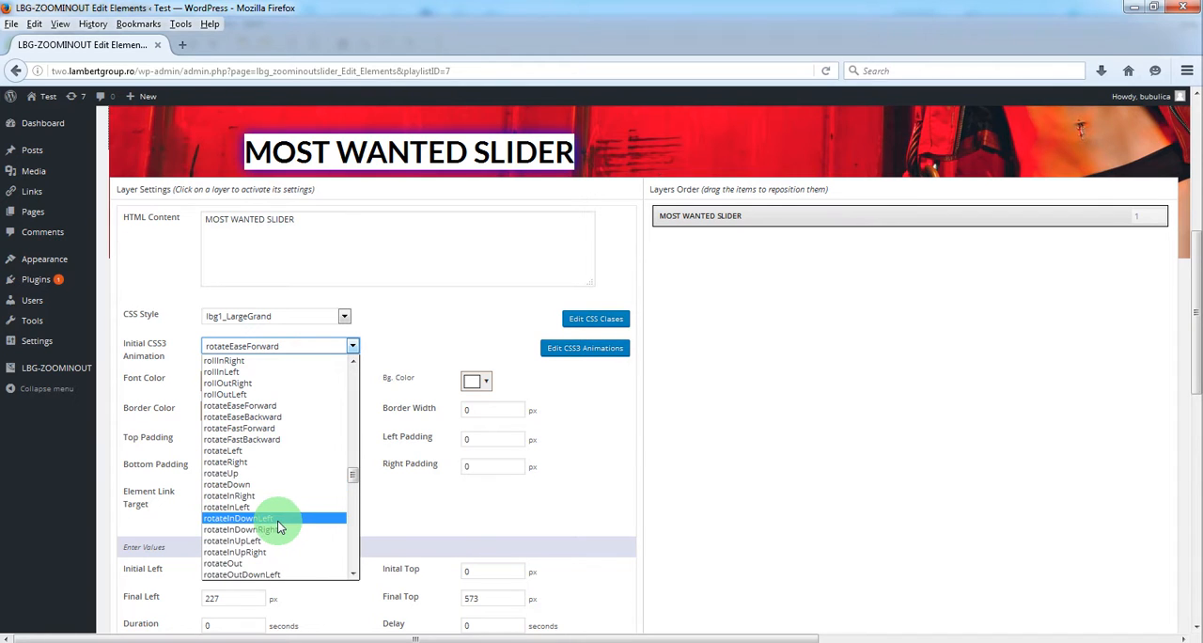
left_click(237, 519)
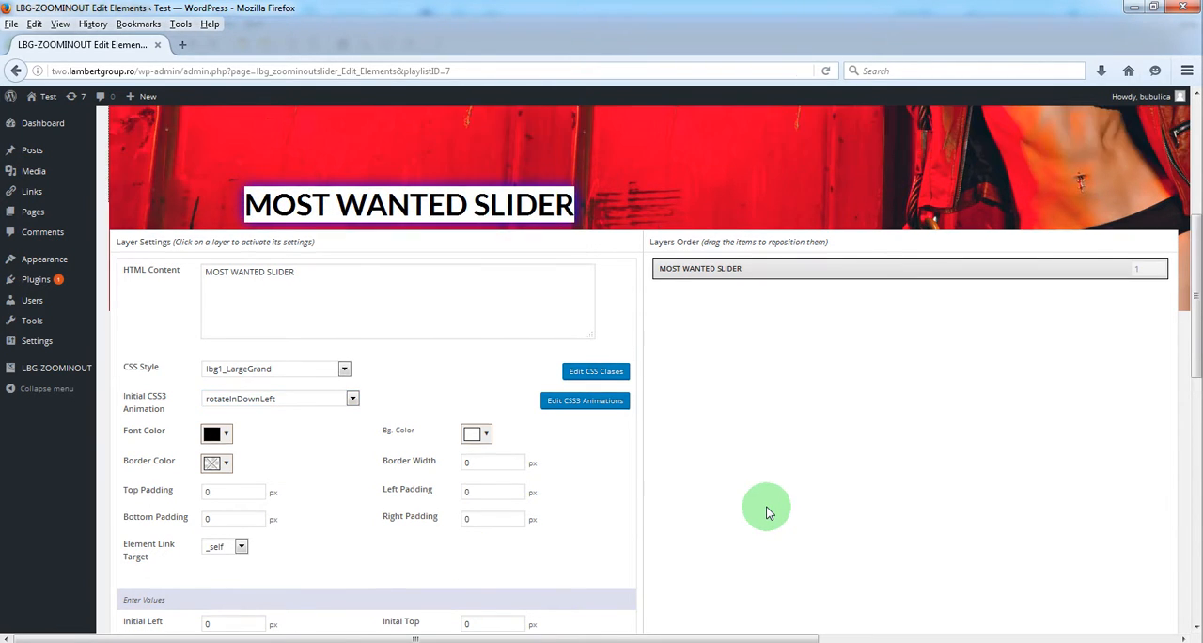
Drag the headline on the preview so its final position becomes 130 left, 120 top
scroll("up", 3)
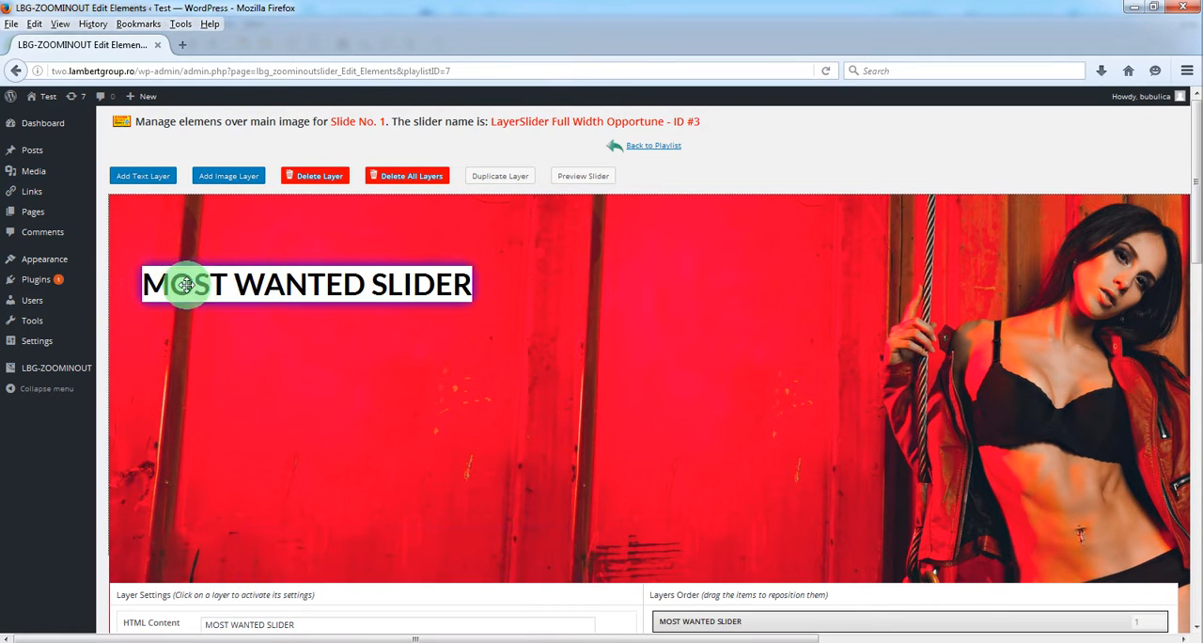
left_click_drag(186, 285, 230, 289)
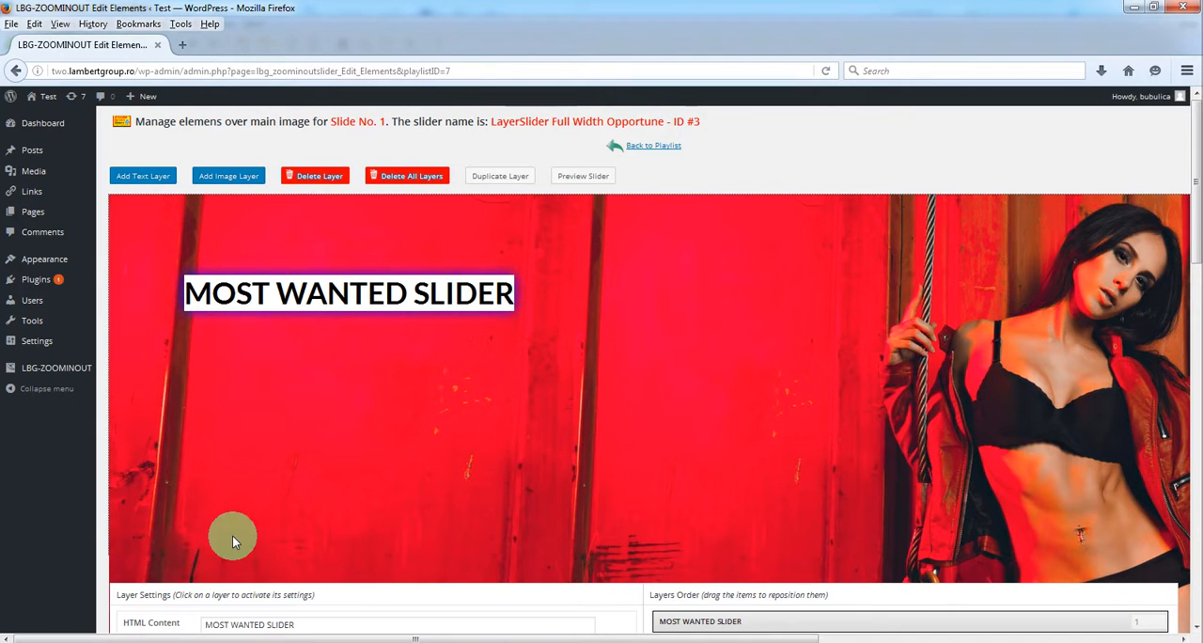
scroll("down", 3)
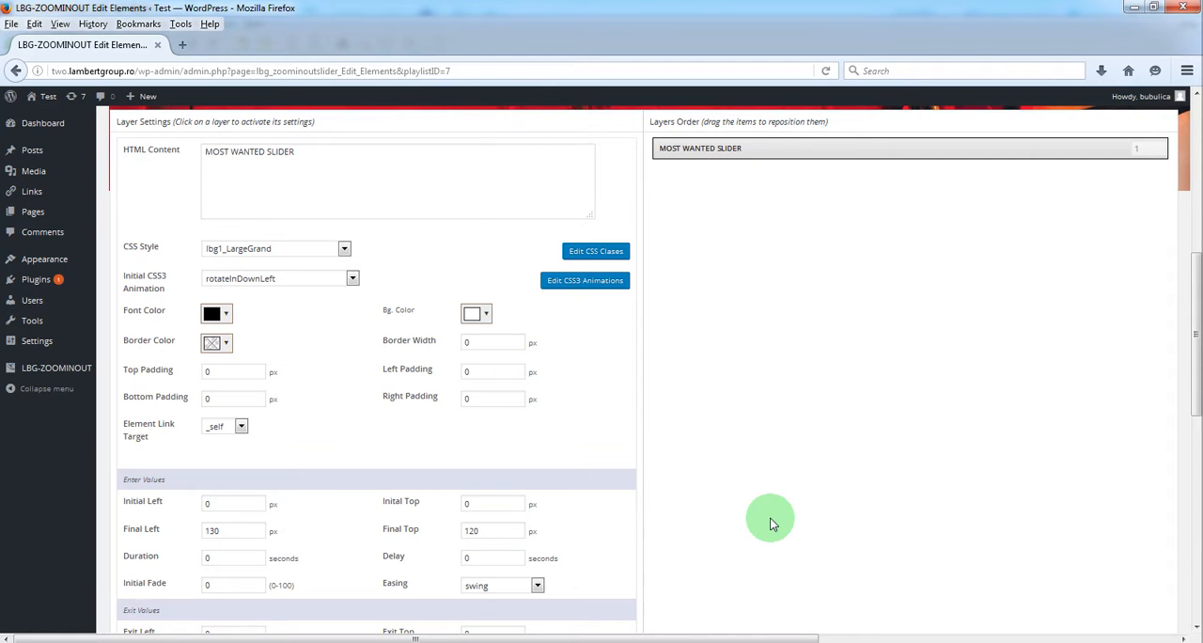
scroll("down", 3)
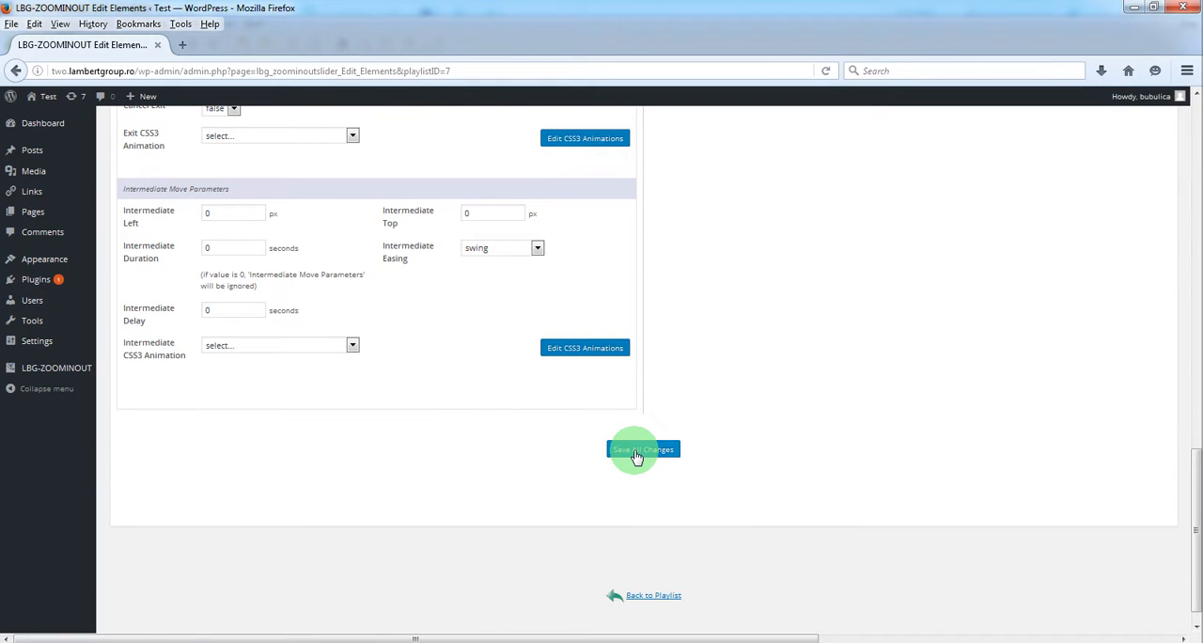
left_click(642, 449)
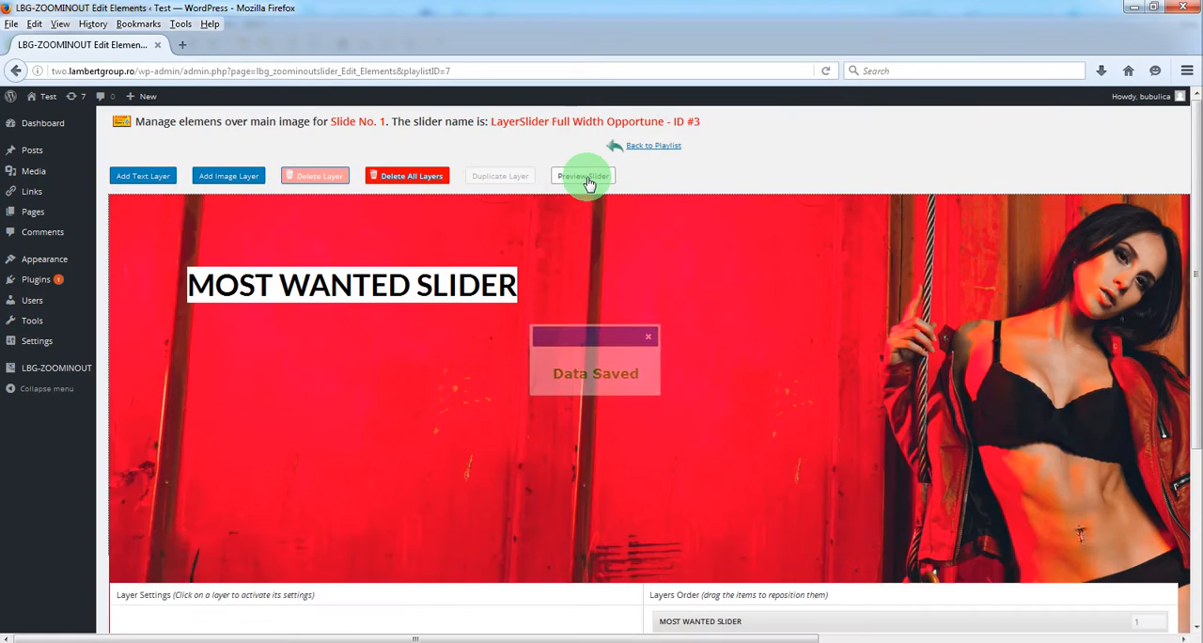
left_click(583, 177)
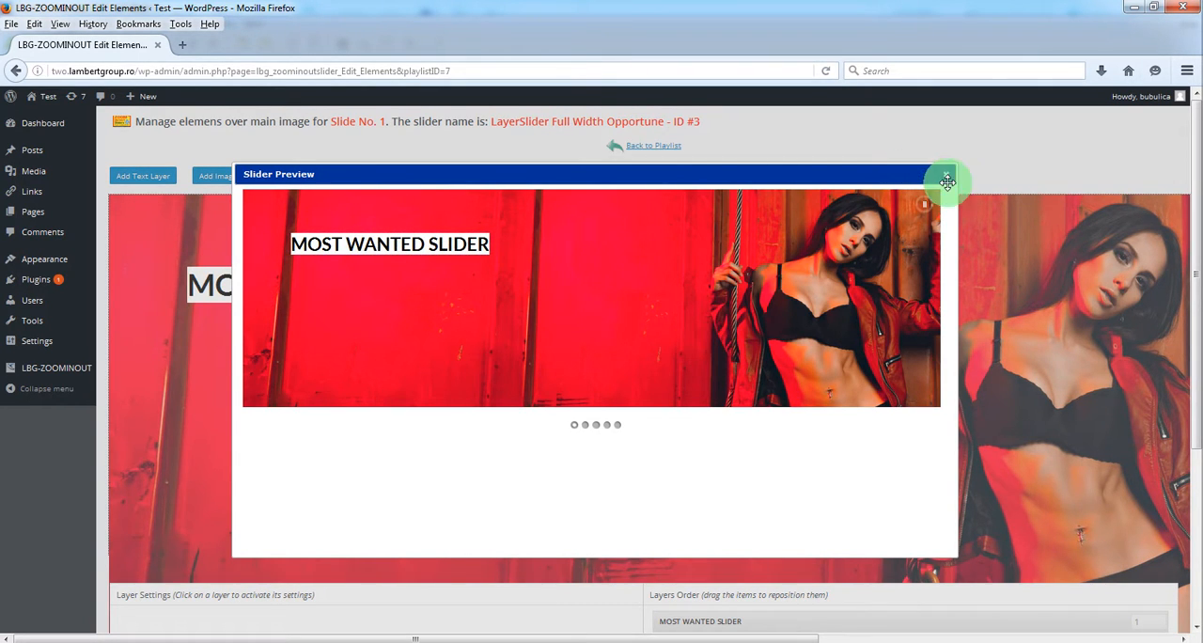
left_click(948, 180)
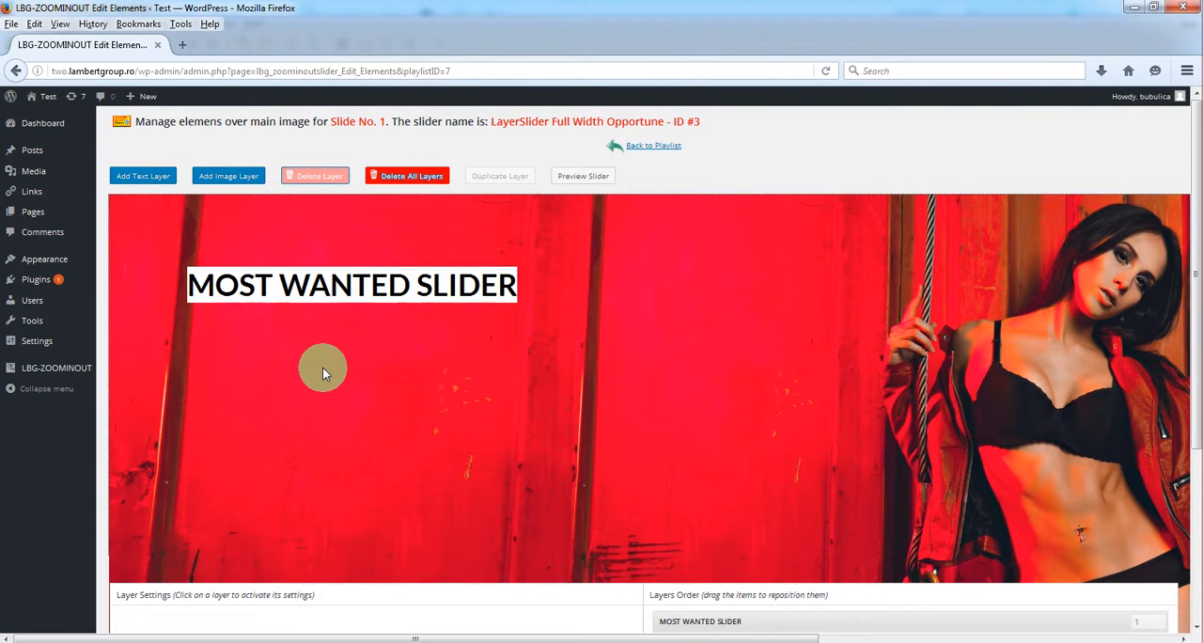
mouse_move(316, 379)
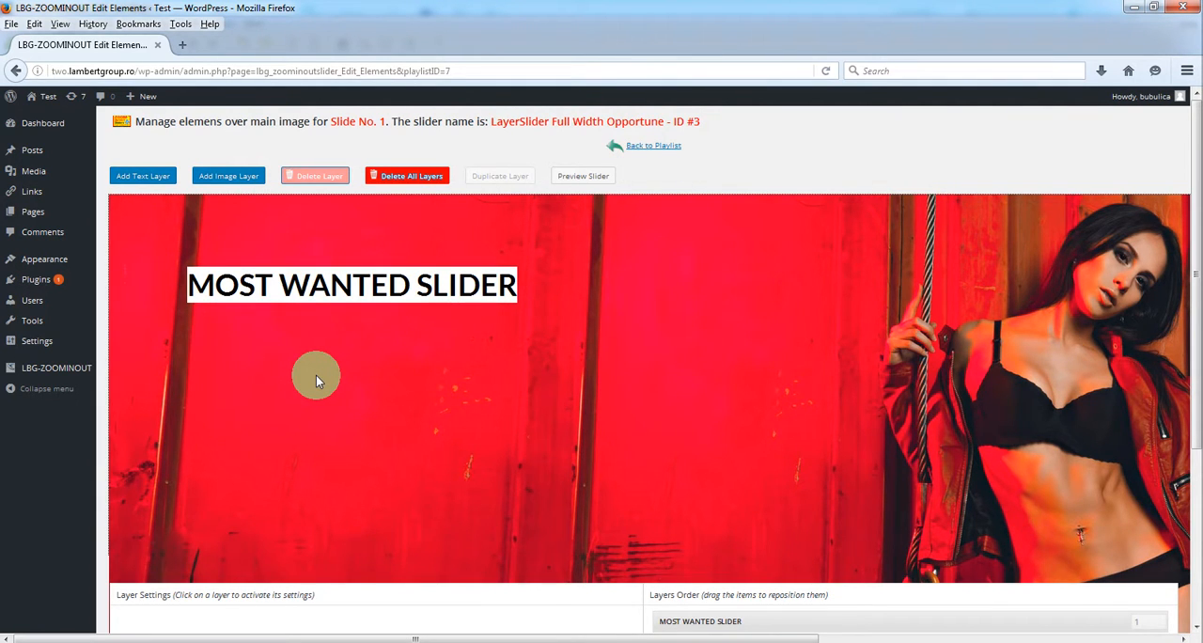
mouse_move(198, 205)
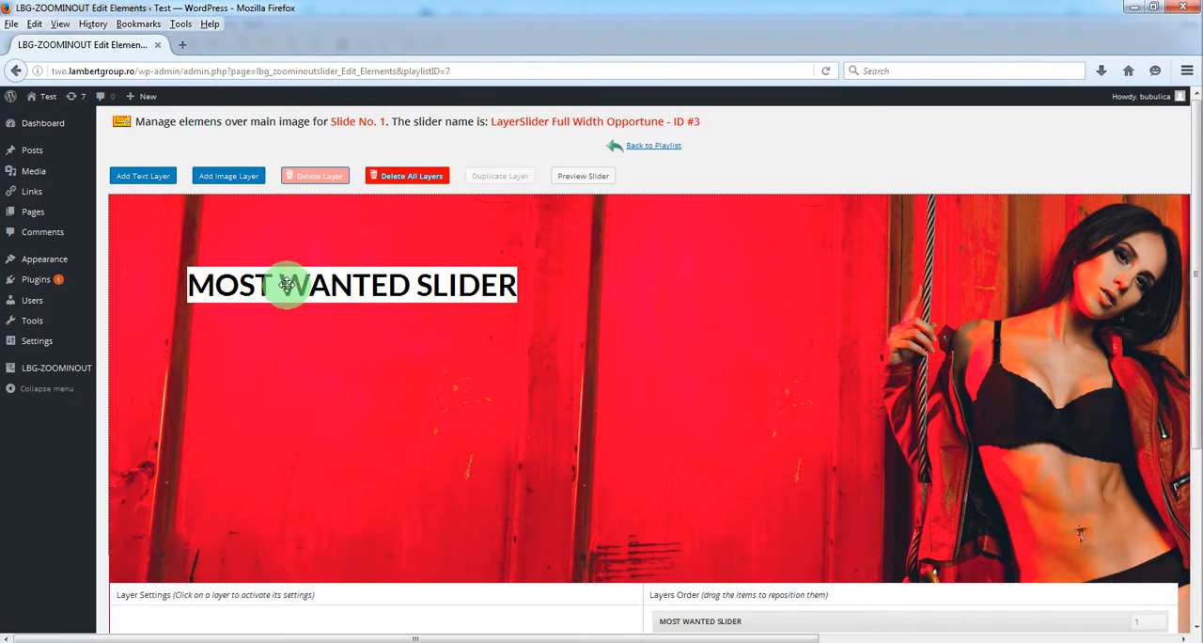
Duplicate the MOST WANTED SLIDER layer and place the copy just below the original
left_click(353, 285)
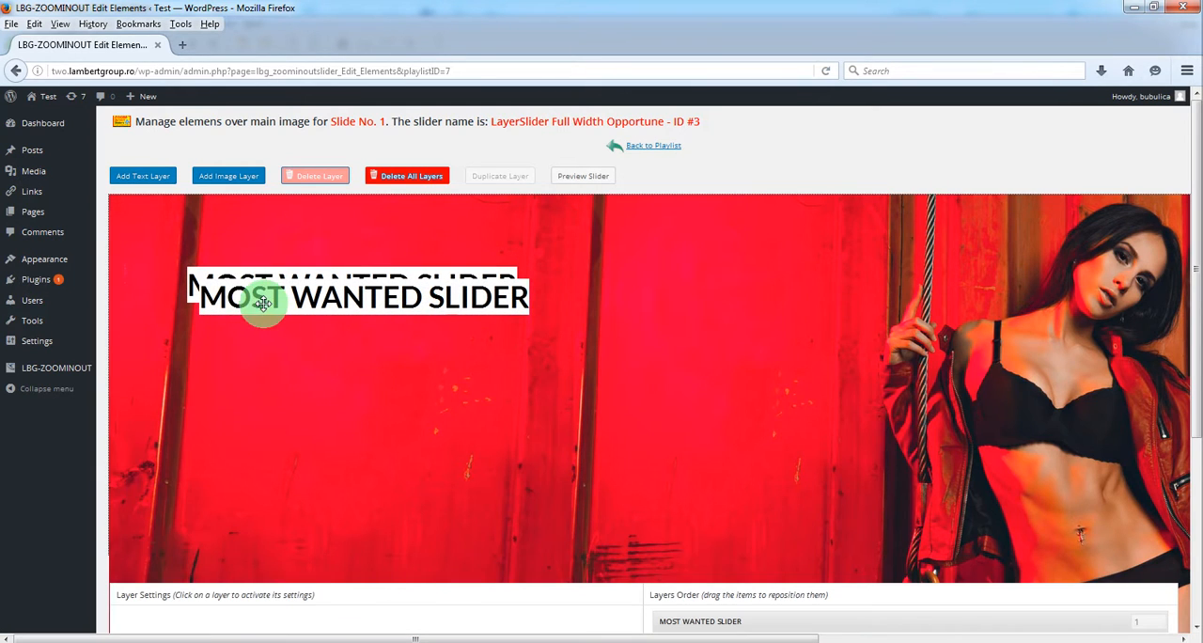
left_click_drag(263, 301, 225, 331)
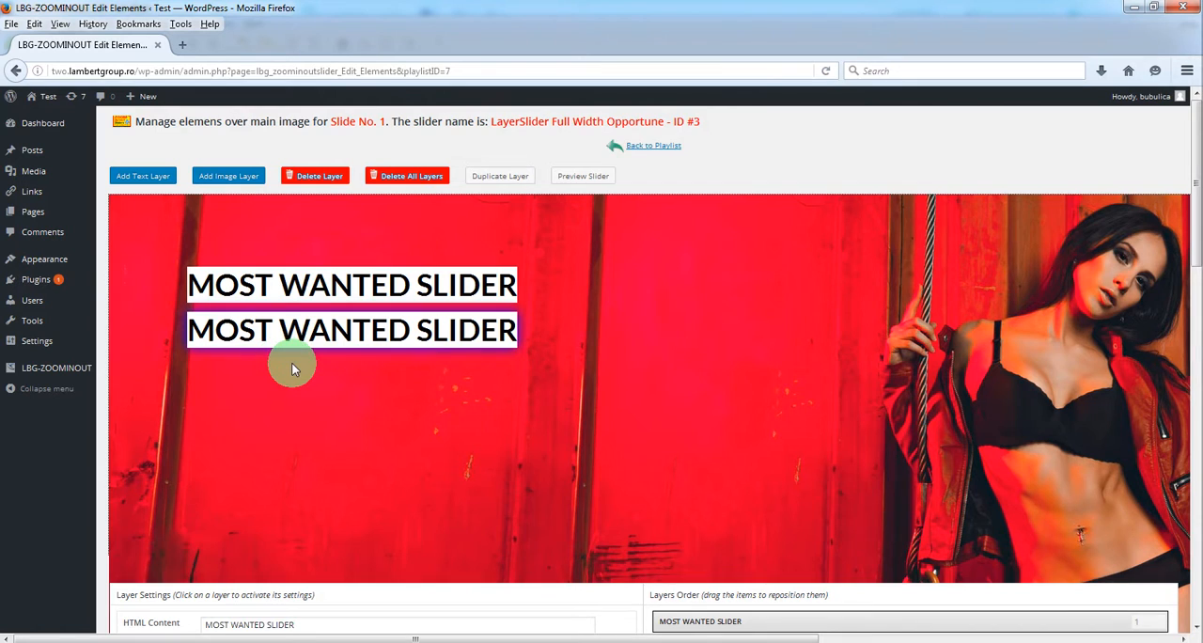
scroll("down", 3)
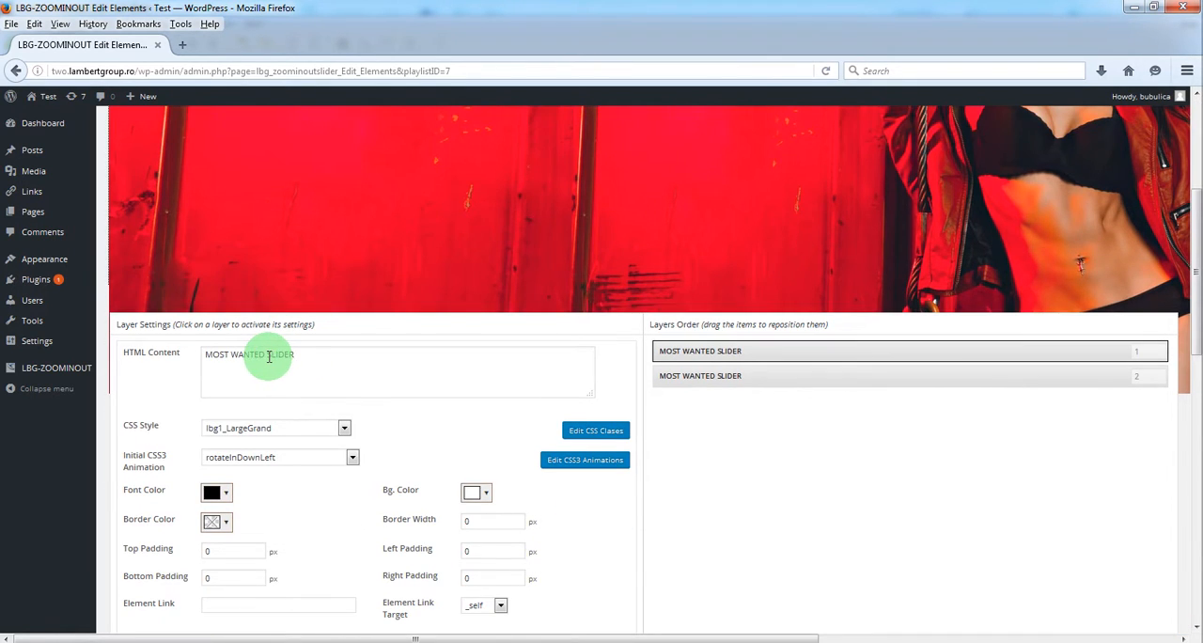
Change the copy's text to IS YOUR NEW ZOOM SLIDER with a rotateInUpLeft entrance
double_click(234, 353)
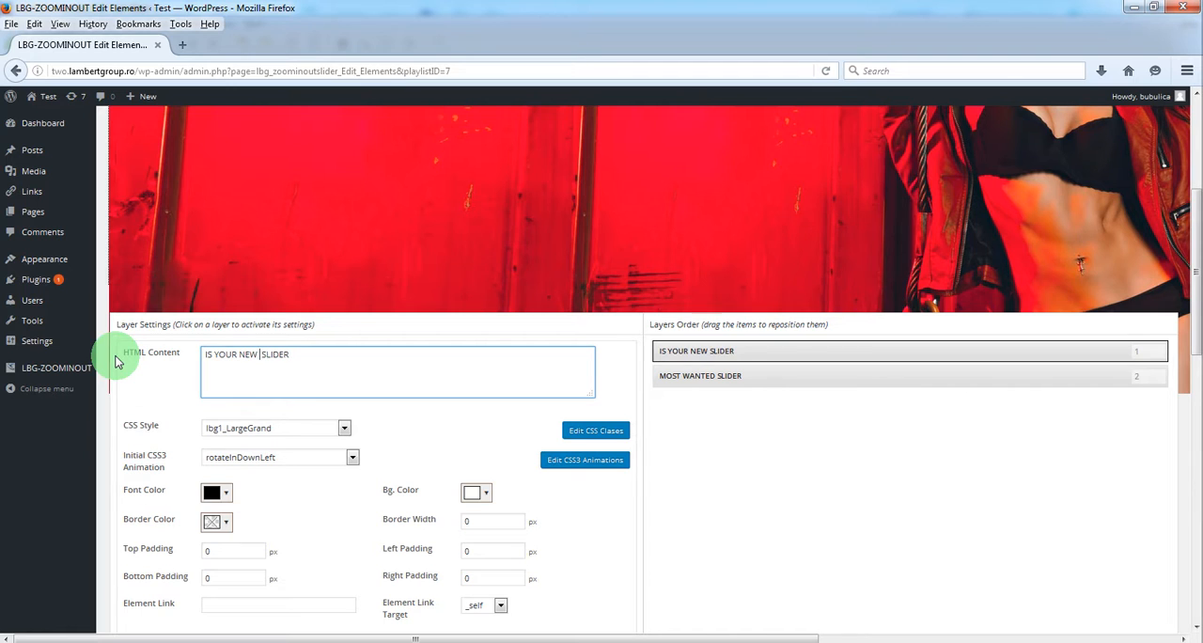
type("ZOOM")
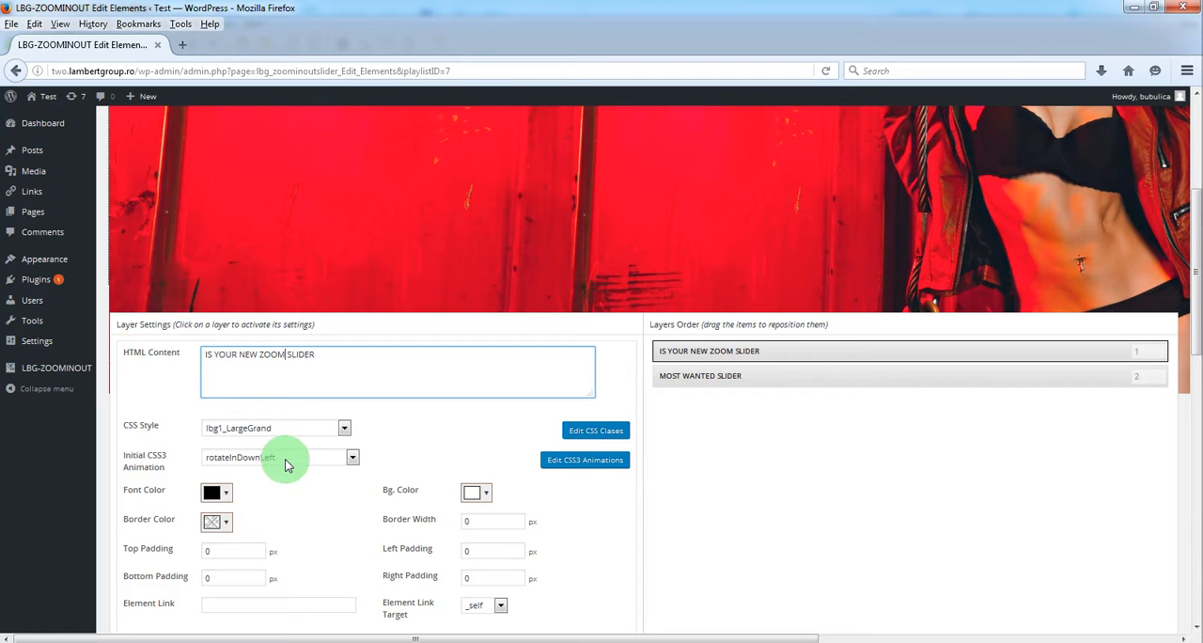
left_click(353, 457)
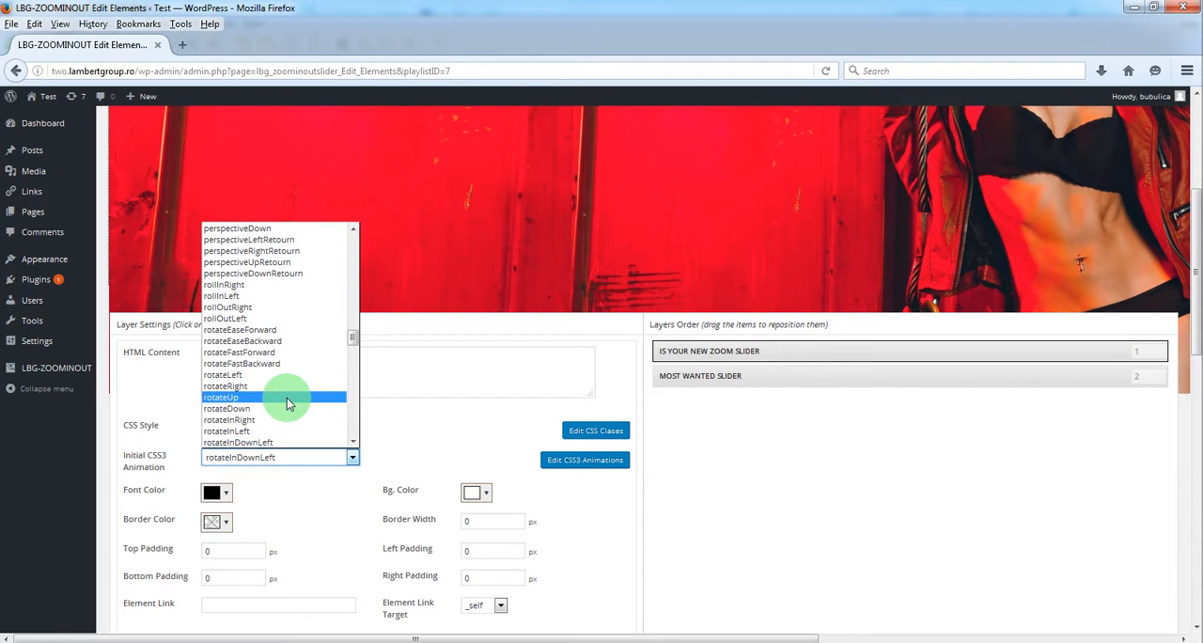
scroll("down", 3)
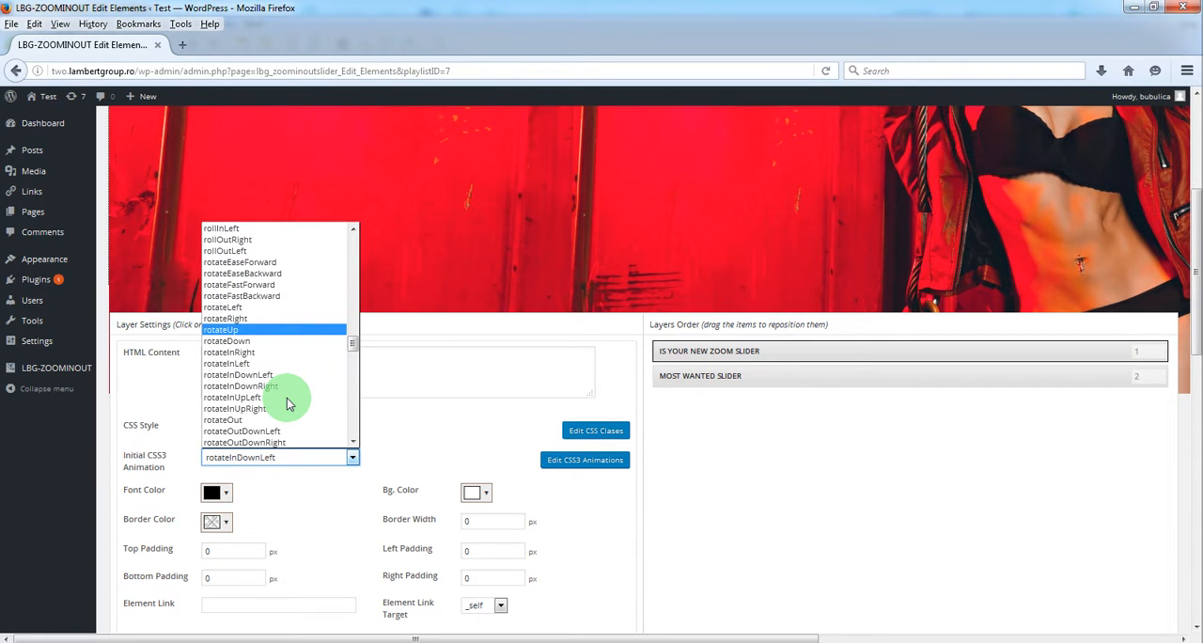
mouse_move(263, 396)
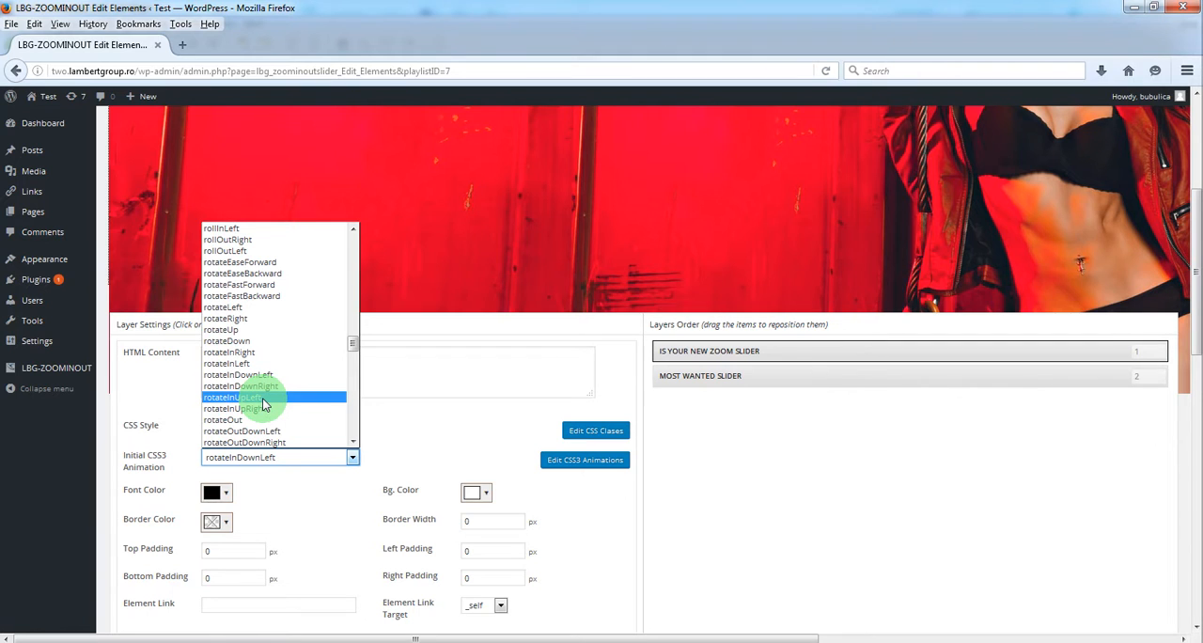
left_click(233, 396)
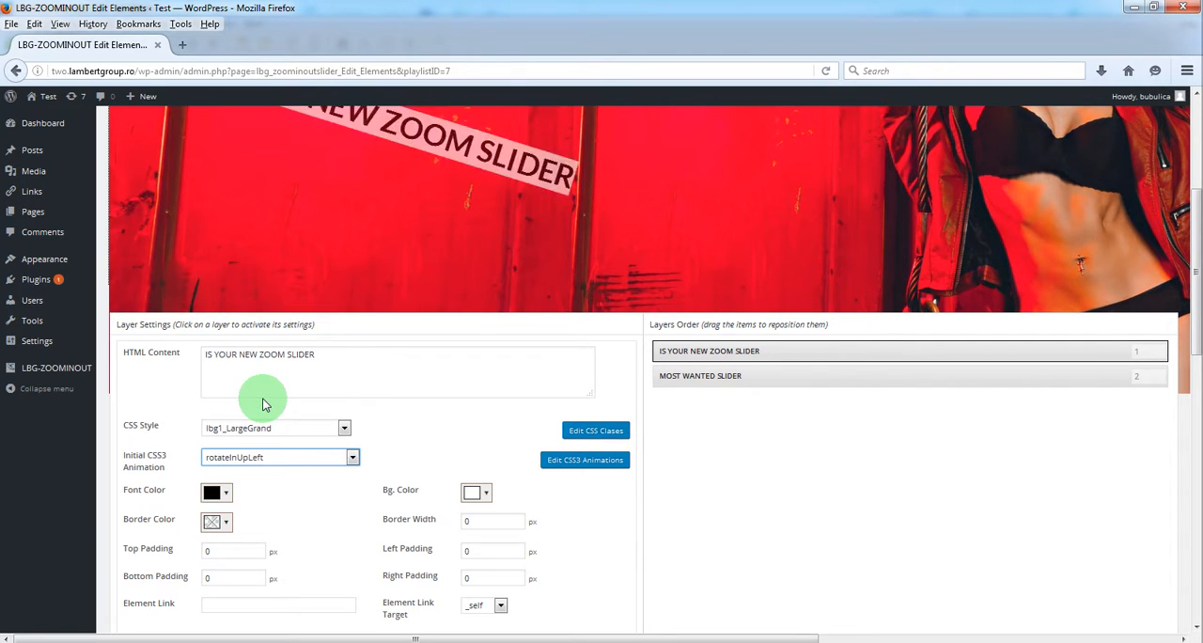
mouse_move(432, 451)
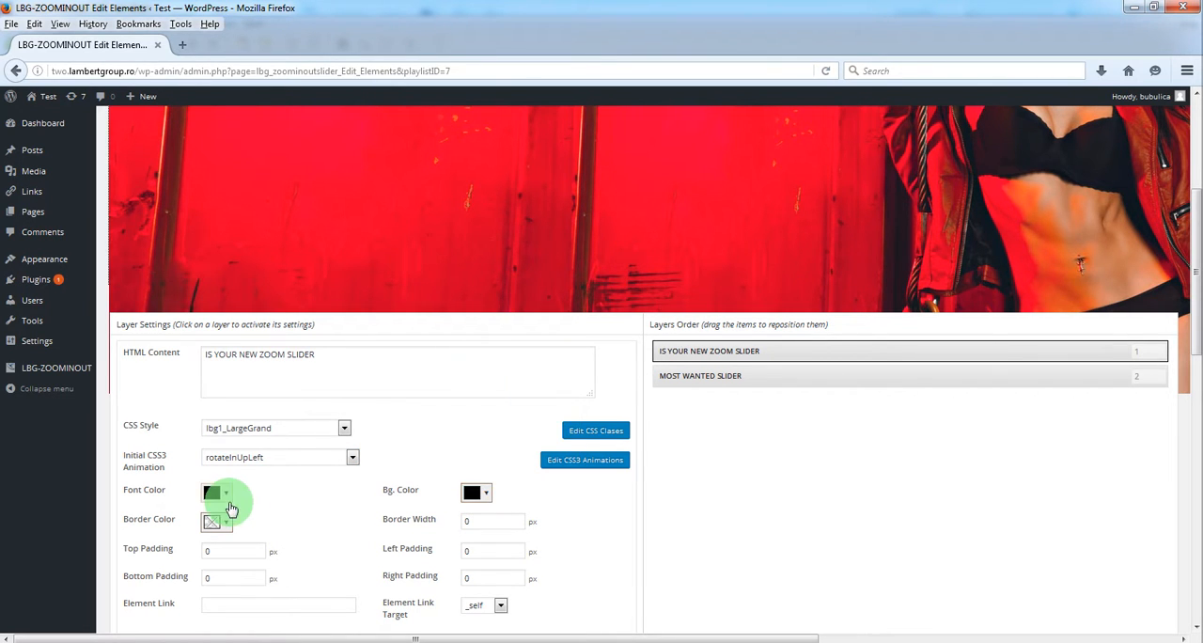
Set the copied headline's font colour to white on a black background
left_click(212, 493)
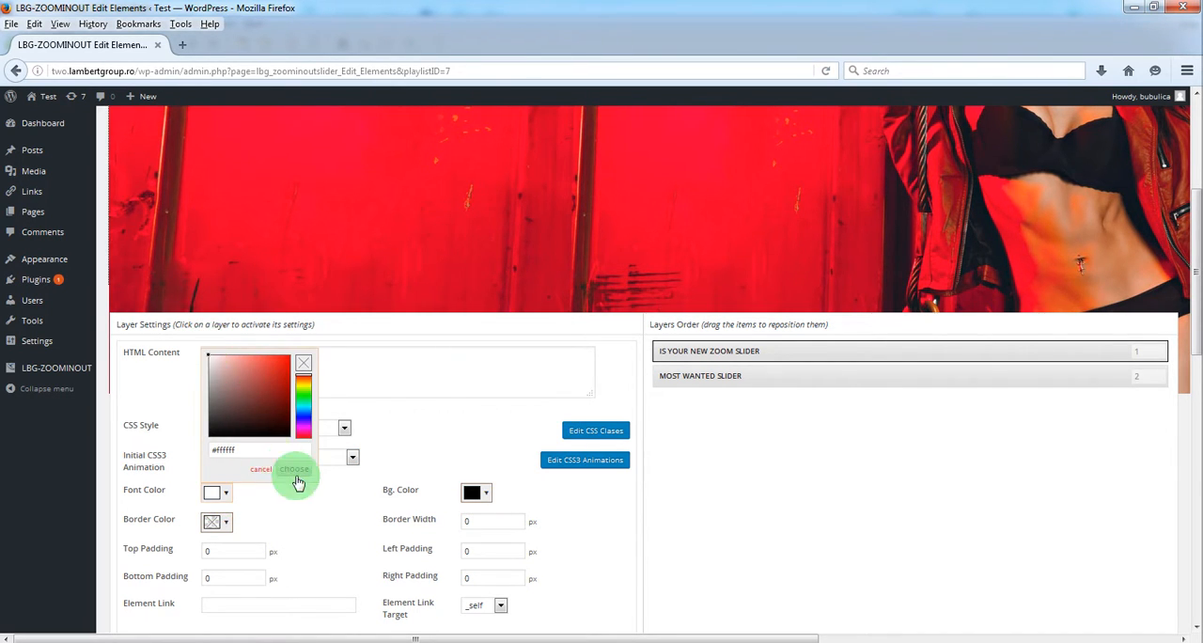
left_click(293, 470)
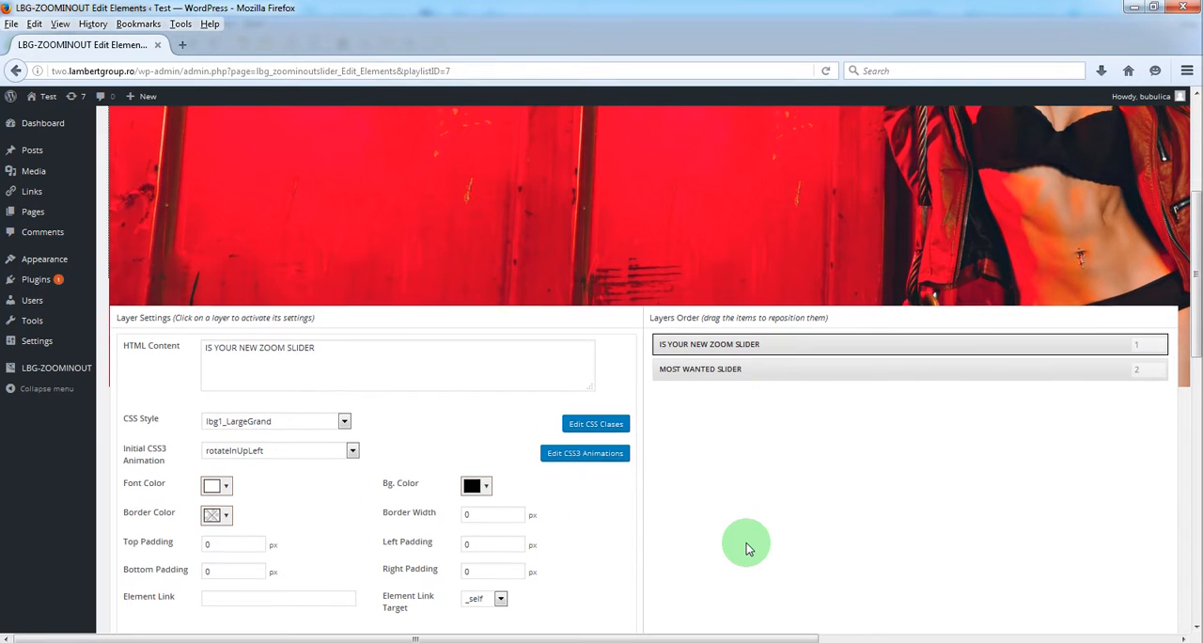
scroll("down", 3)
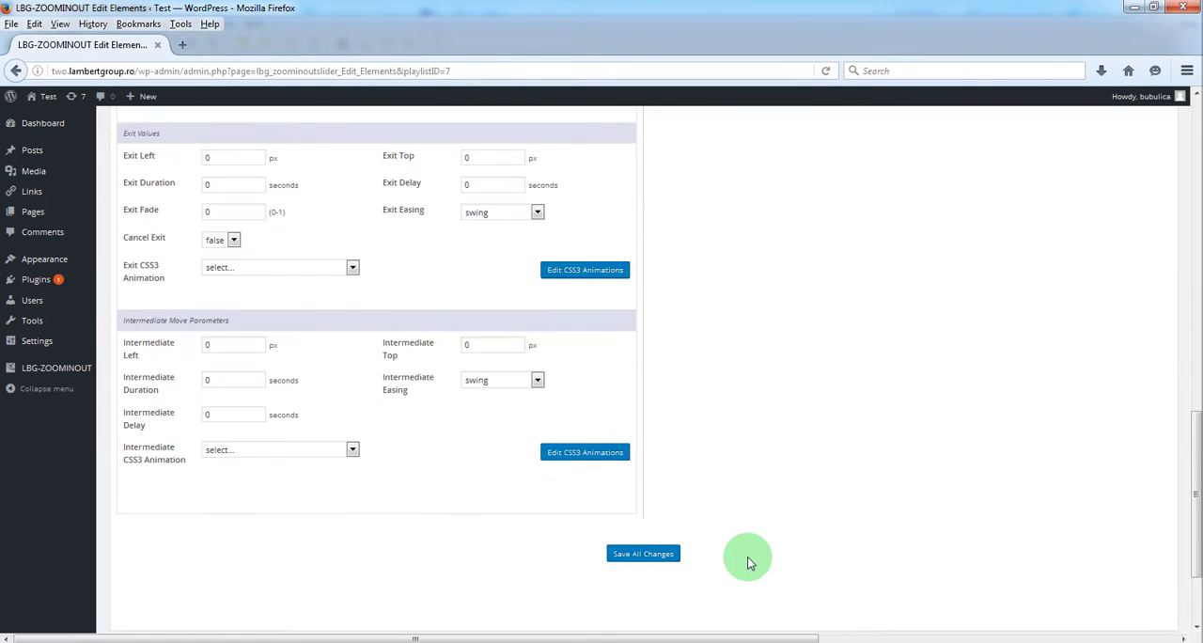
Save all changes and preview slide 1 with both headline layers stacked
left_click(643, 553)
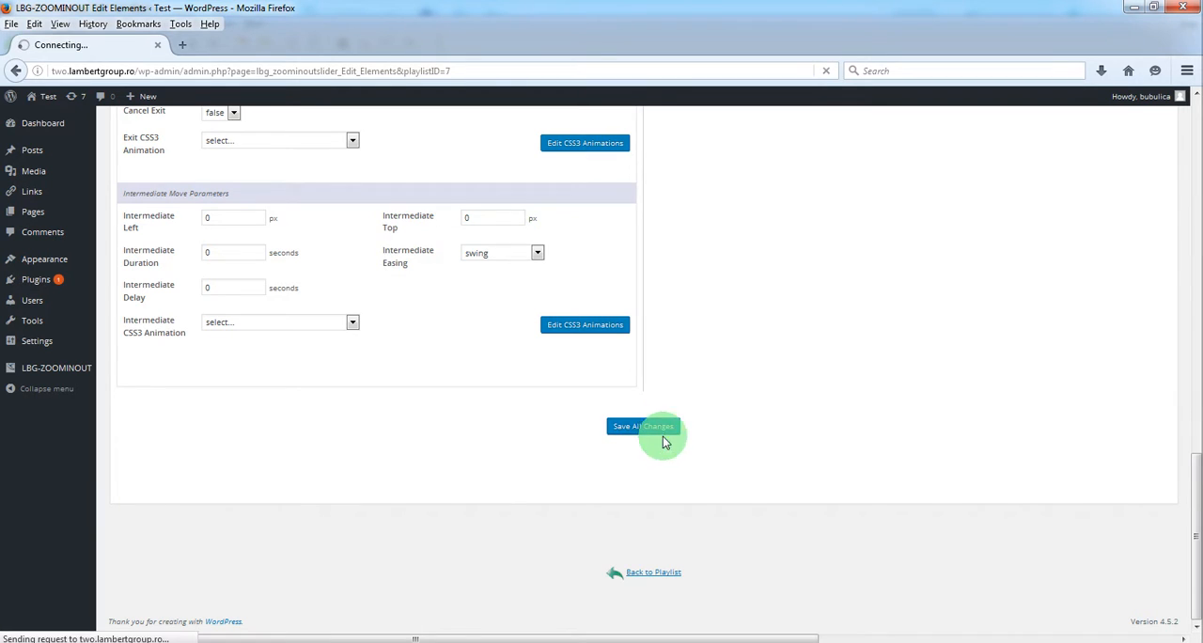
left_click(643, 425)
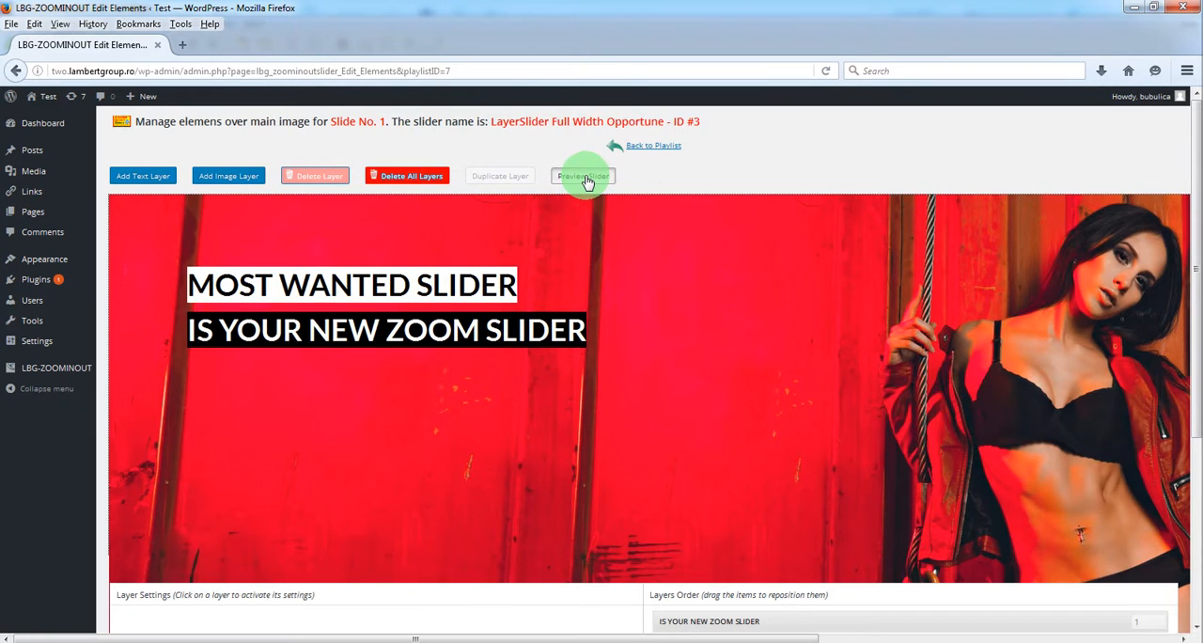
left_click(583, 177)
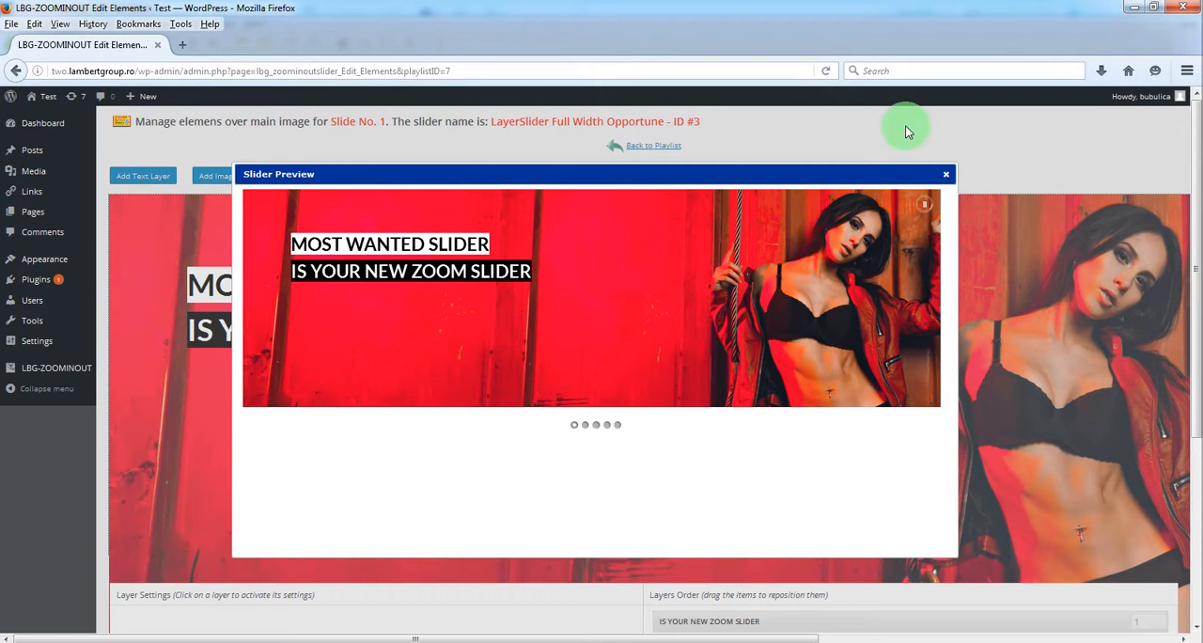
left_click(945, 175)
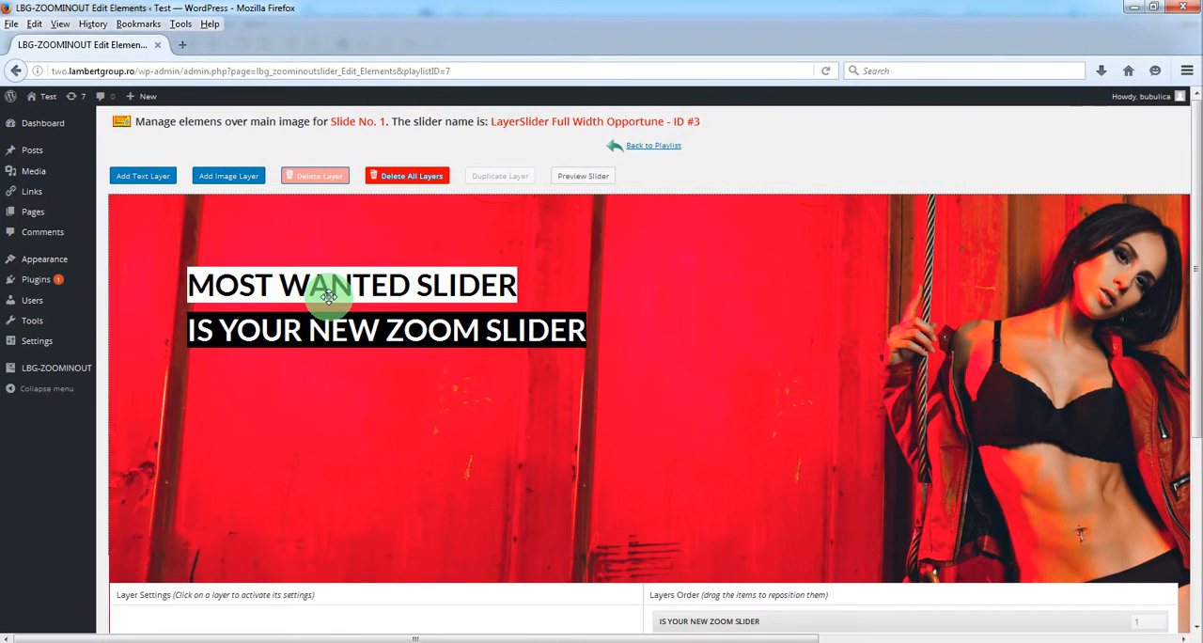
mouse_move(327, 310)
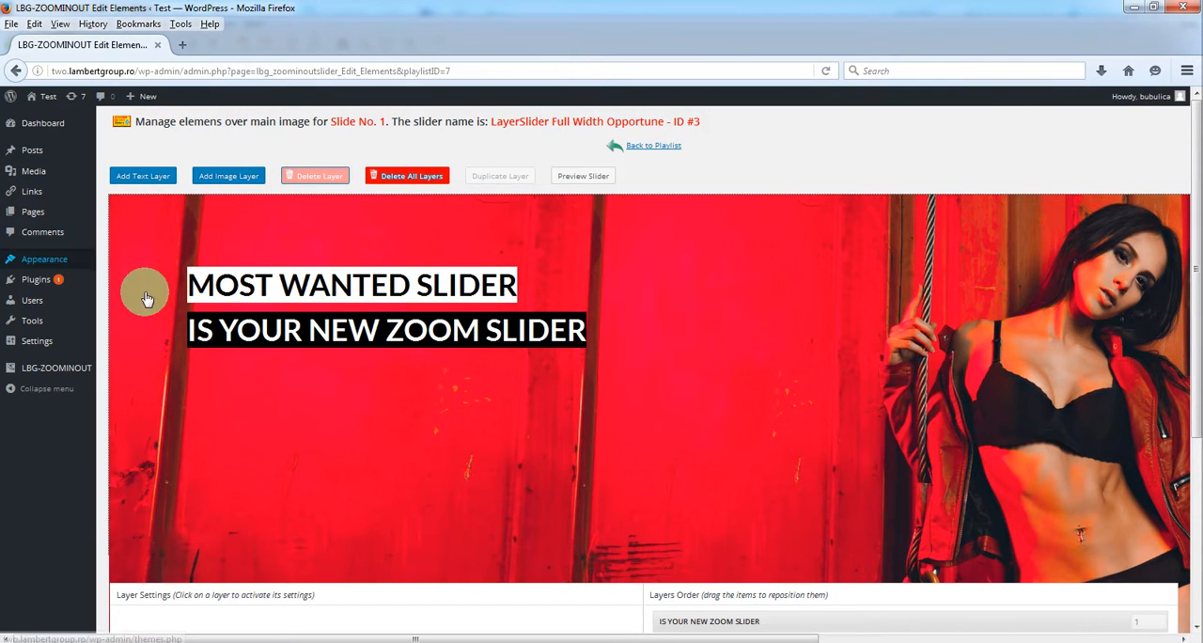
mouse_move(710, 374)
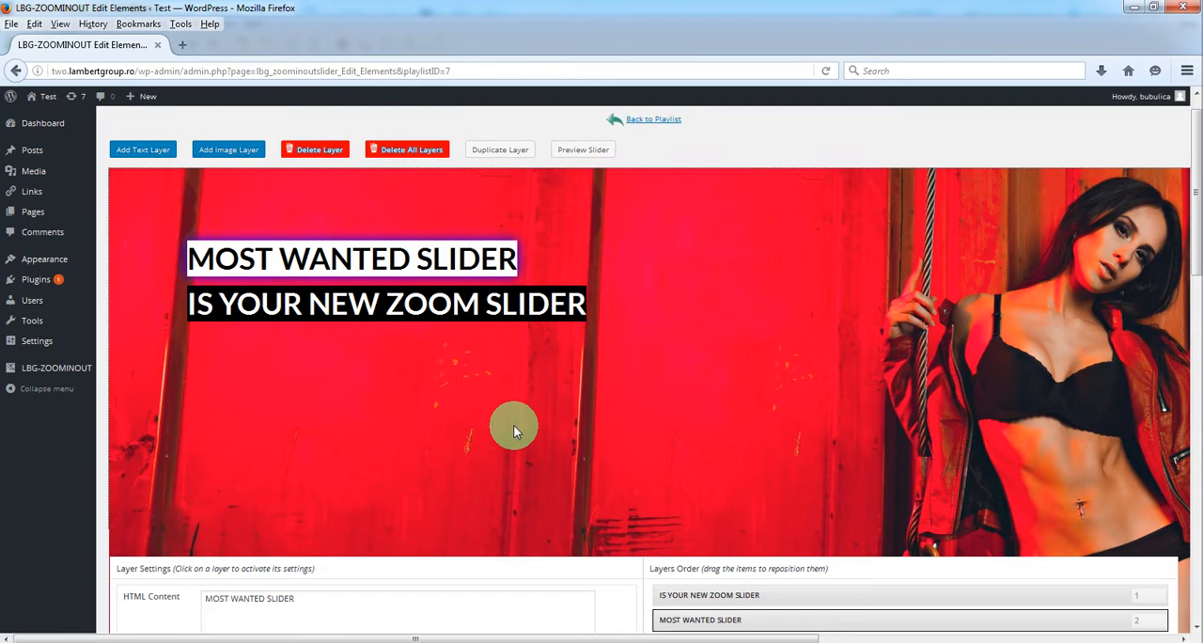
Give MOST WANTED SLIDER a lightSpeedOutLeft intermediate animation with a 2.5-second delay
scroll("down", 3)
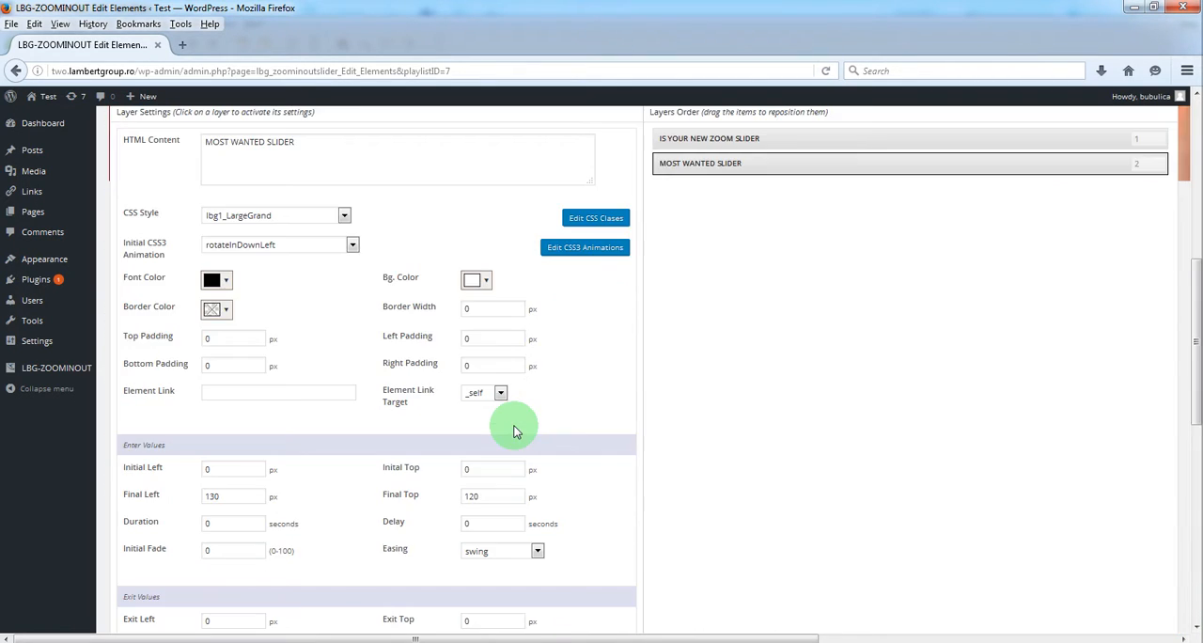
scroll("down", 3)
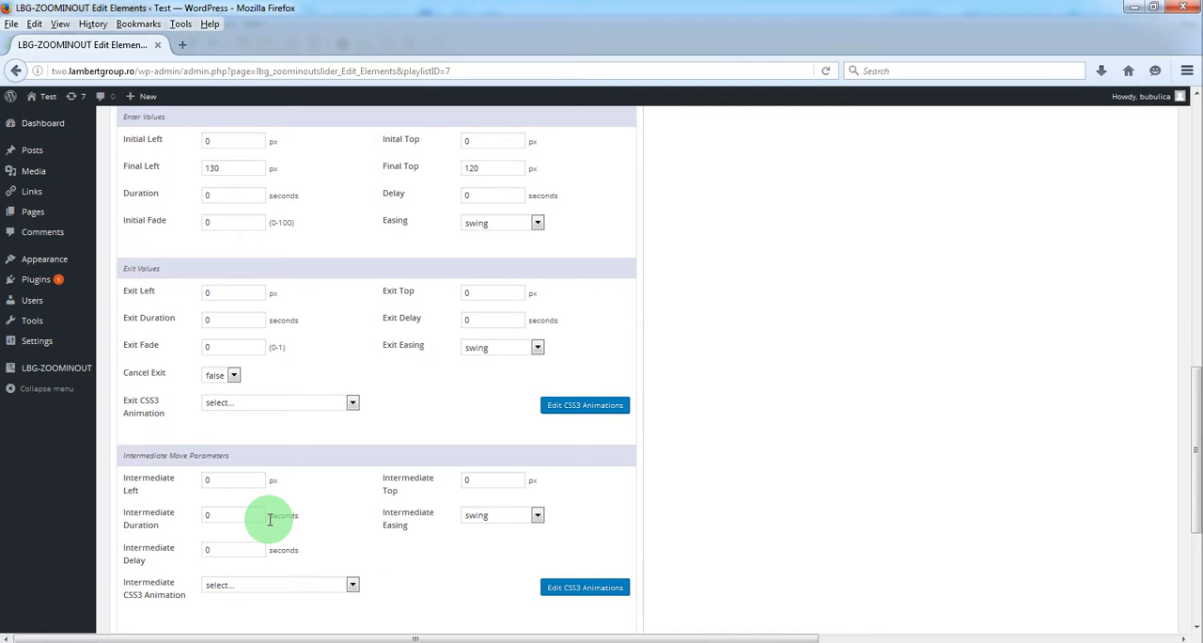
mouse_move(274, 526)
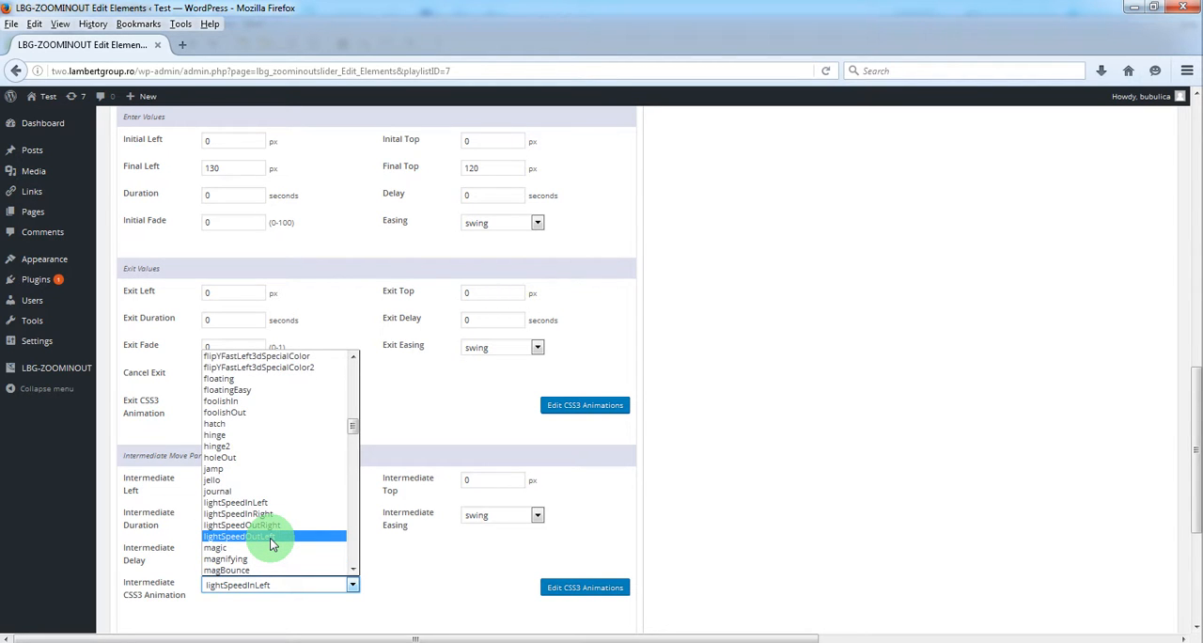
left_click(248, 536)
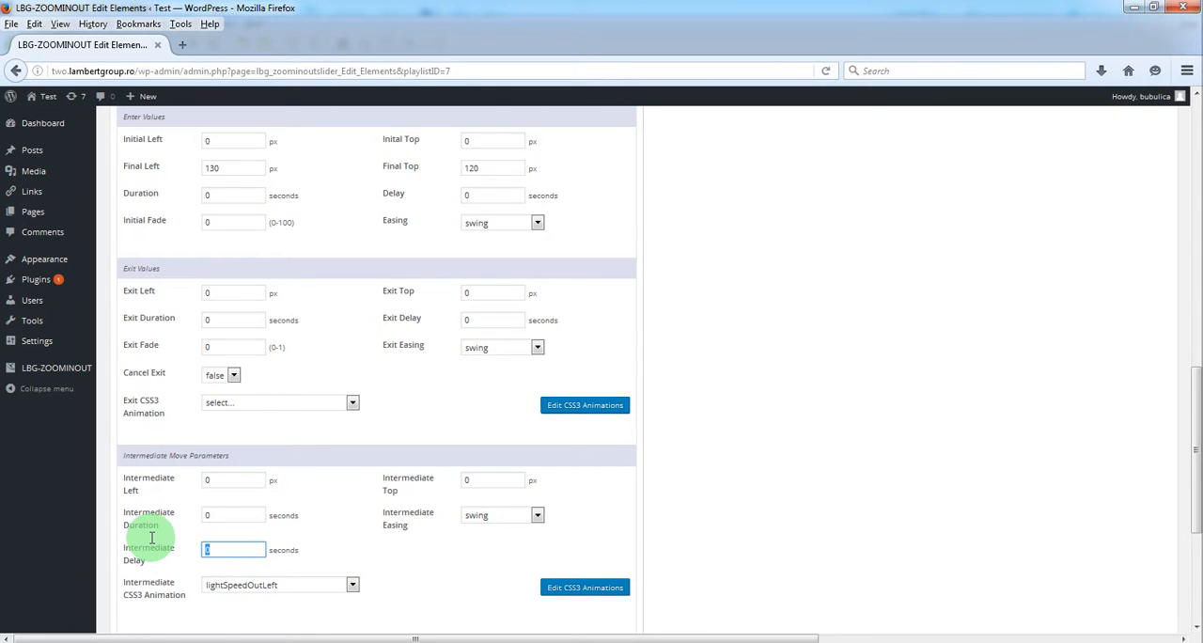
type("2")
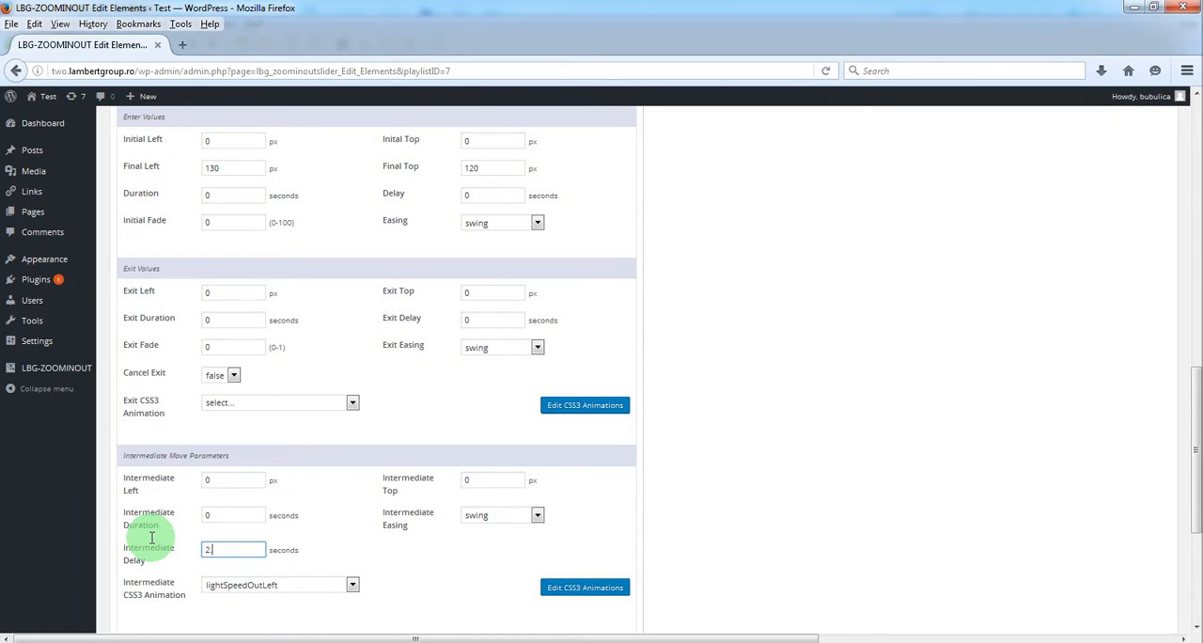
type(".5")
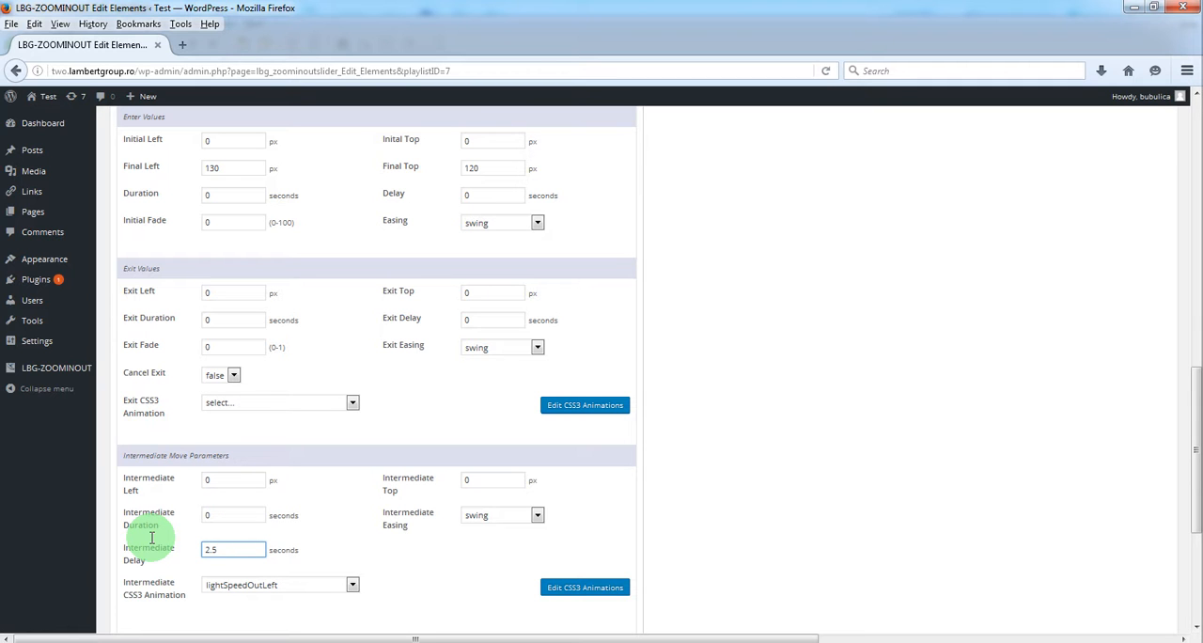
scroll("up", 3)
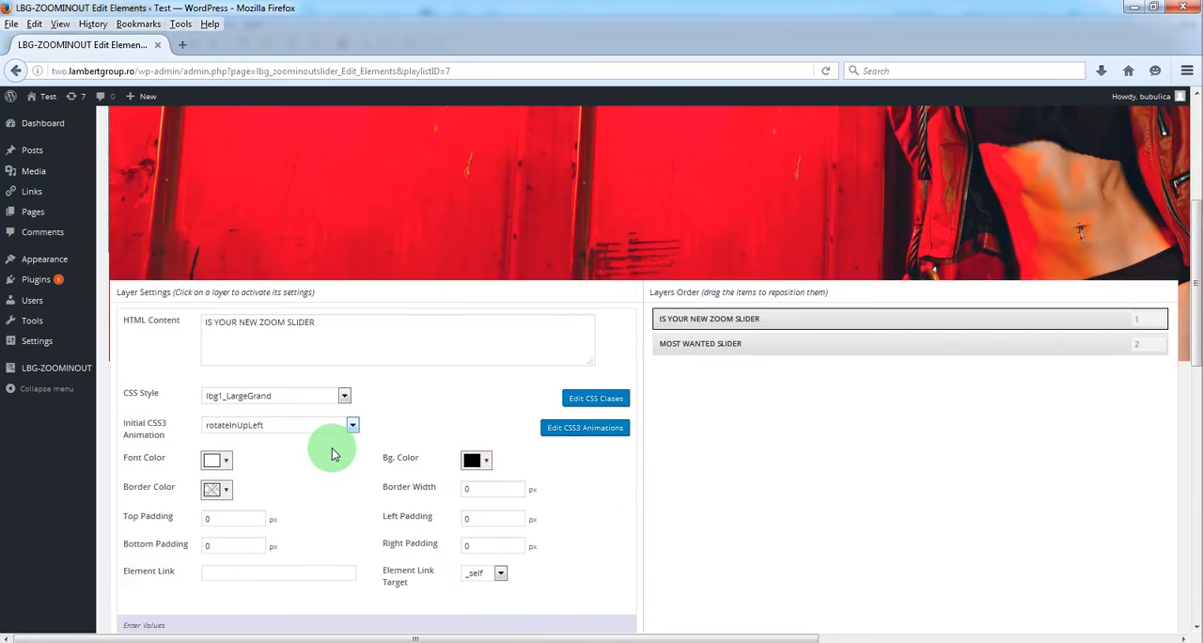
Give IS YOUR NEW ZOOM SLIDER a 2.5-second intermediate delay and lightSpeedOutRight animation
scroll("down", 3)
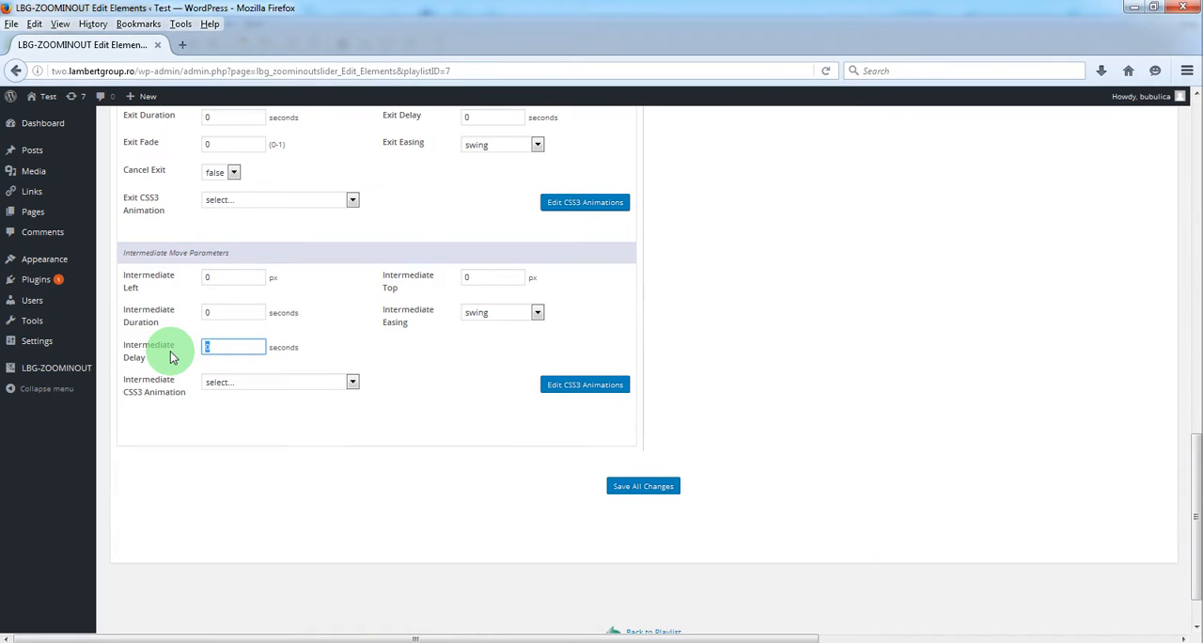
type("2.5")
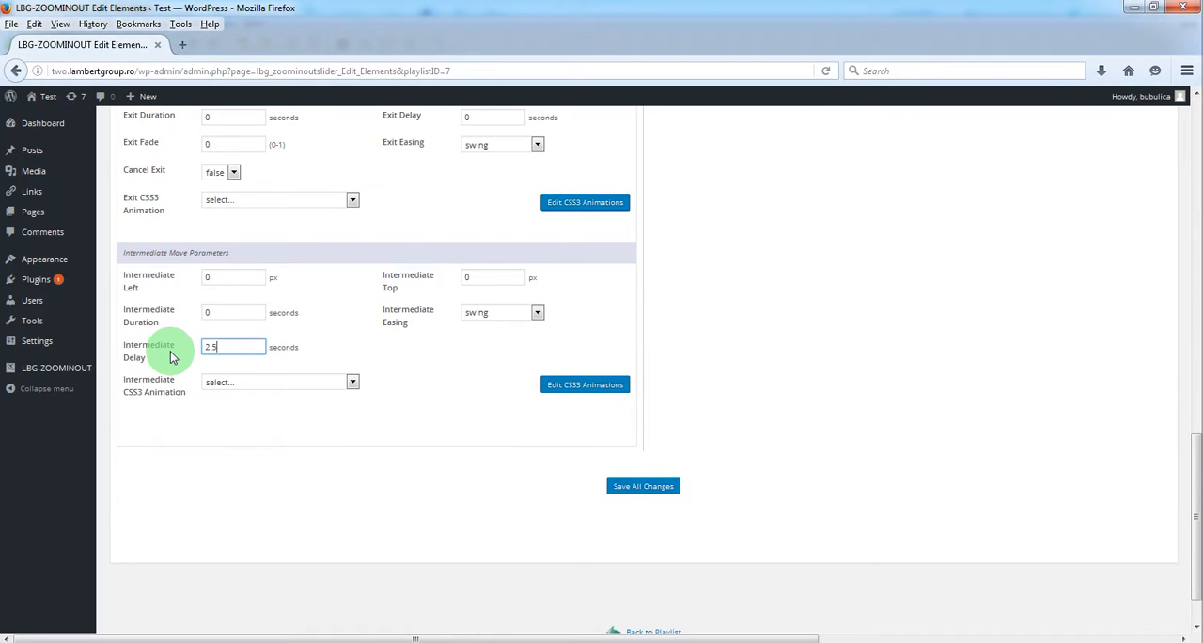
left_click(353, 382)
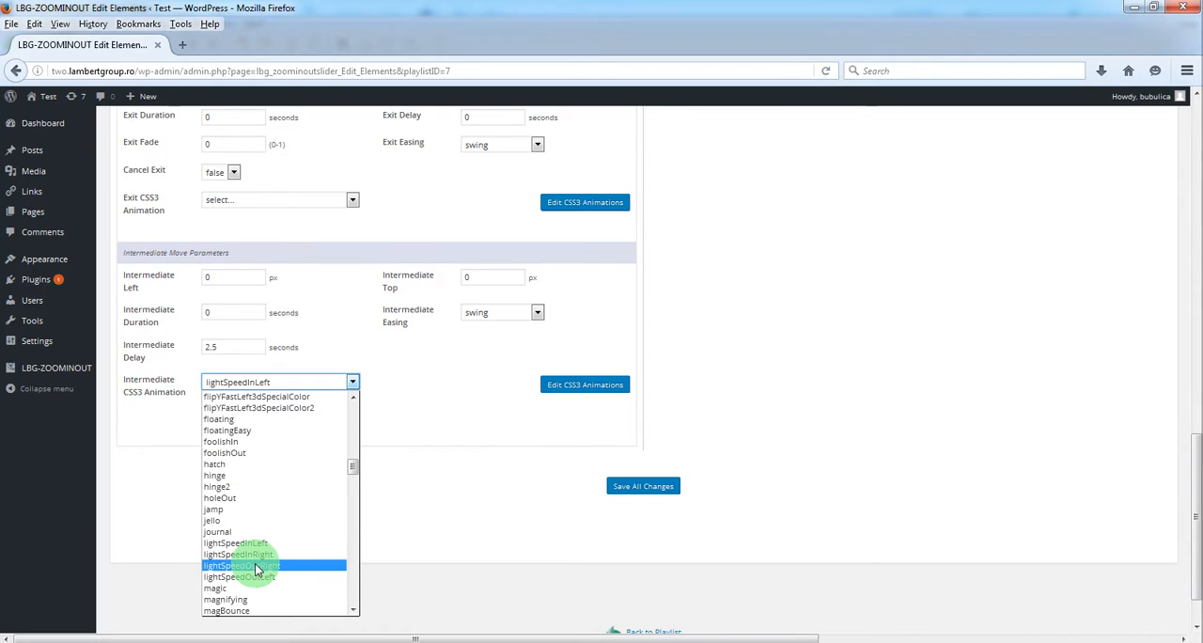
mouse_move(260, 564)
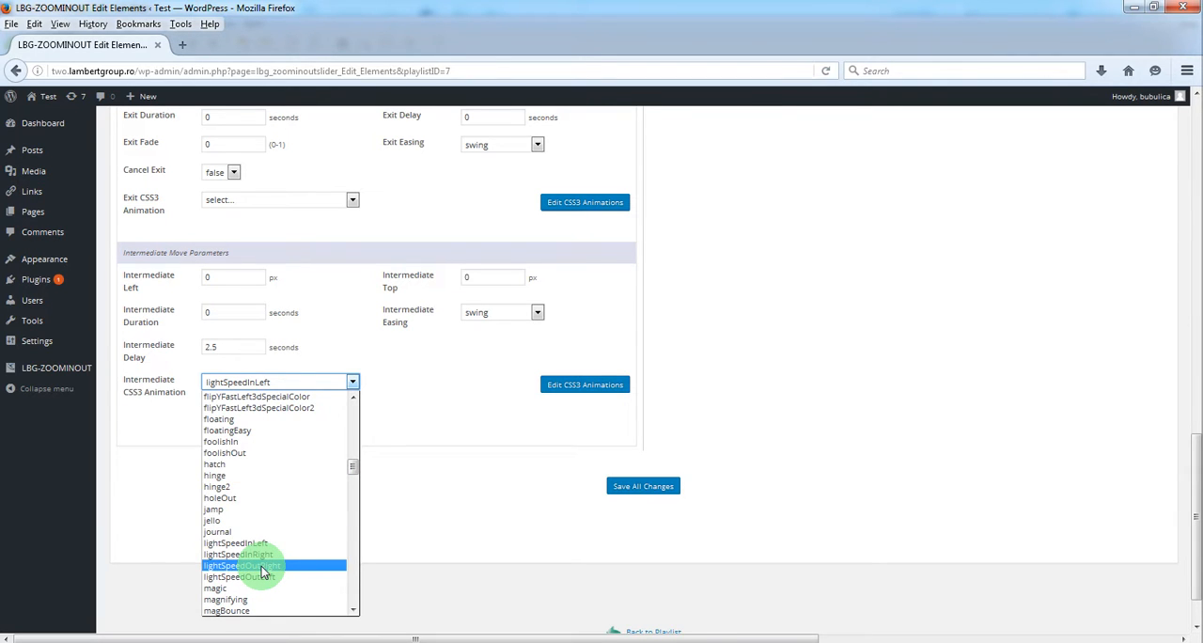
left_click(237, 564)
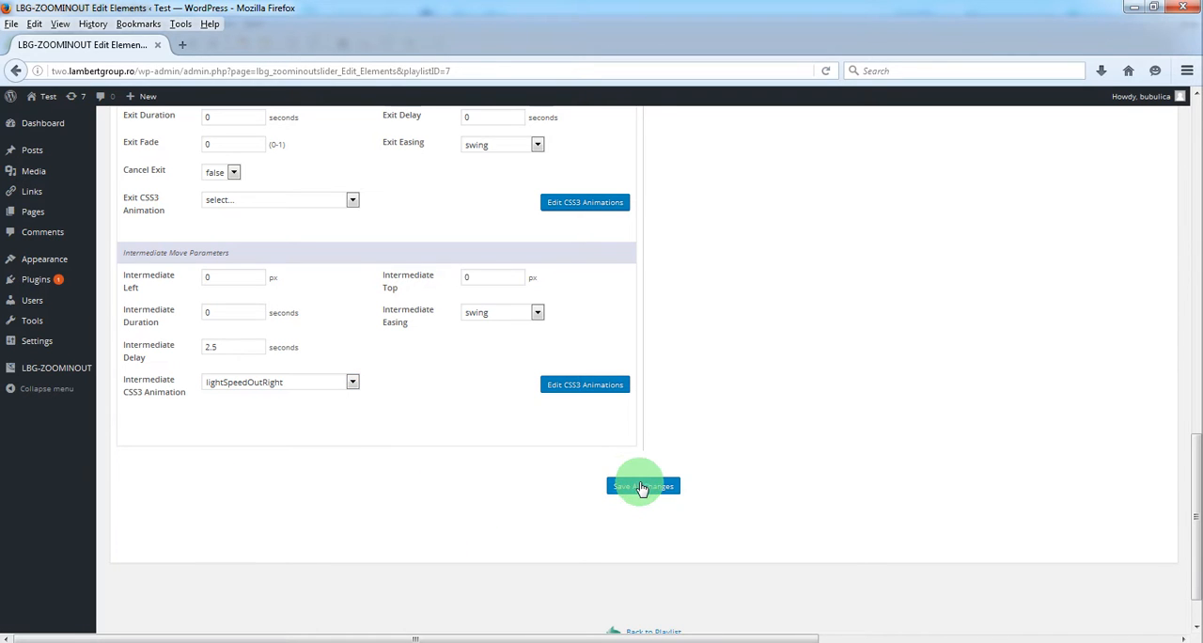
Save the layer changes and preview the headlines' intermediate animations
left_click(643, 484)
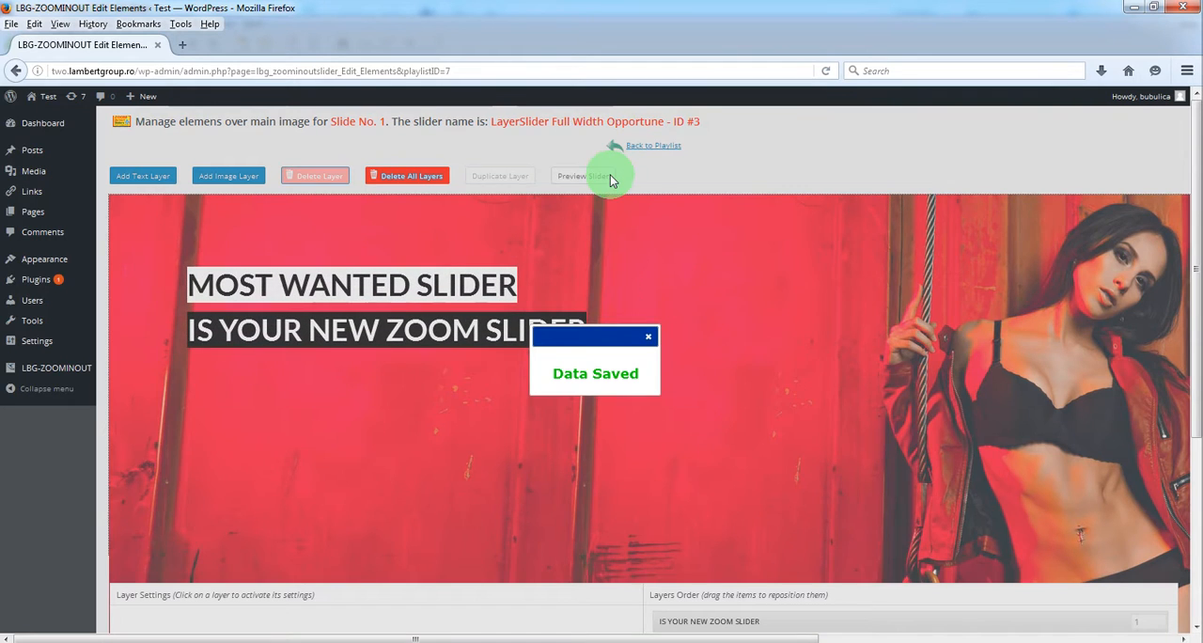
left_click(583, 176)
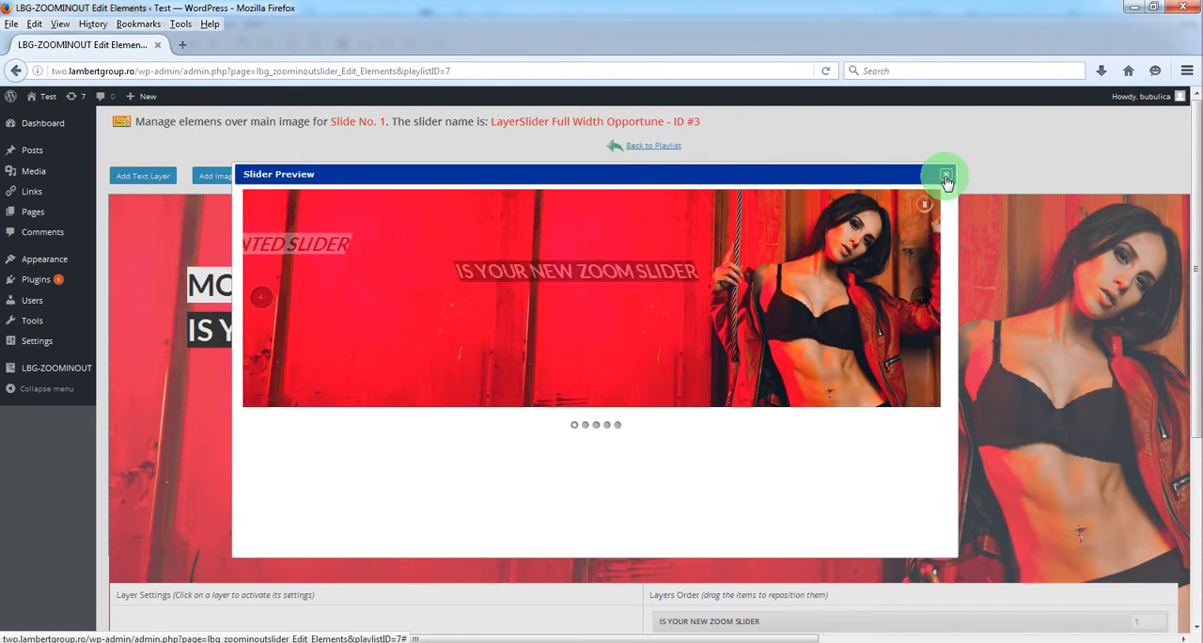
left_click(948, 177)
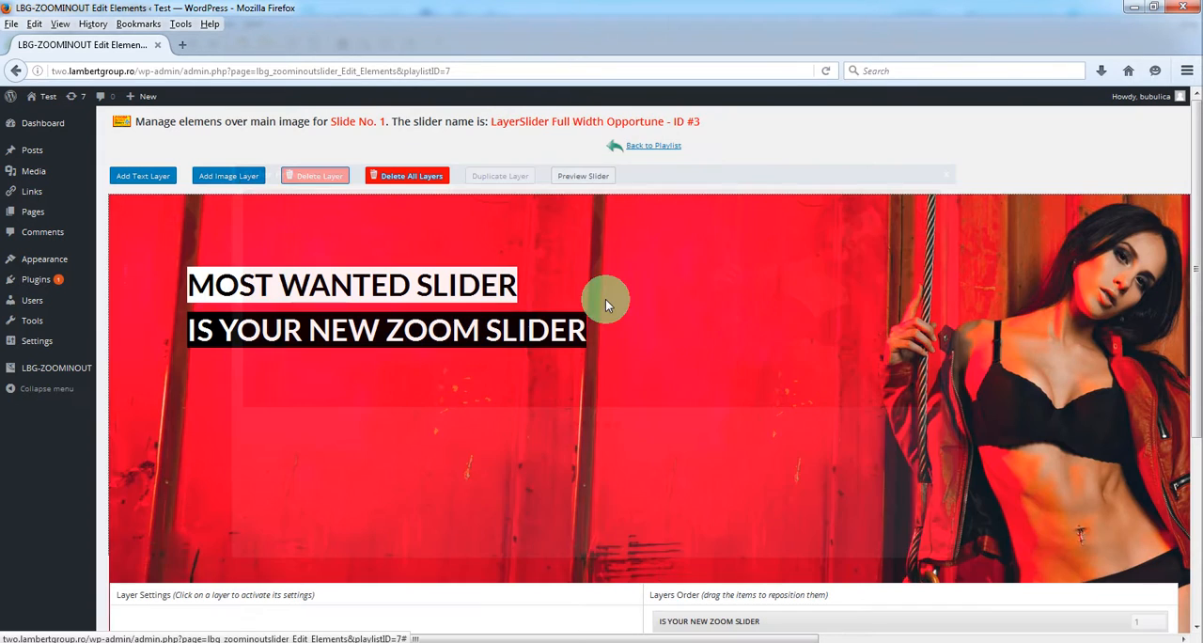
mouse_move(301, 402)
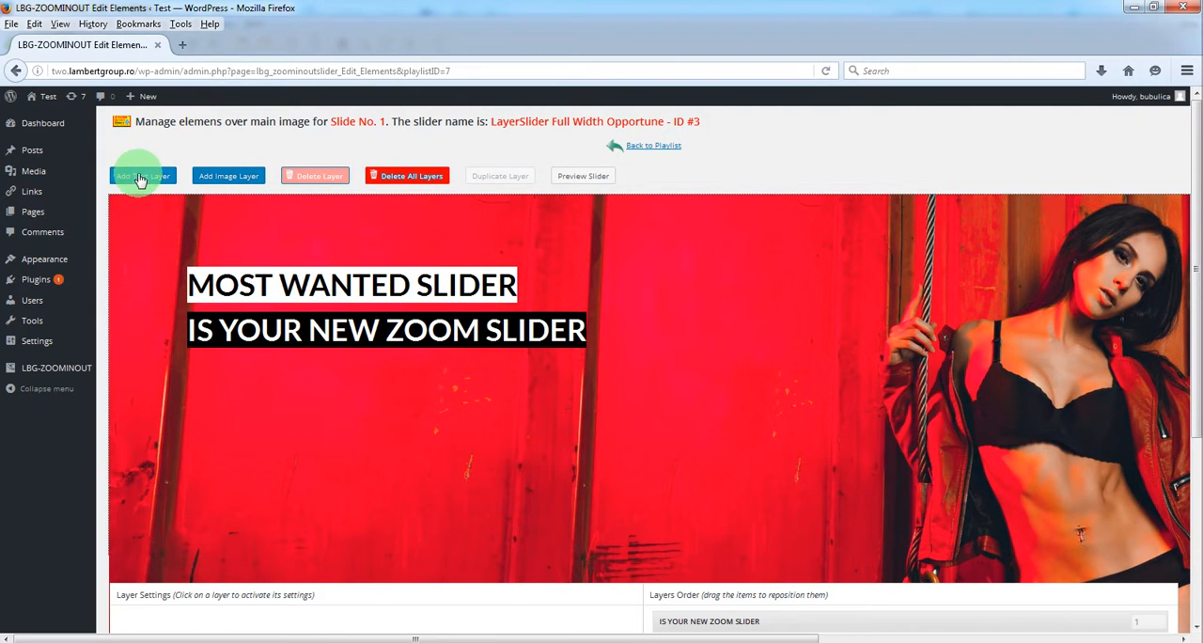
Add a text layer reading 'DOWNLOAD NOW!' beneath the headlines with the lbg1_SmallGrand style
left_click(143, 177)
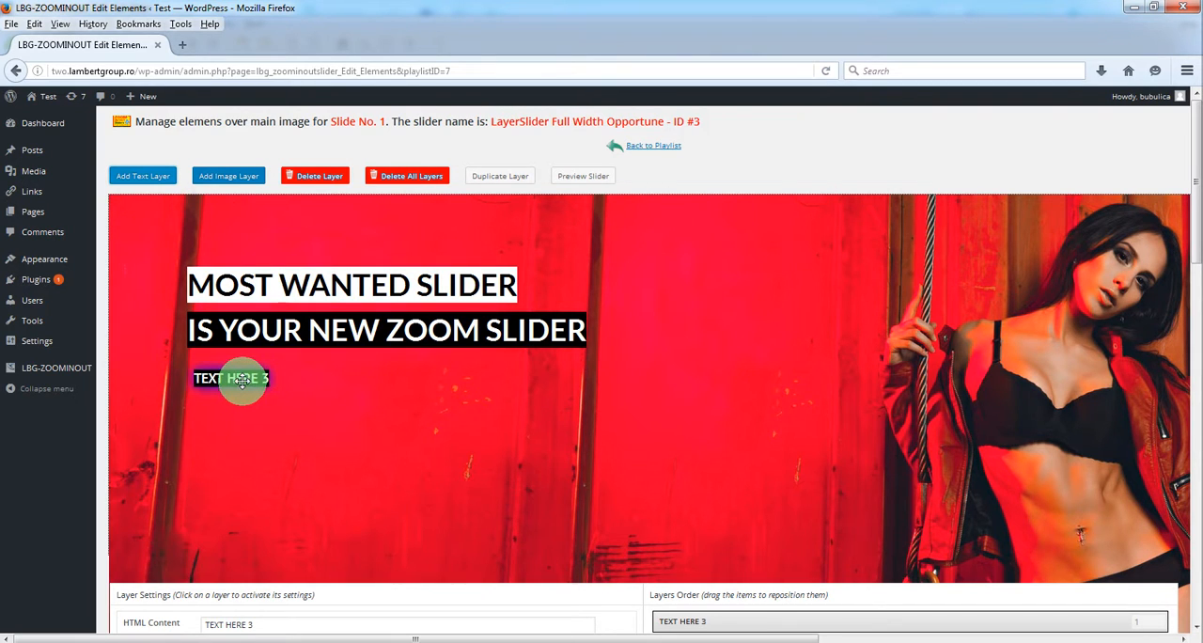
left_click_drag(240, 377, 240, 391)
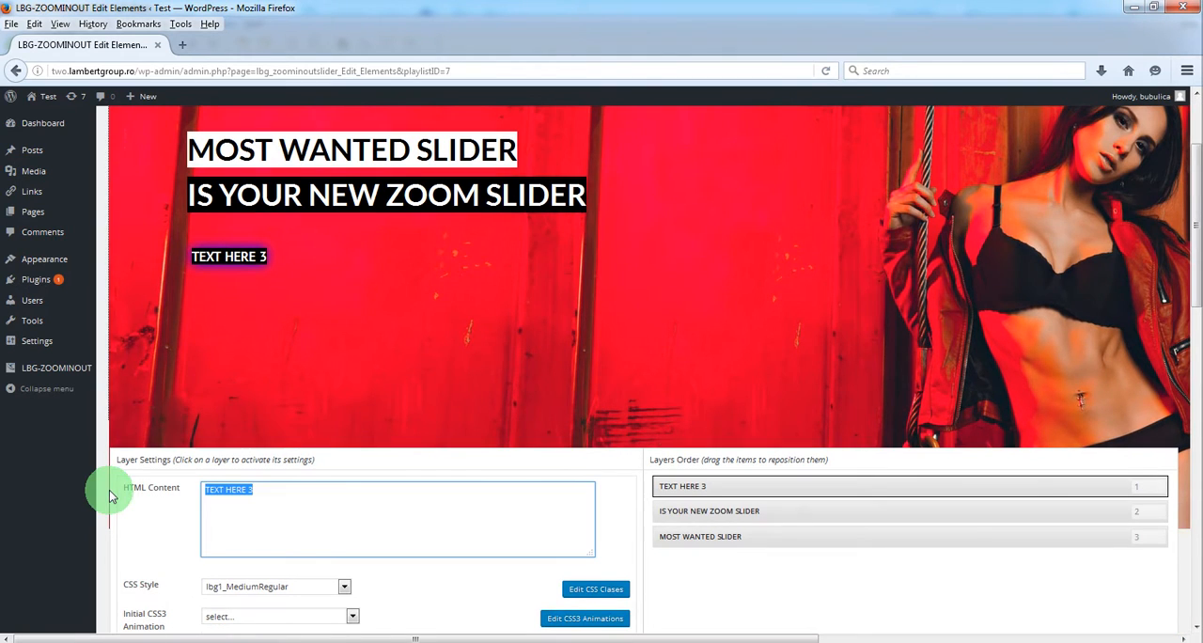
type("DOWNLO")
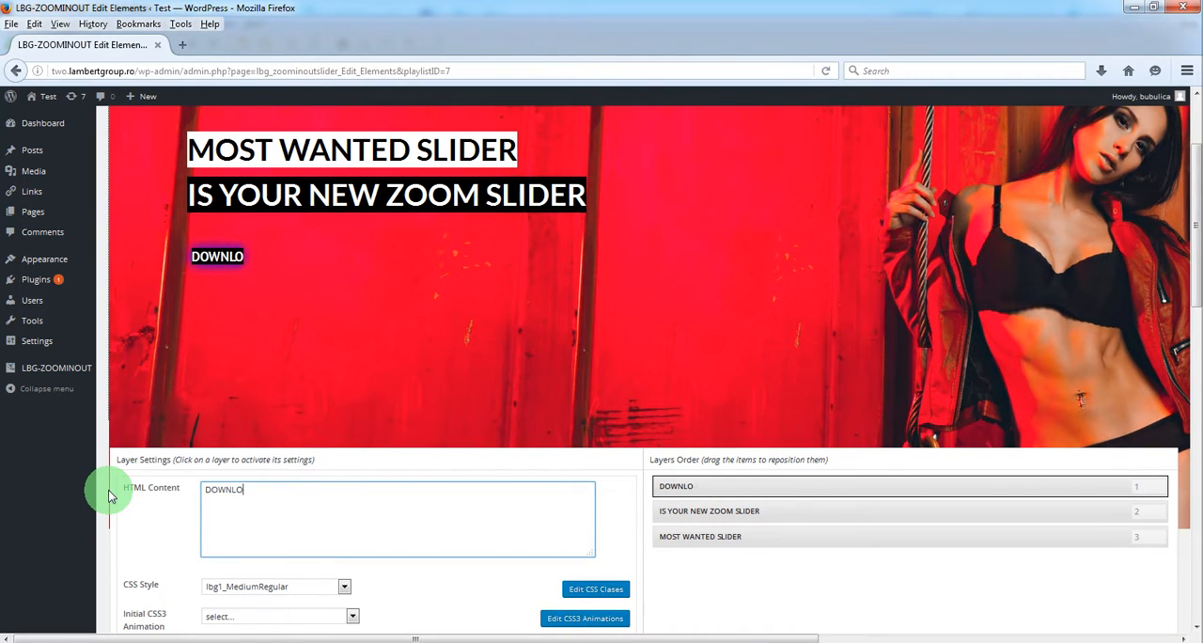
type("AD NOW!")
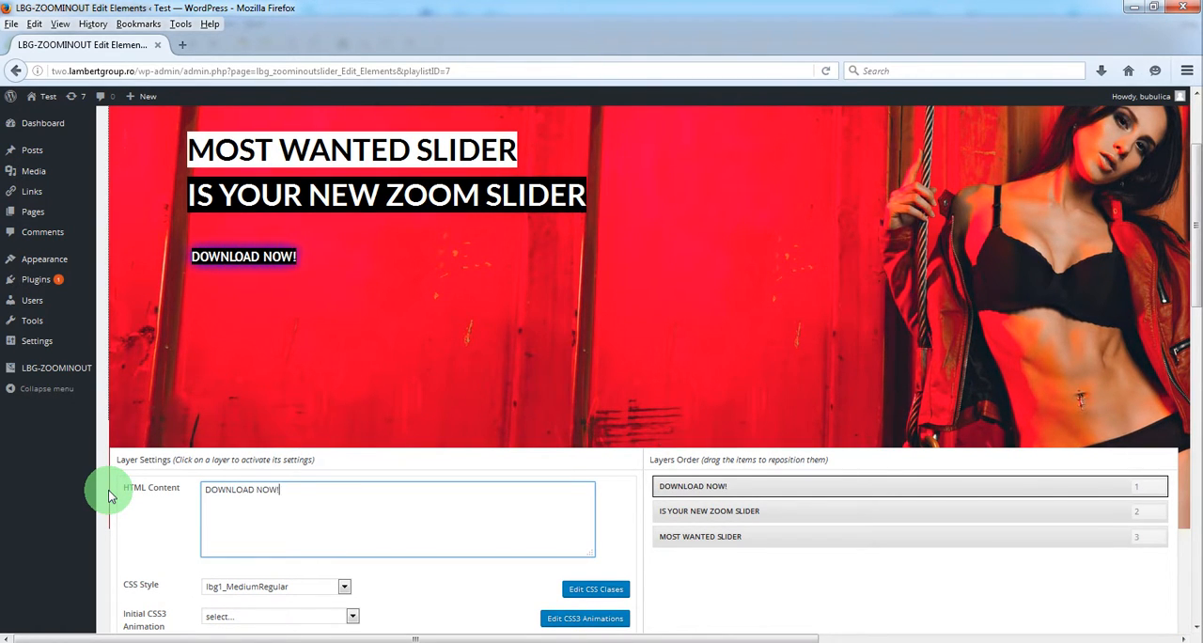
scroll("down", 3)
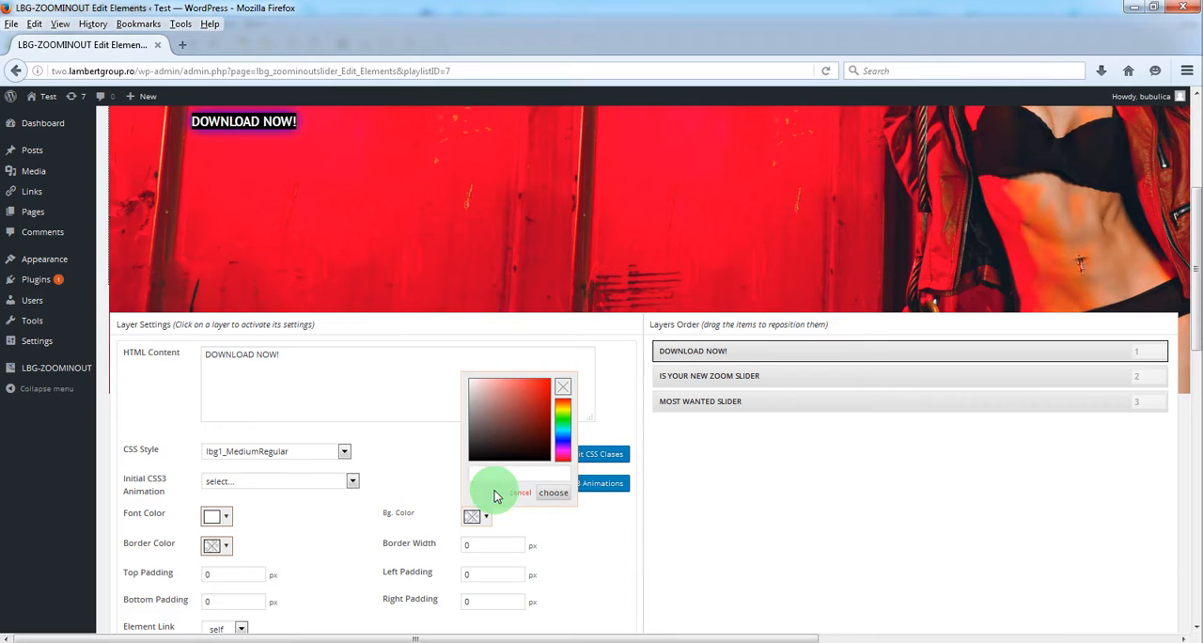
left_click(342, 451)
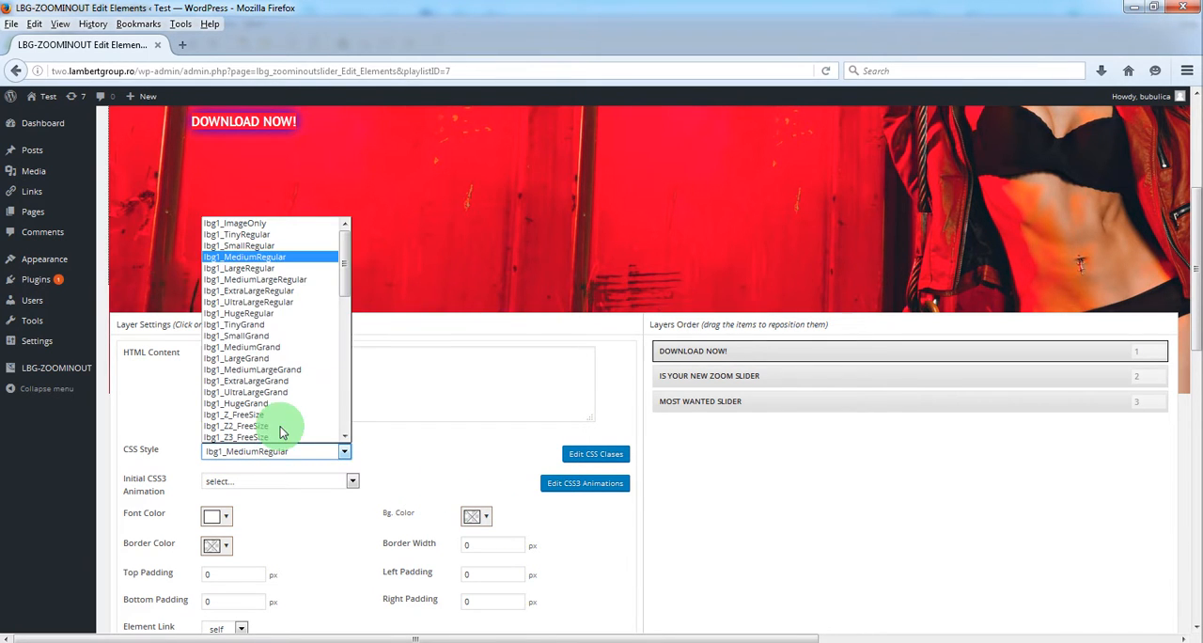
mouse_move(271, 312)
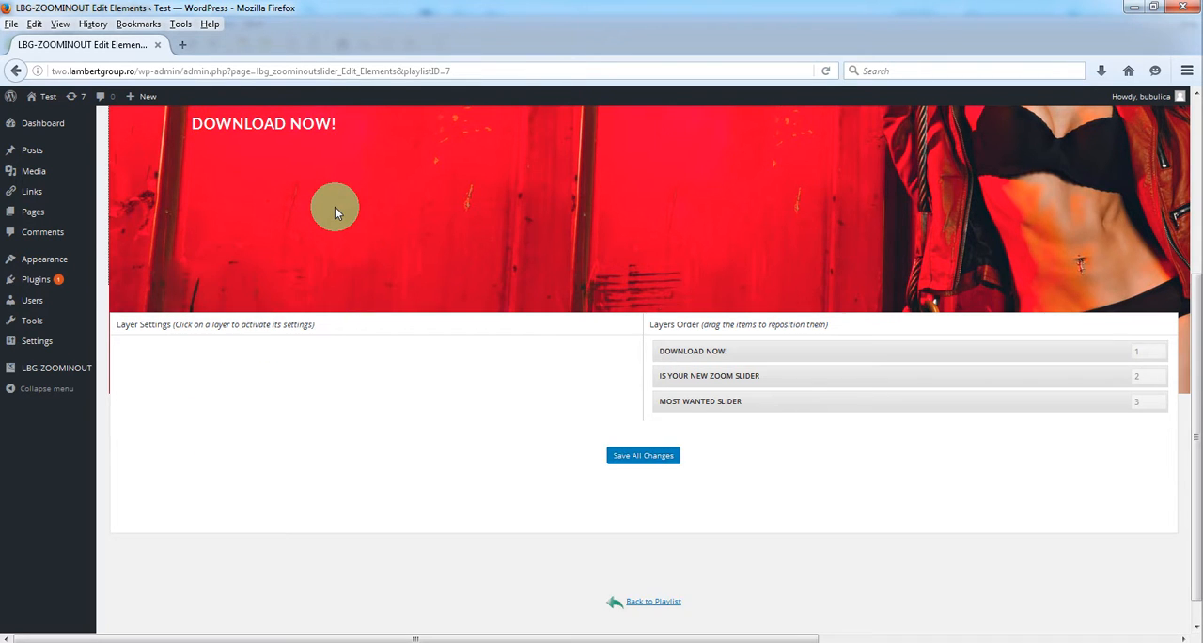
left_click(692, 349)
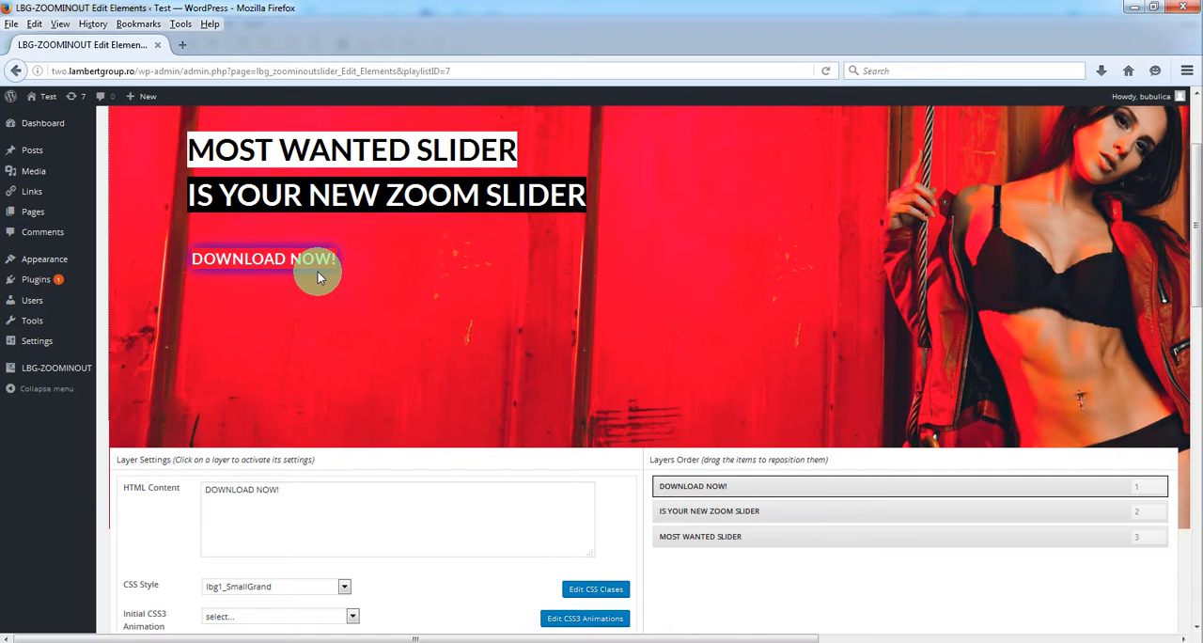
mouse_move(830, 248)
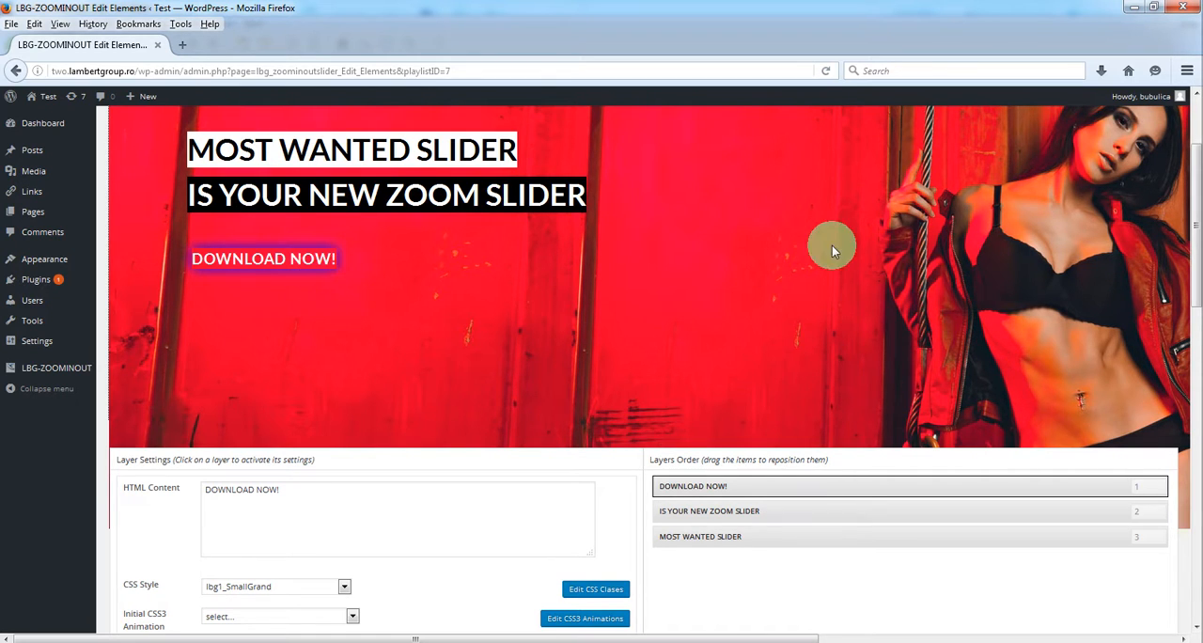
Position DOWNLOAD NOW! under the headlines, entering from left 1657 to 133 at top 311
scroll("down", 3)
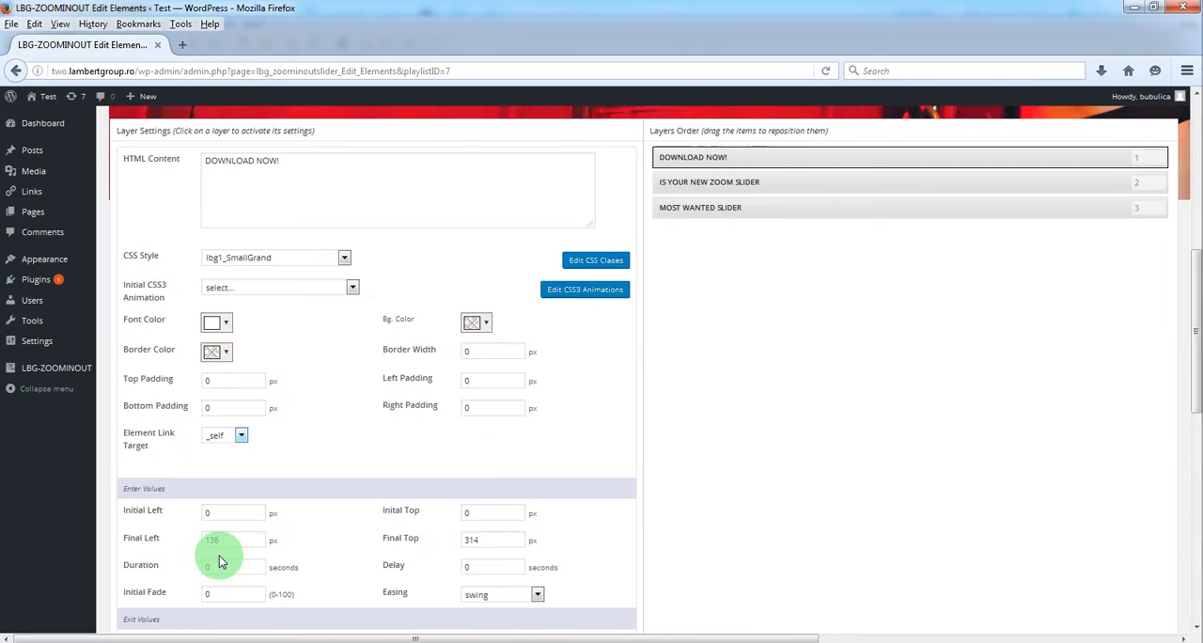
scroll("down", 3)
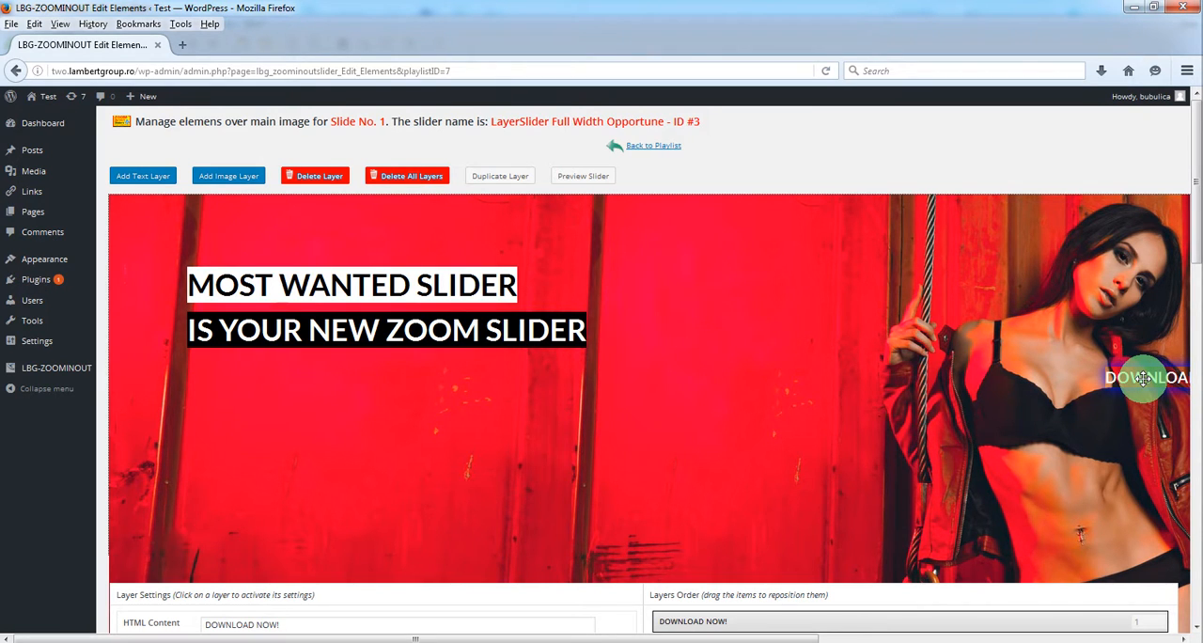
scroll("down", 3)
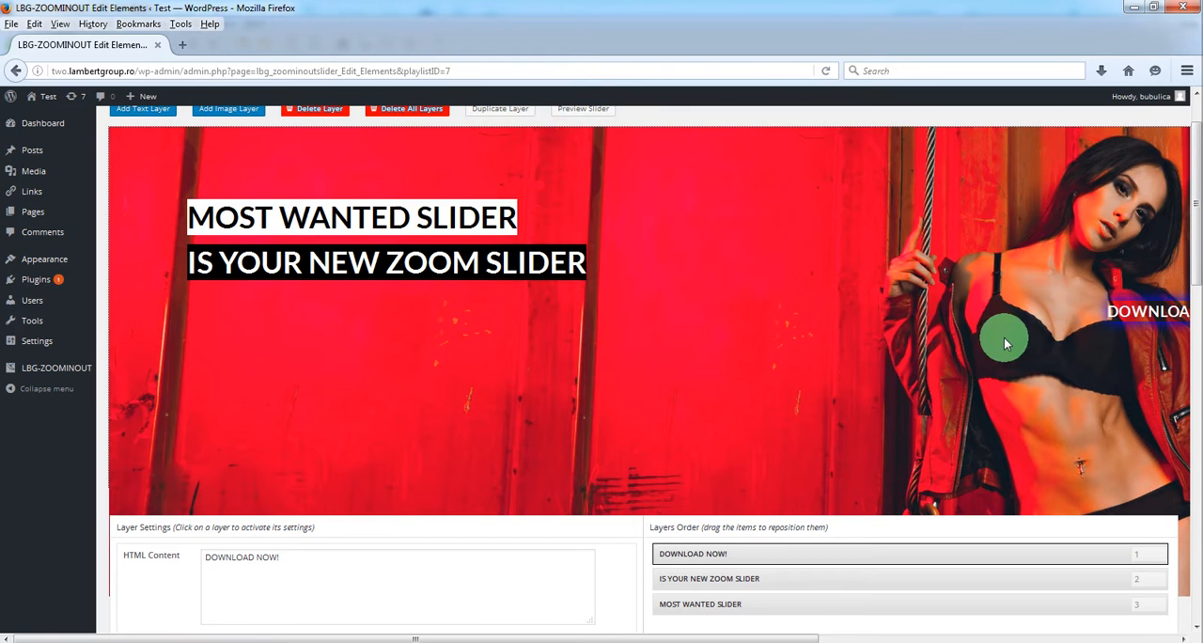
left_click_drag(1005, 342, 263, 325)
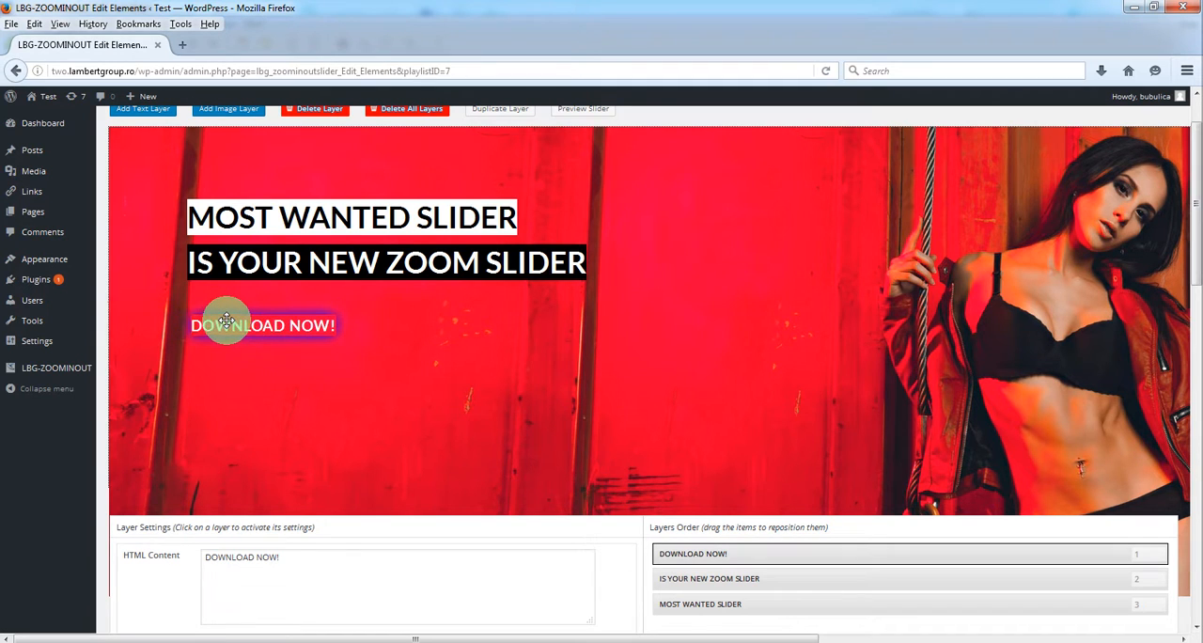
mouse_move(274, 417)
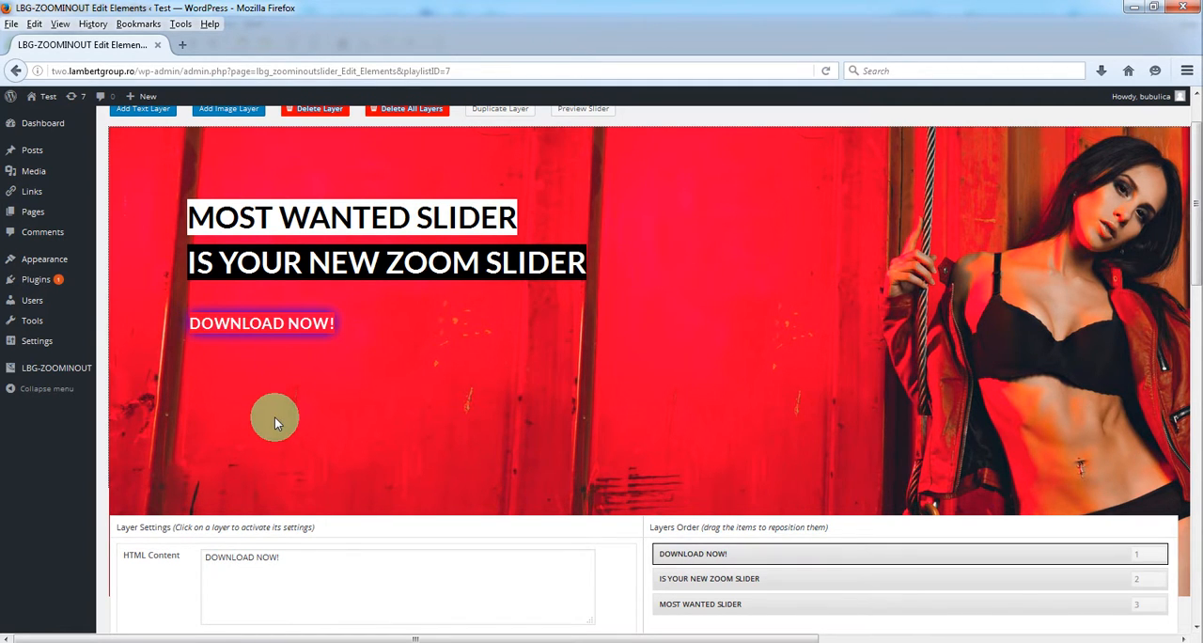
scroll("down", 3)
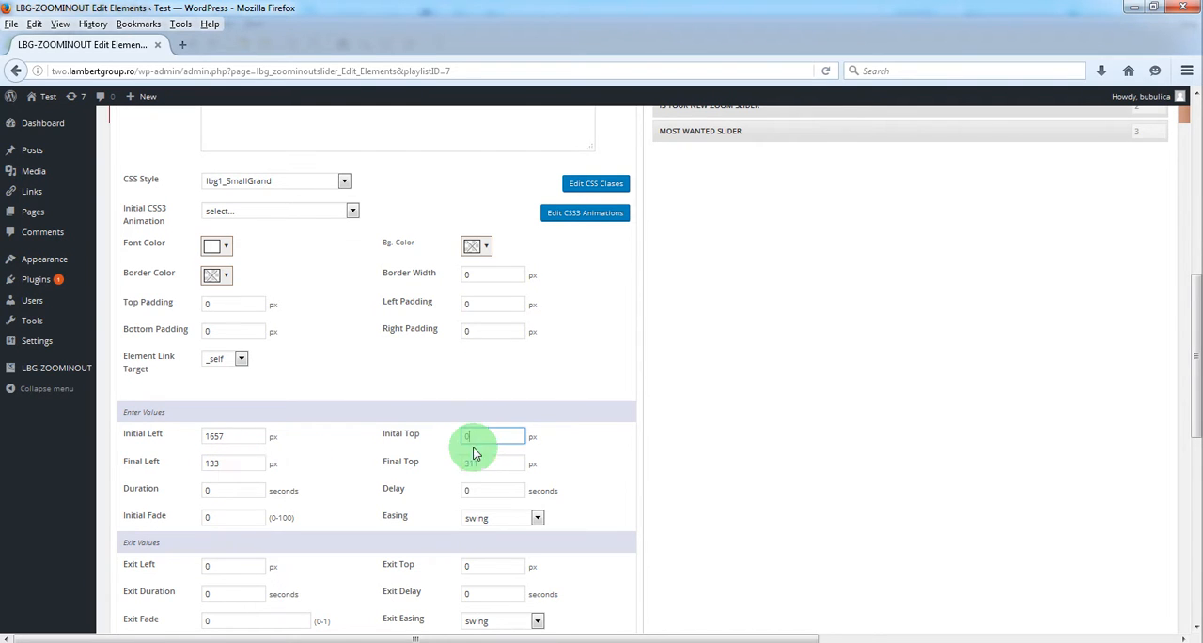
right_click(492, 462)
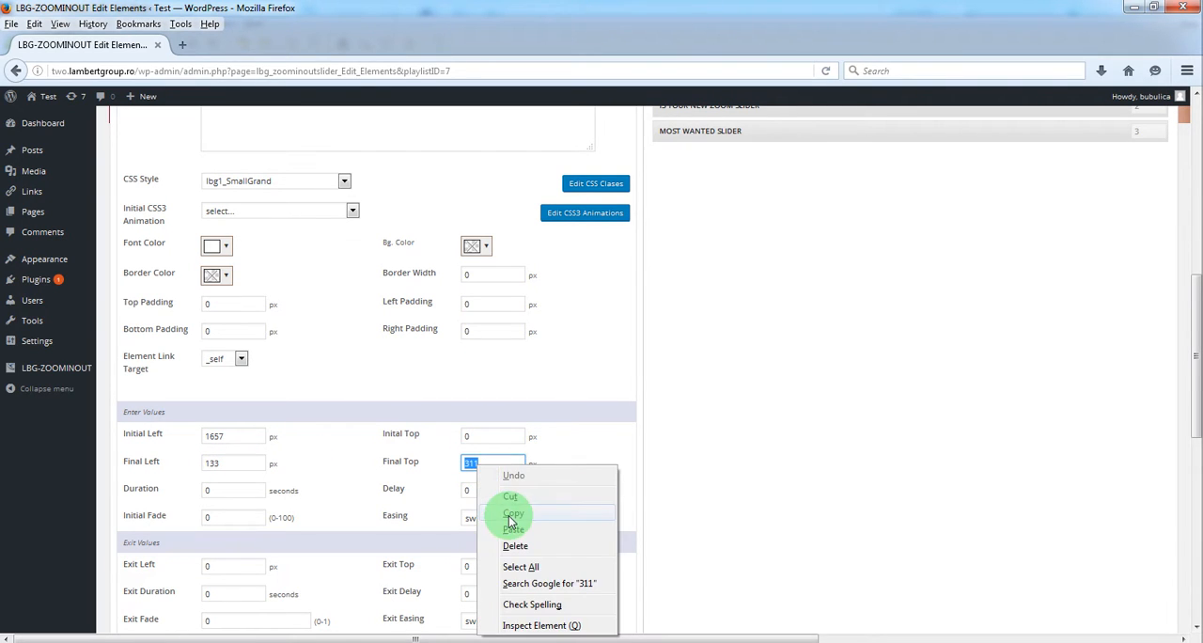
right_click(492, 436)
type("1")
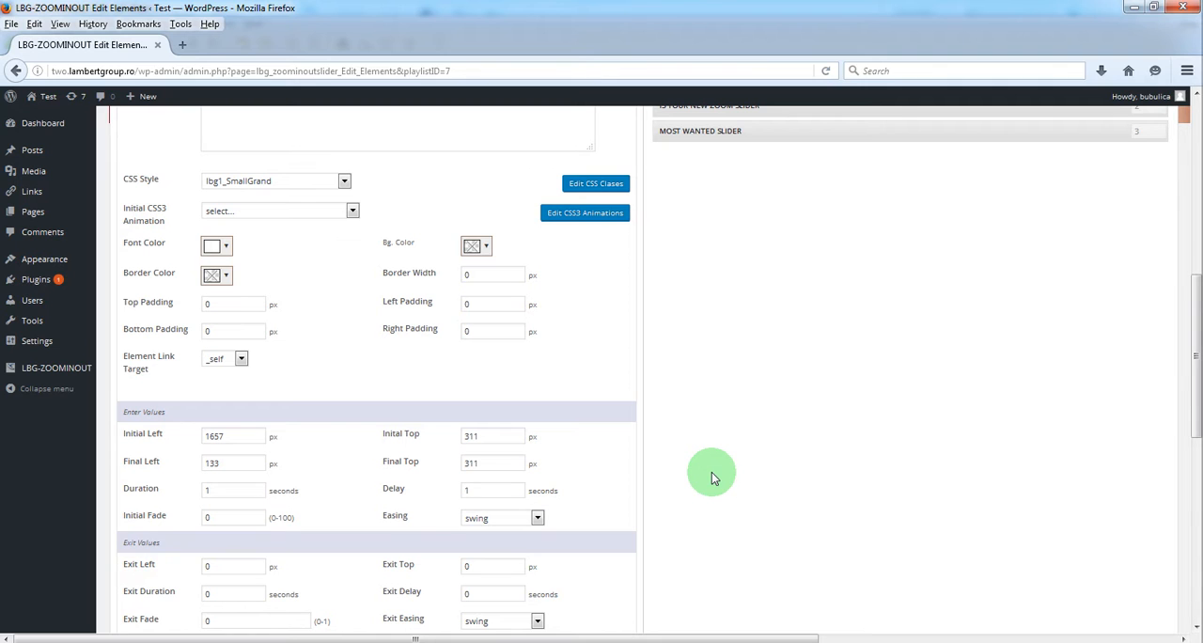
scroll("down", 3)
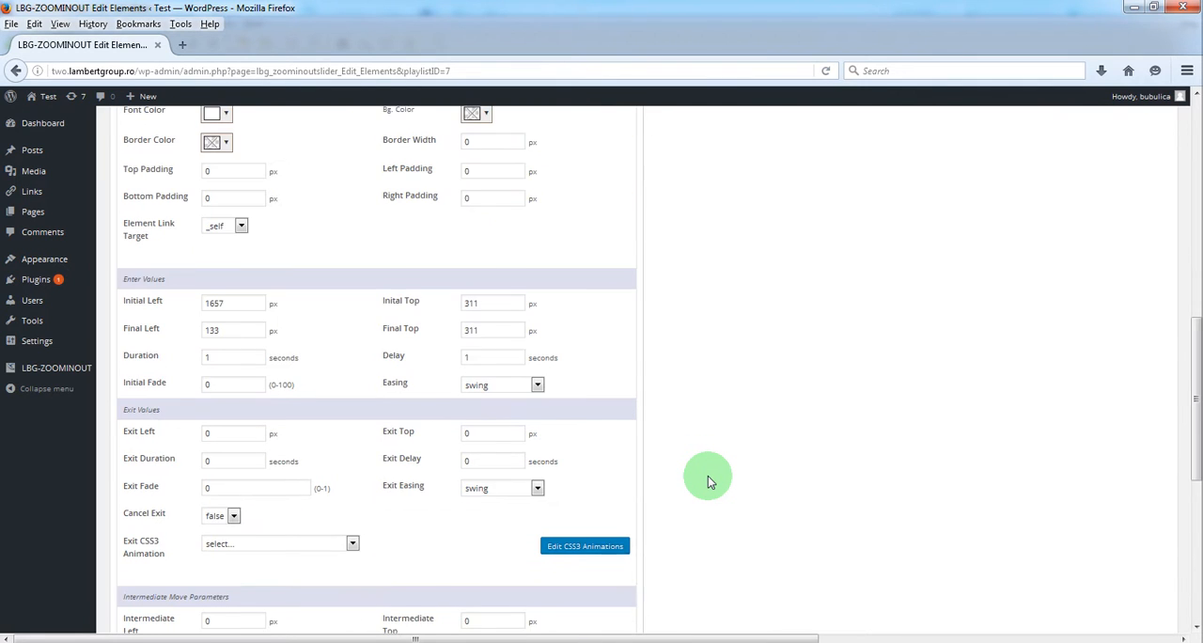
scroll("up", 3)
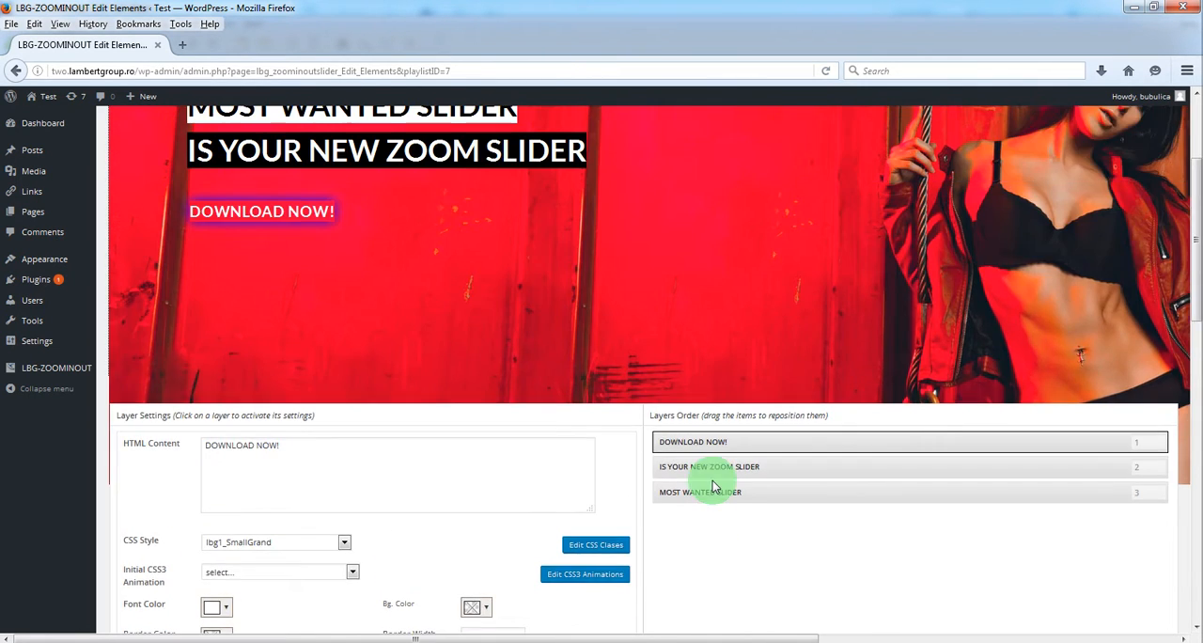
Give DOWNLOAD NOW! a 3-second magnifying intermediate animation and save all changes
scroll("up", 3)
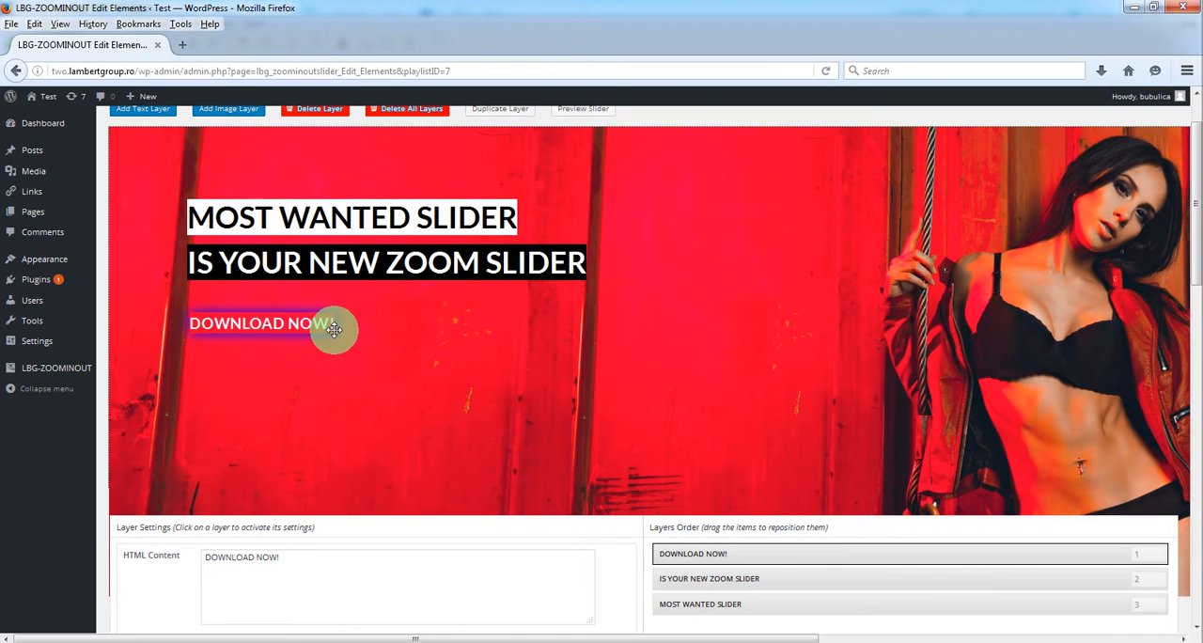
scroll("down", 3)
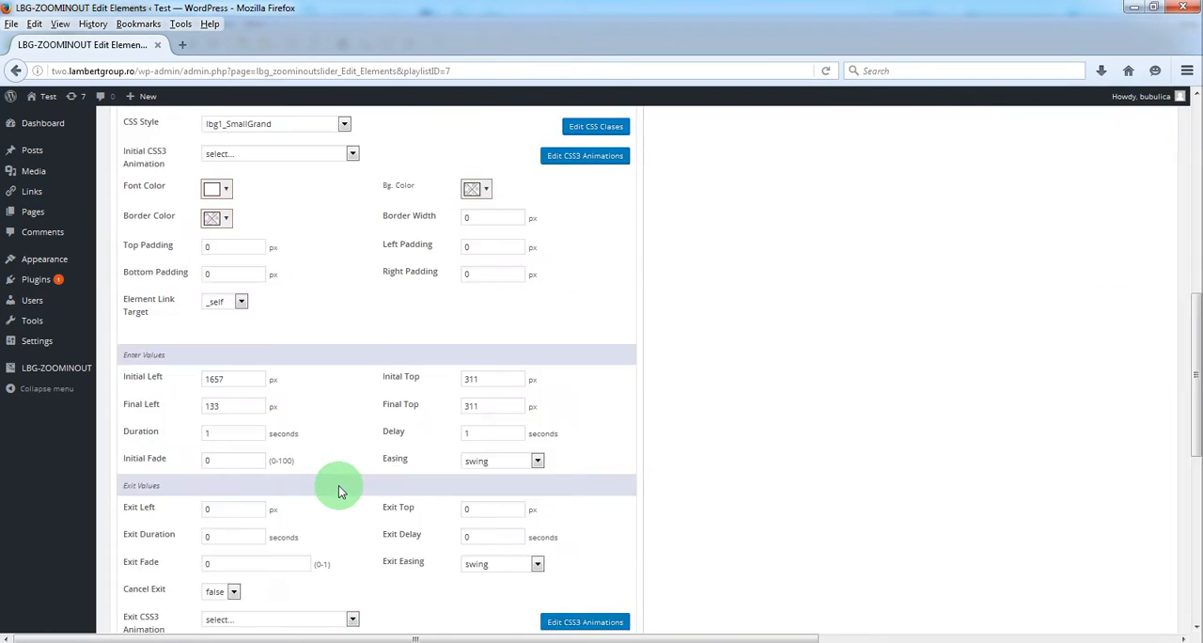
scroll("down", 3)
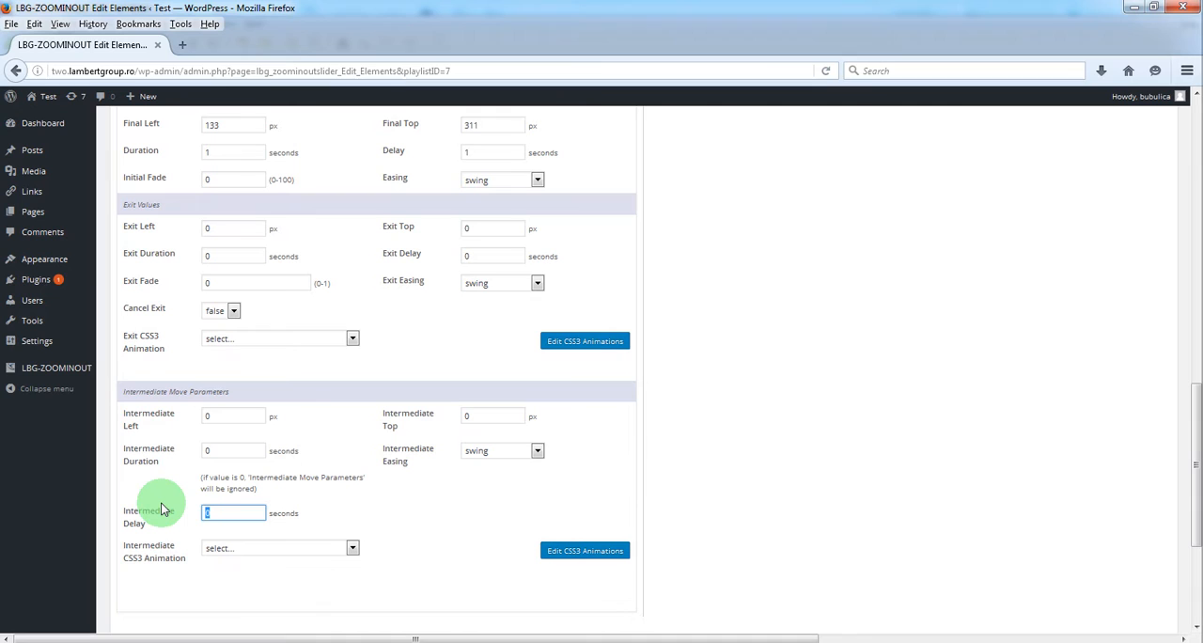
type("3")
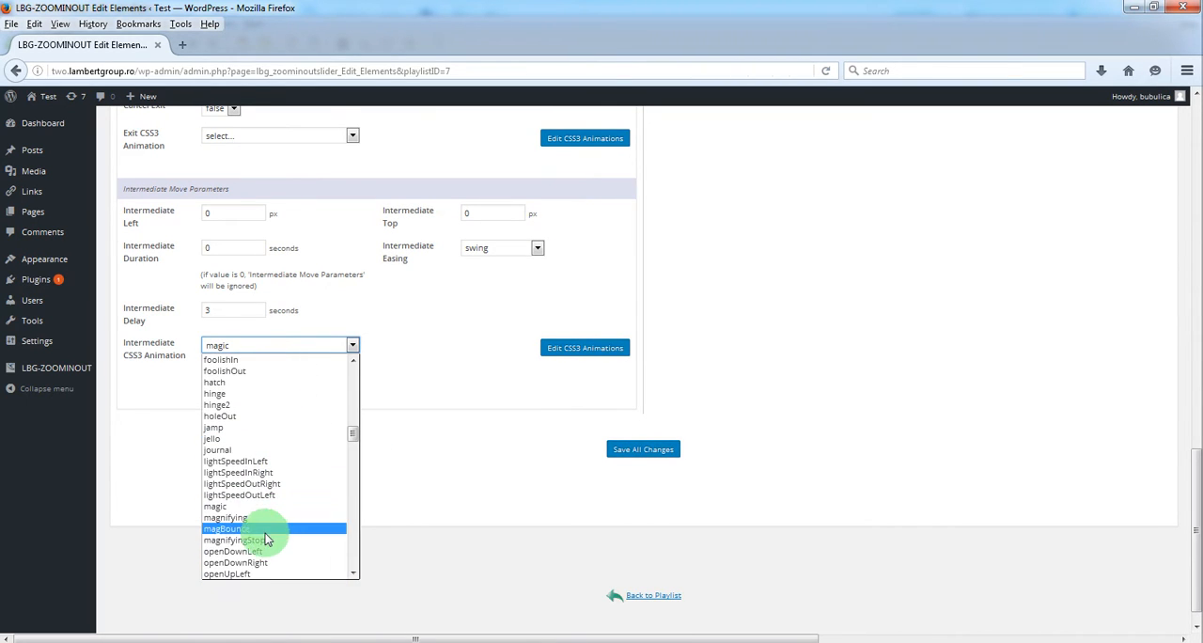
left_click(233, 539)
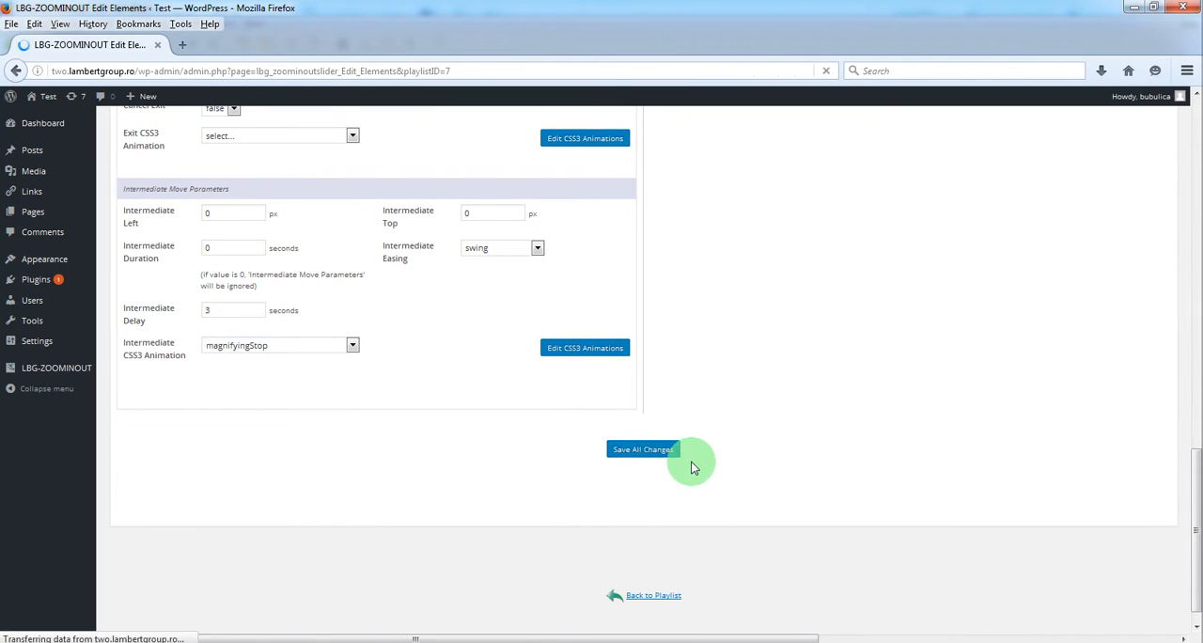
left_click(643, 449)
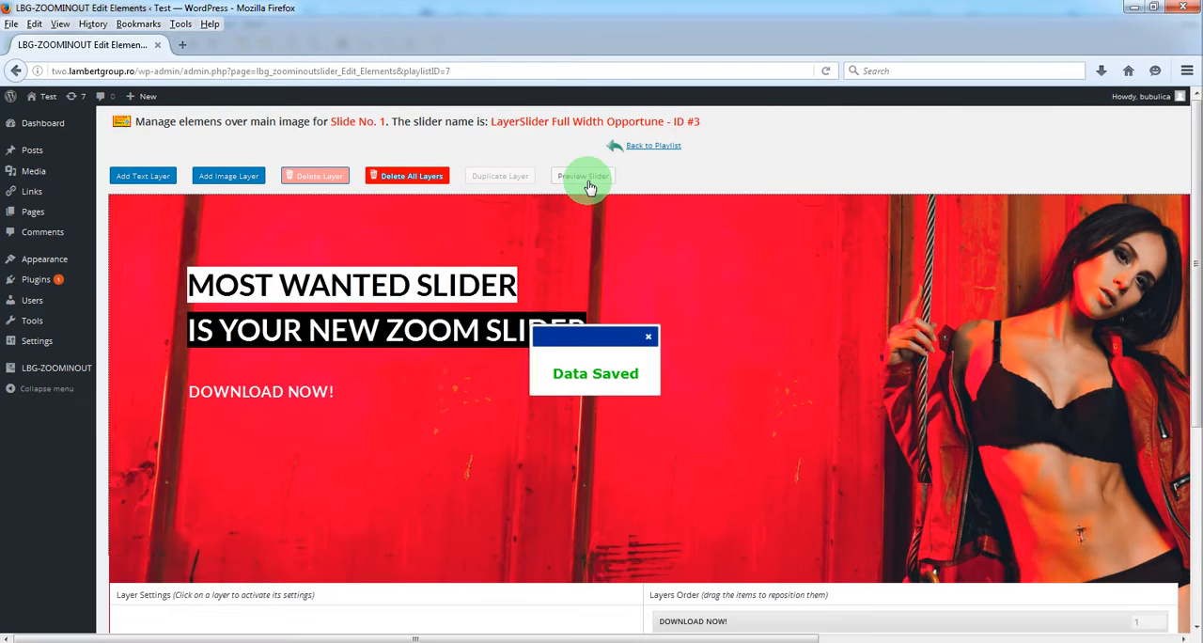
left_click(582, 176)
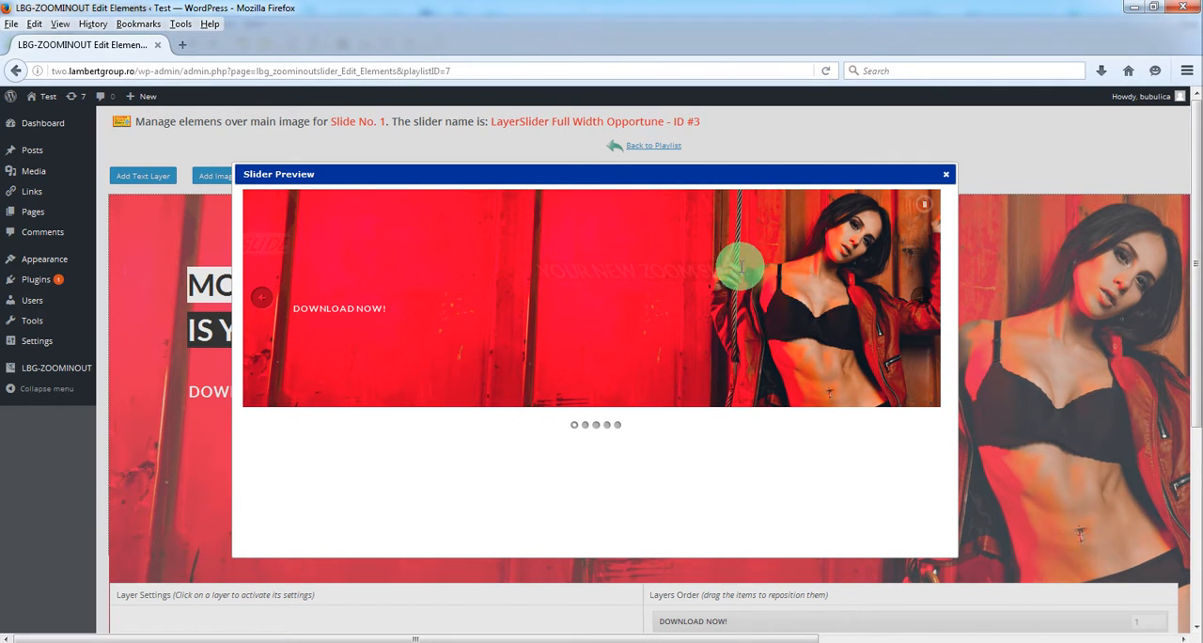
mouse_move(722, 229)
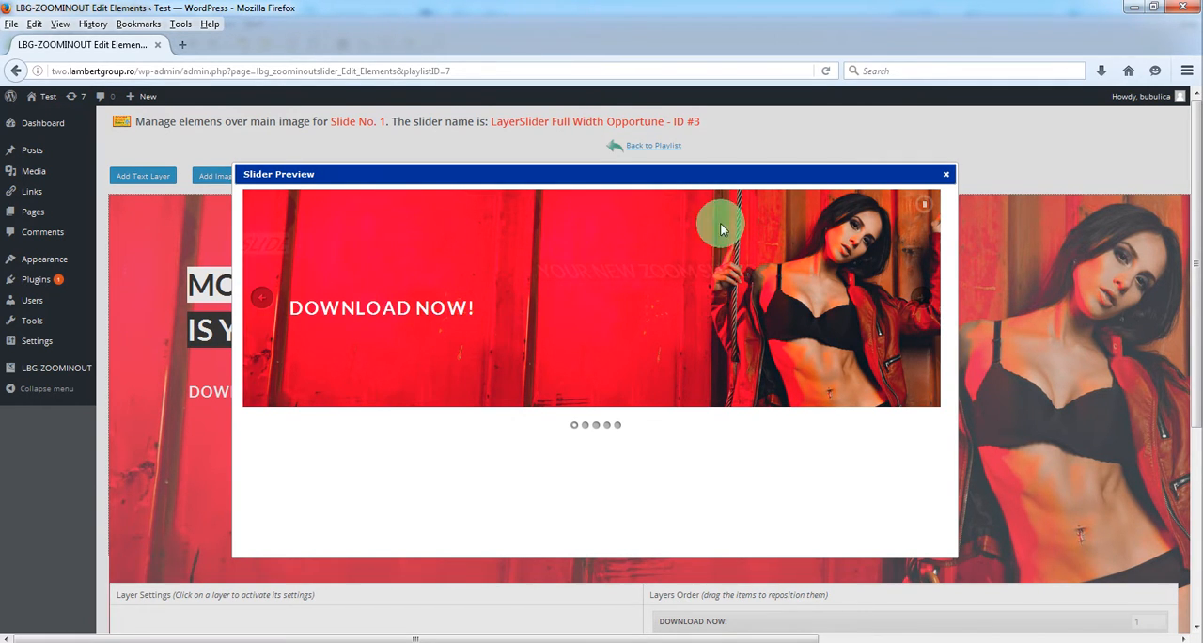
mouse_move(947, 177)
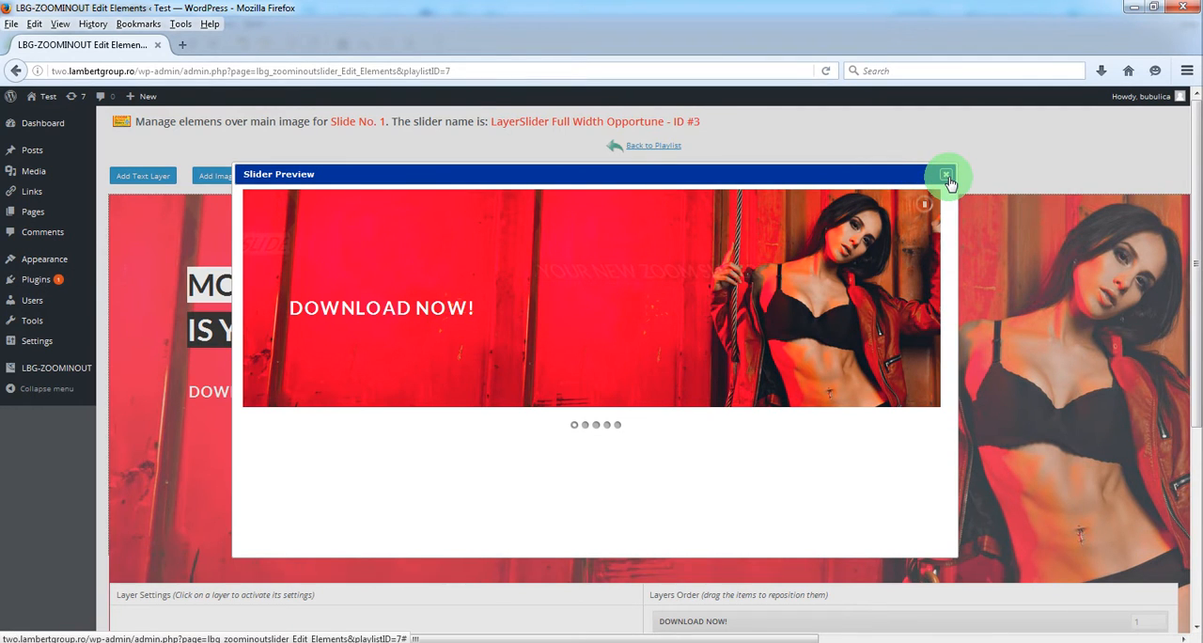
left_click(947, 174)
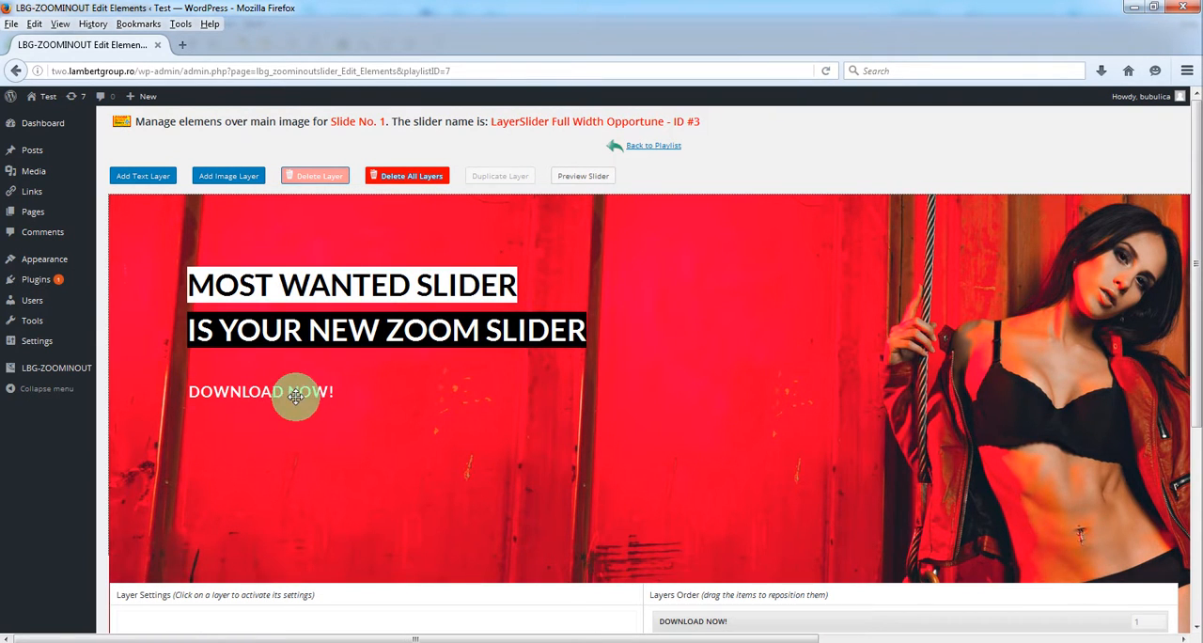
mouse_move(293, 206)
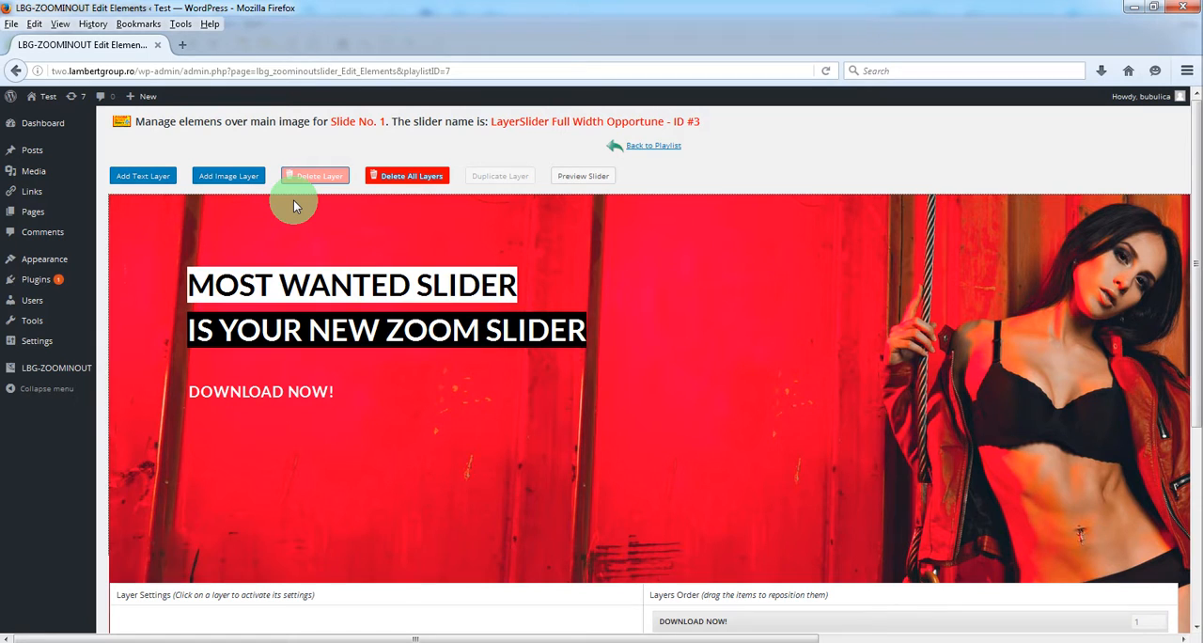
mouse_move(254, 177)
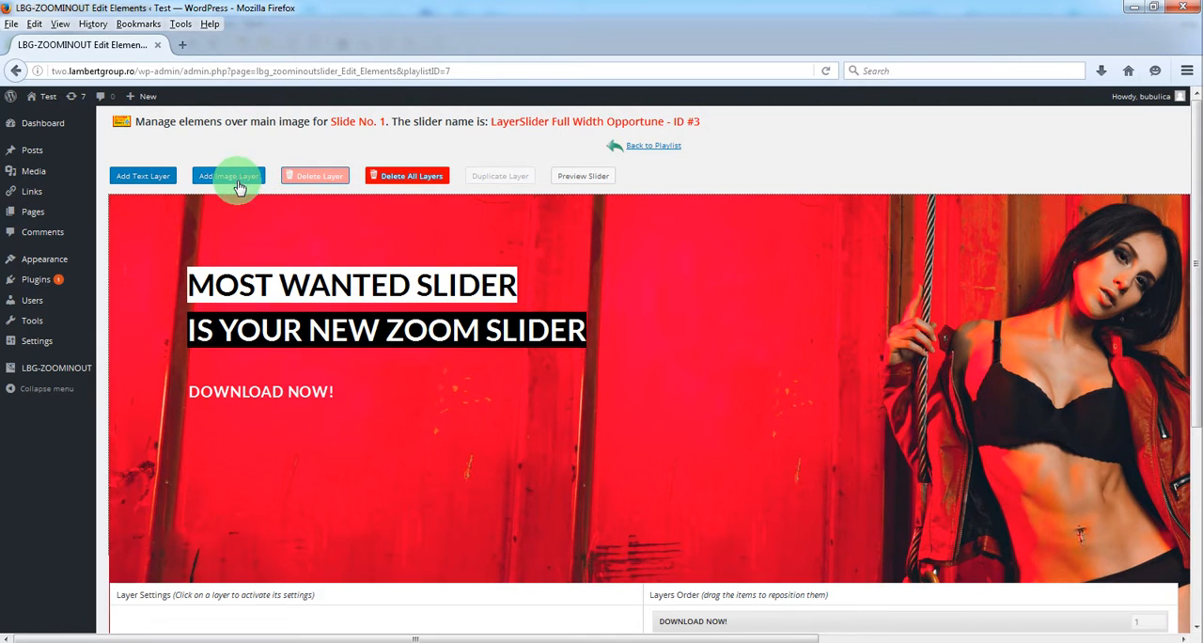
Add the Zoom In/Out logo from the Media Library as an image layer placed below DOWNLOAD NOW!
left_click(229, 177)
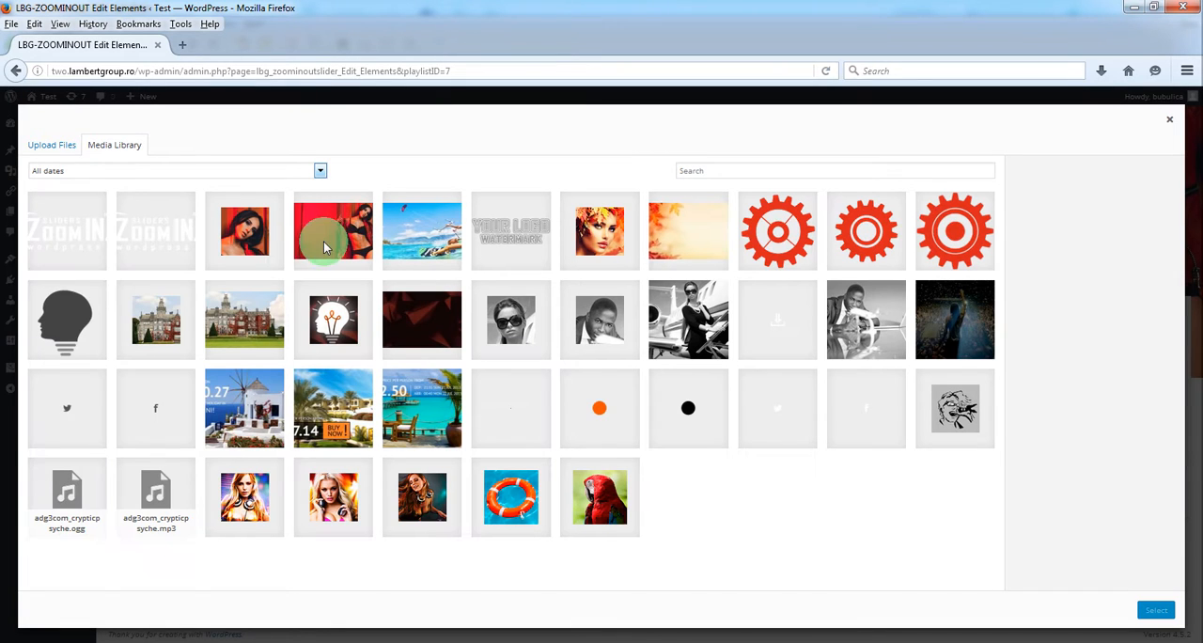
left_click(154, 231)
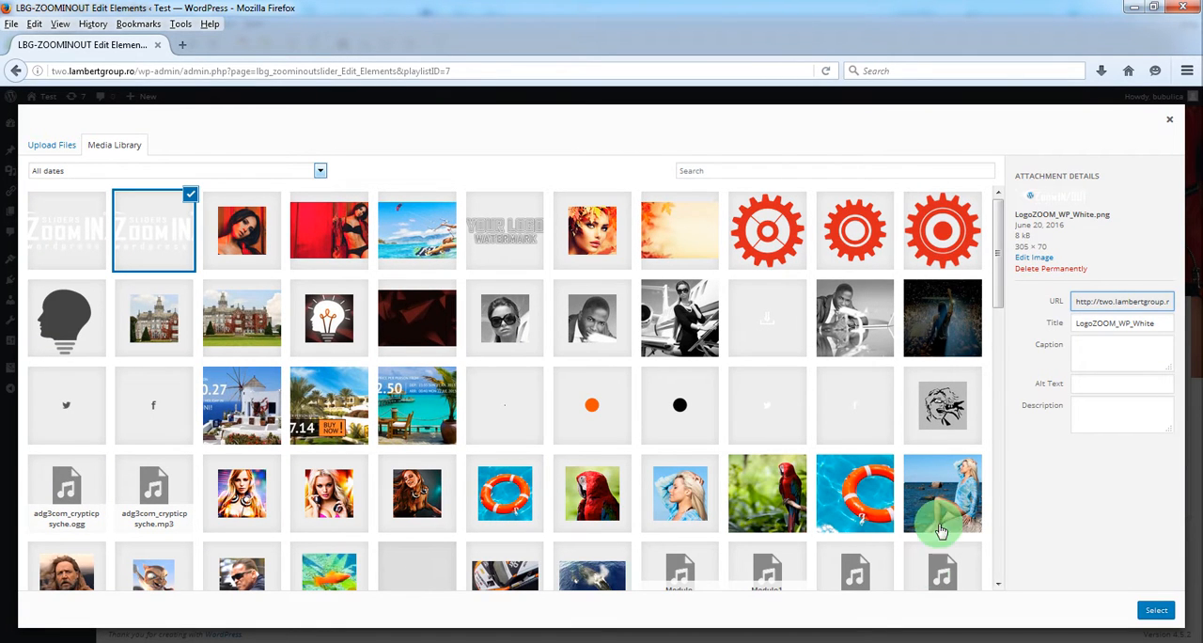
left_click(1153, 609)
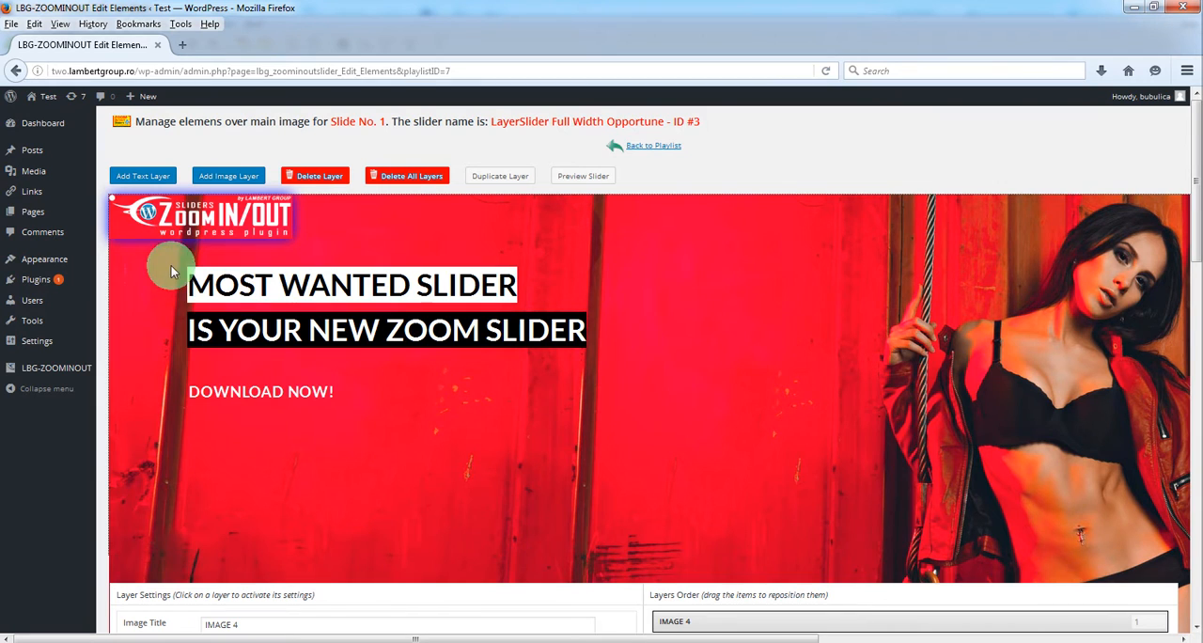
left_click_drag(199, 216, 286, 447)
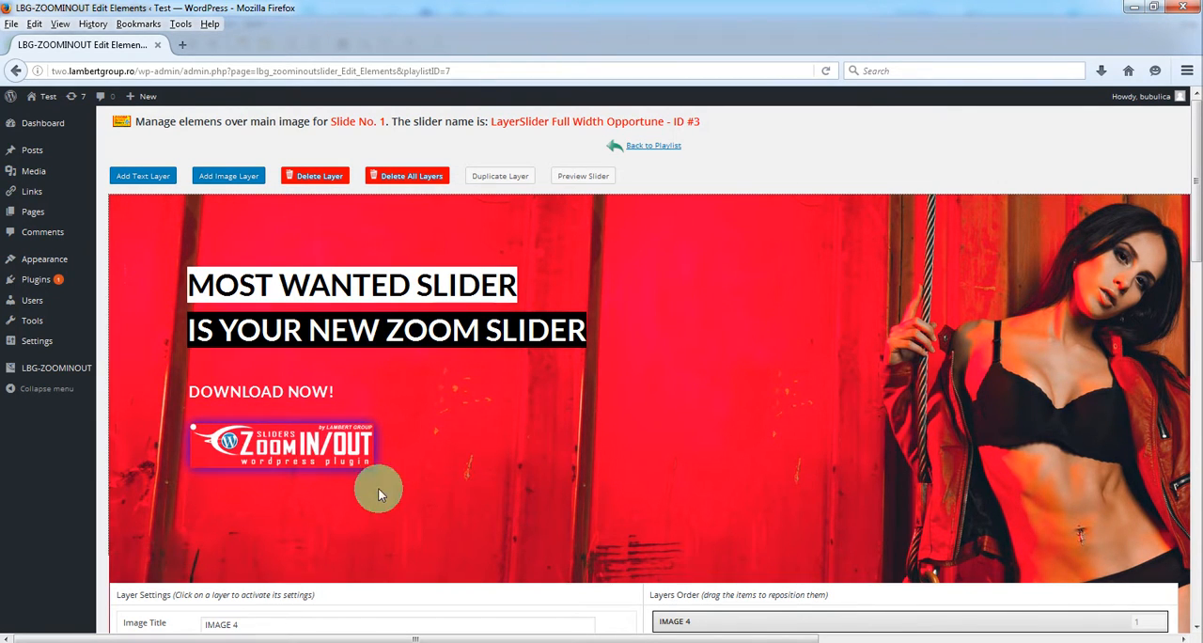
left_click(282, 444)
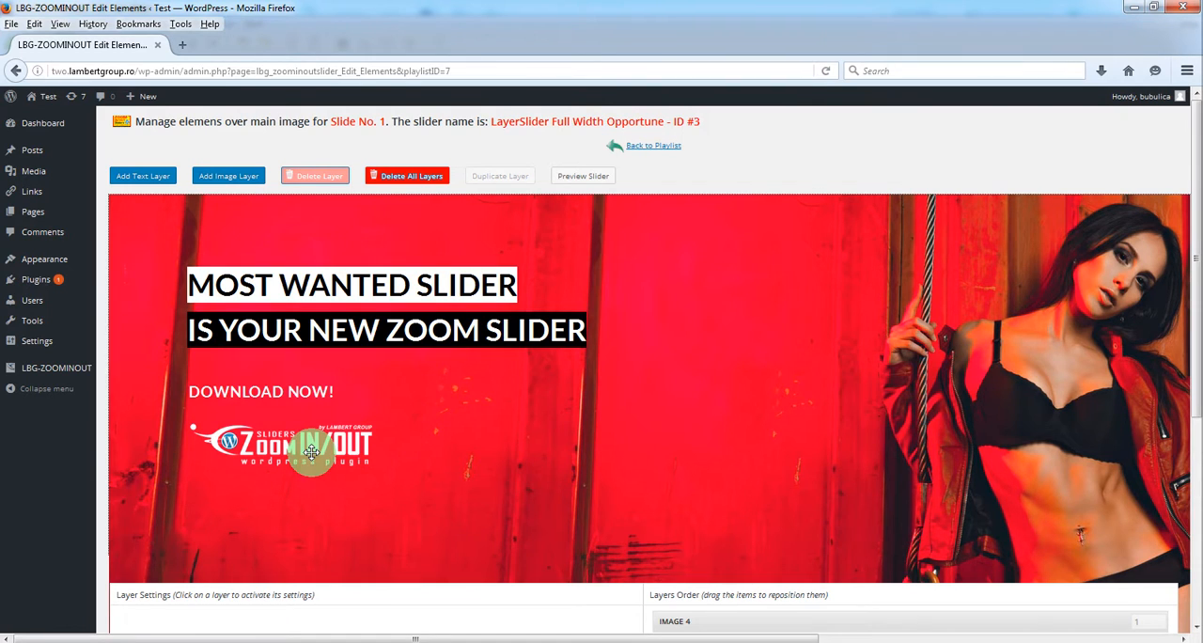
left_click(282, 448)
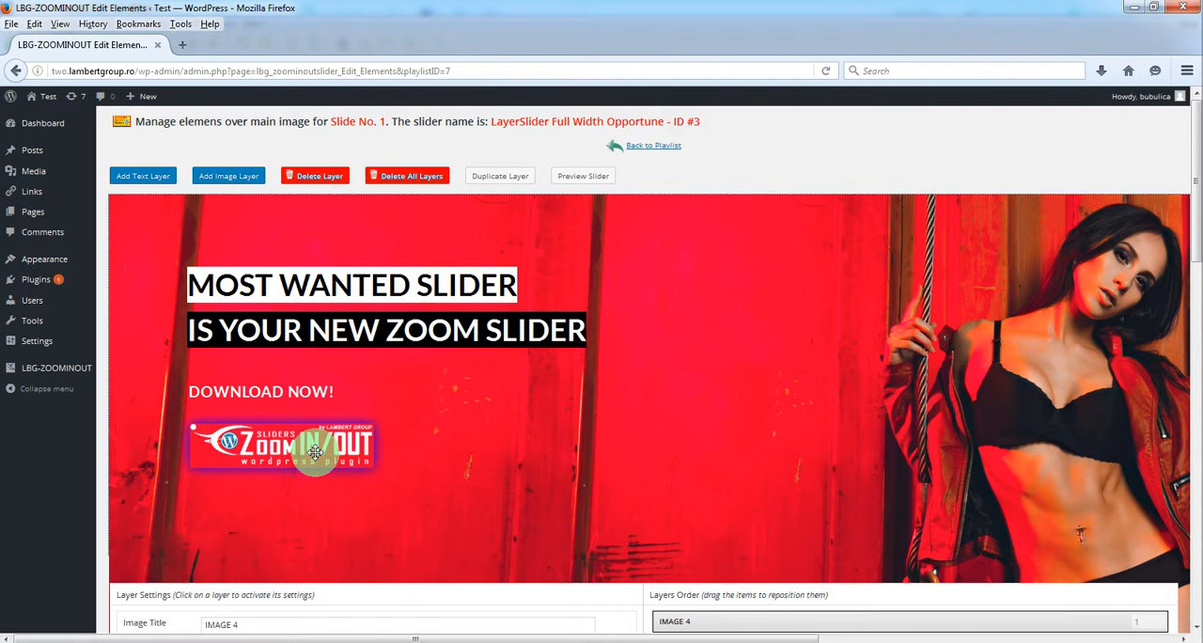
scroll("down", 3)
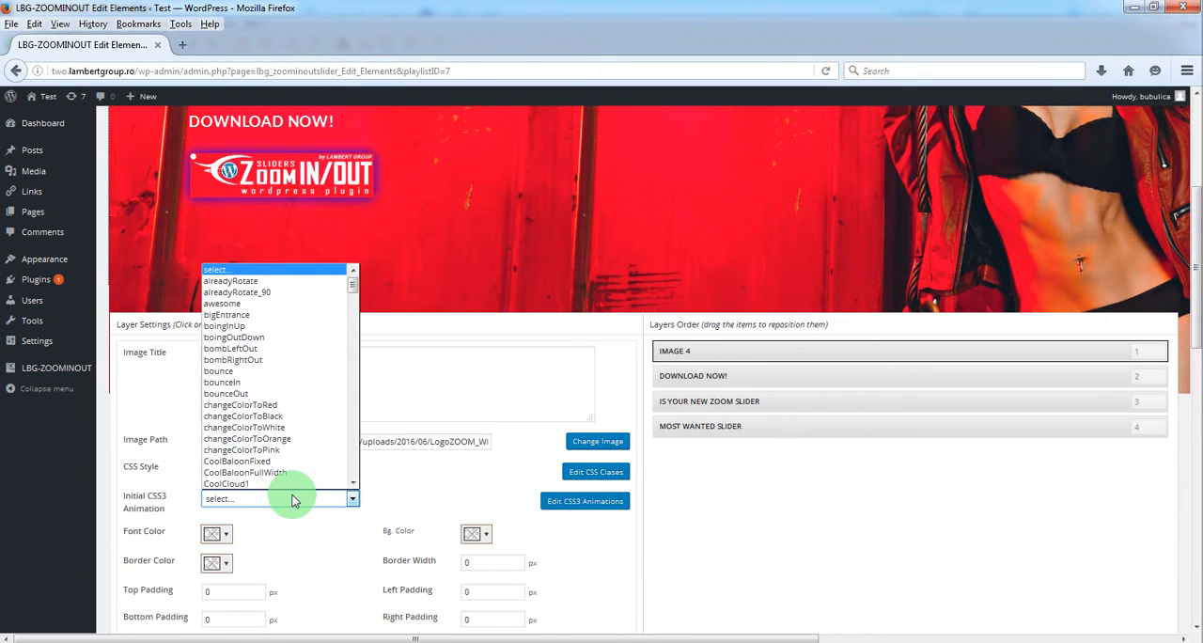
Give the logo layer a boingInUp entrance with a start delay, save, and preview the slider
left_click(226, 325)
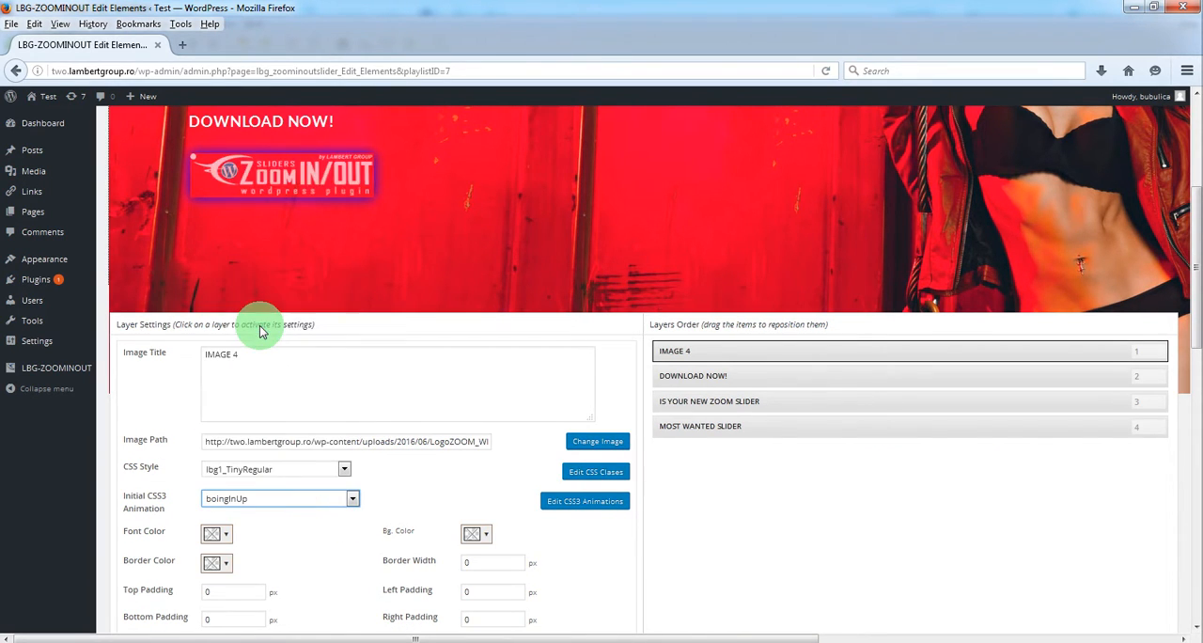
scroll("down", 3)
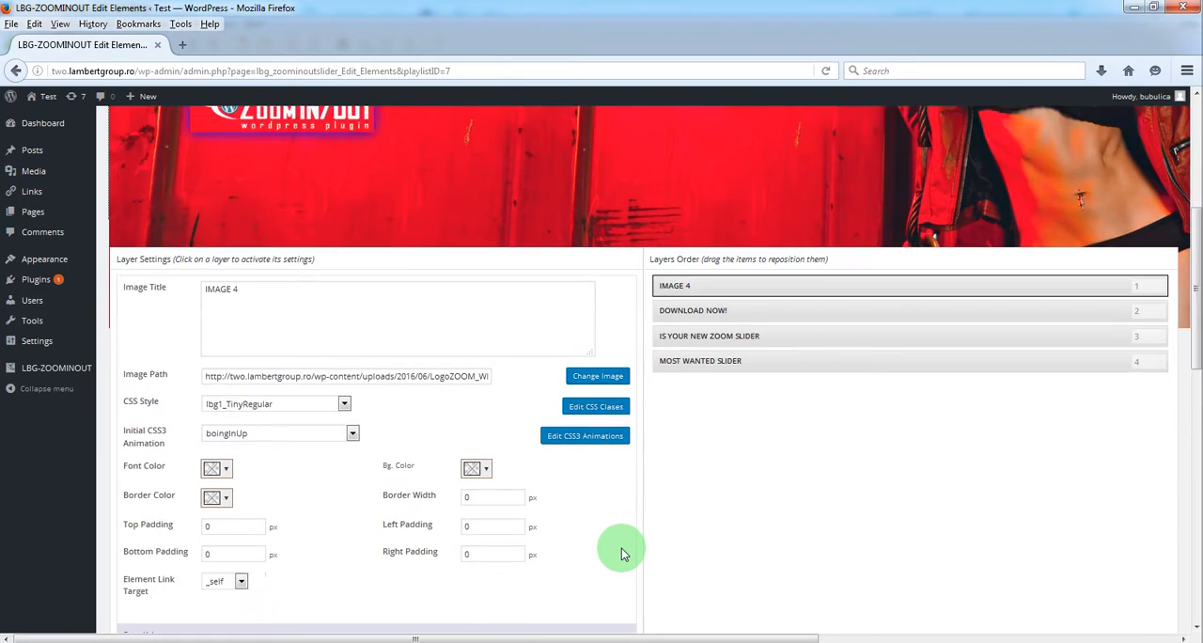
scroll("down", 3)
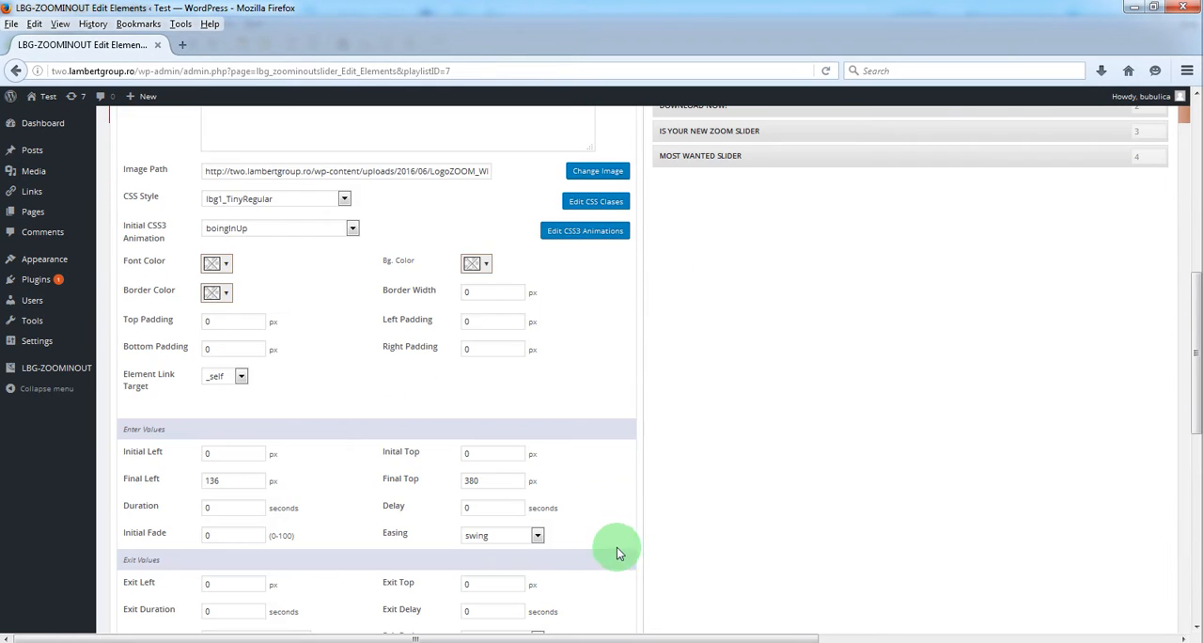
mouse_move(496, 508)
type("6")
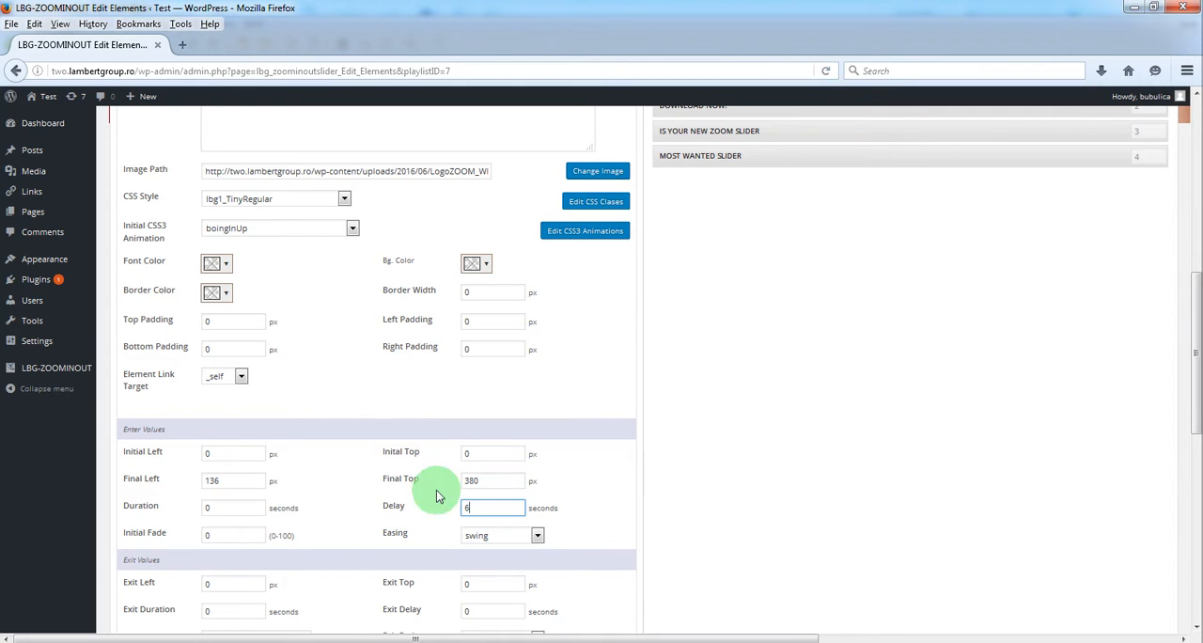
scroll("down", 3)
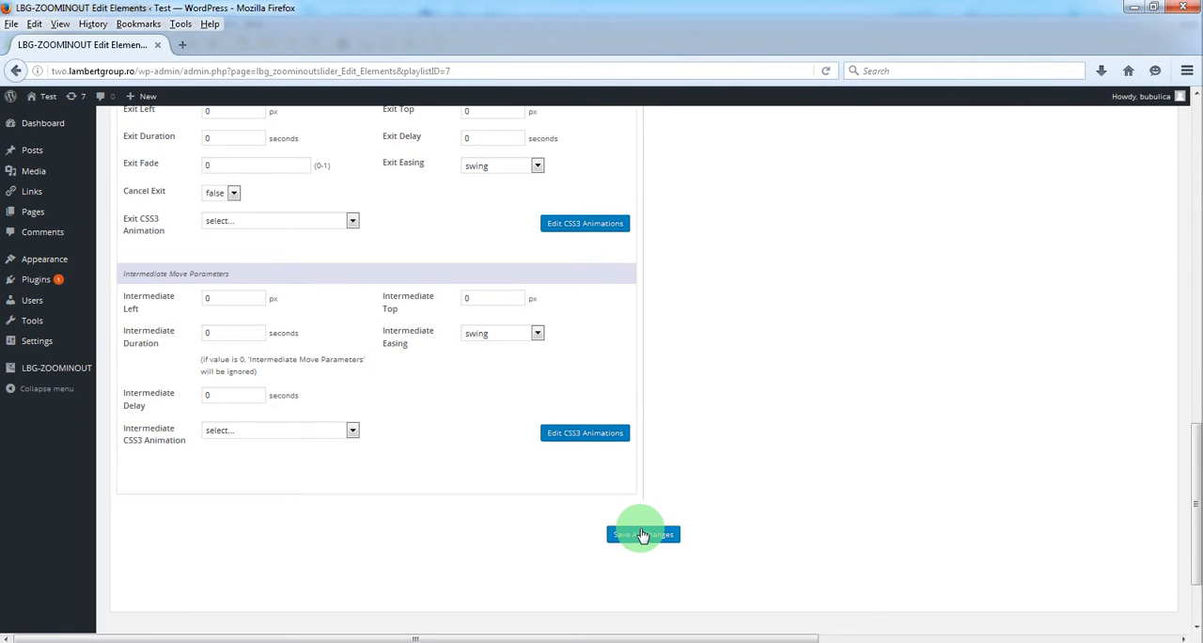
left_click(642, 533)
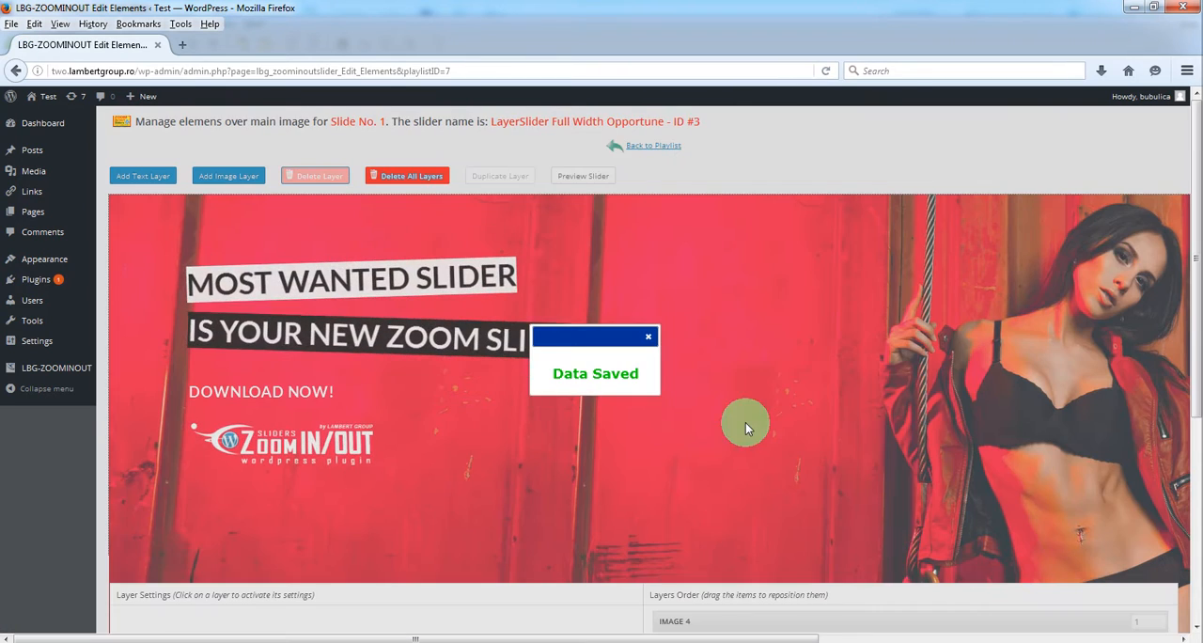
left_click(583, 177)
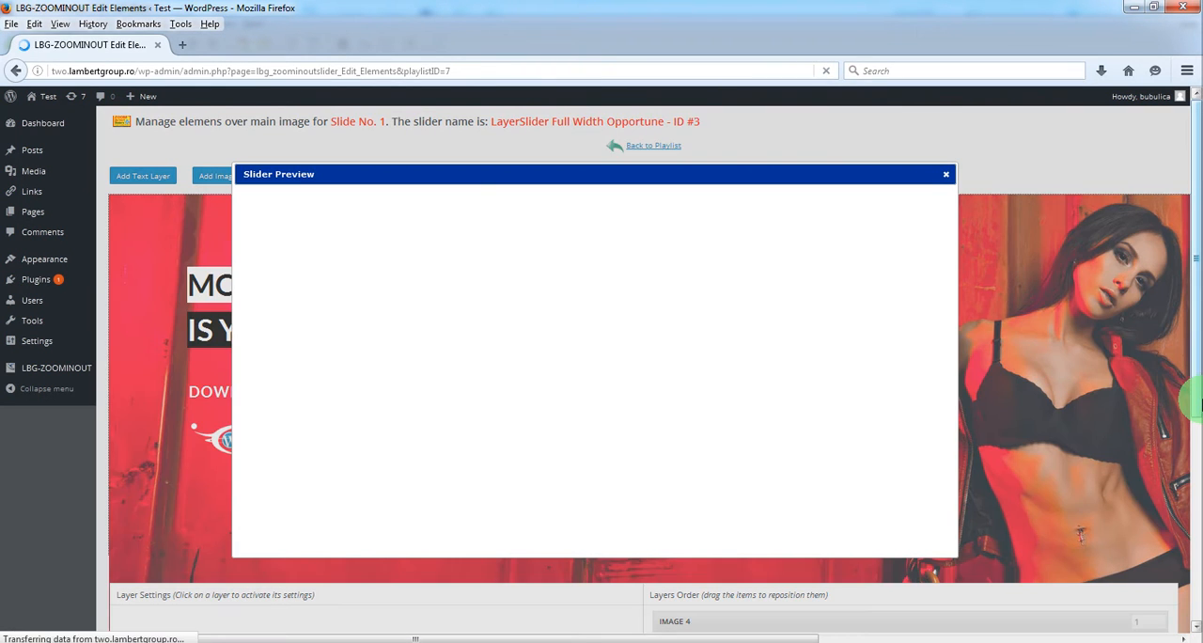